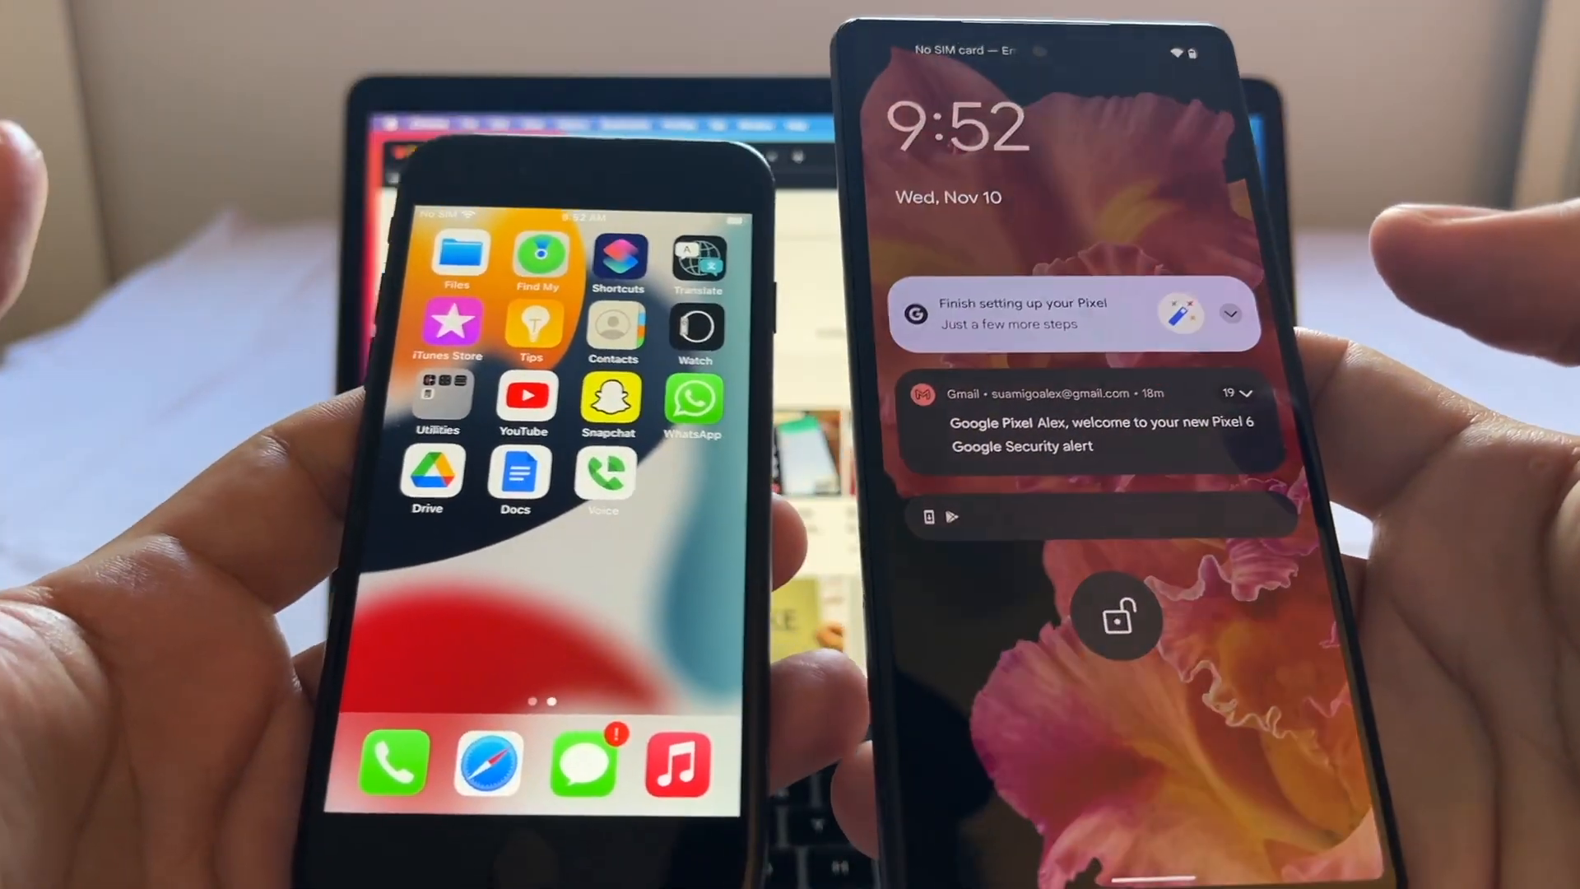
Launch the App Store from the iPhone home screen
{"action": "left_click", "coordinate": [1118, 616]}
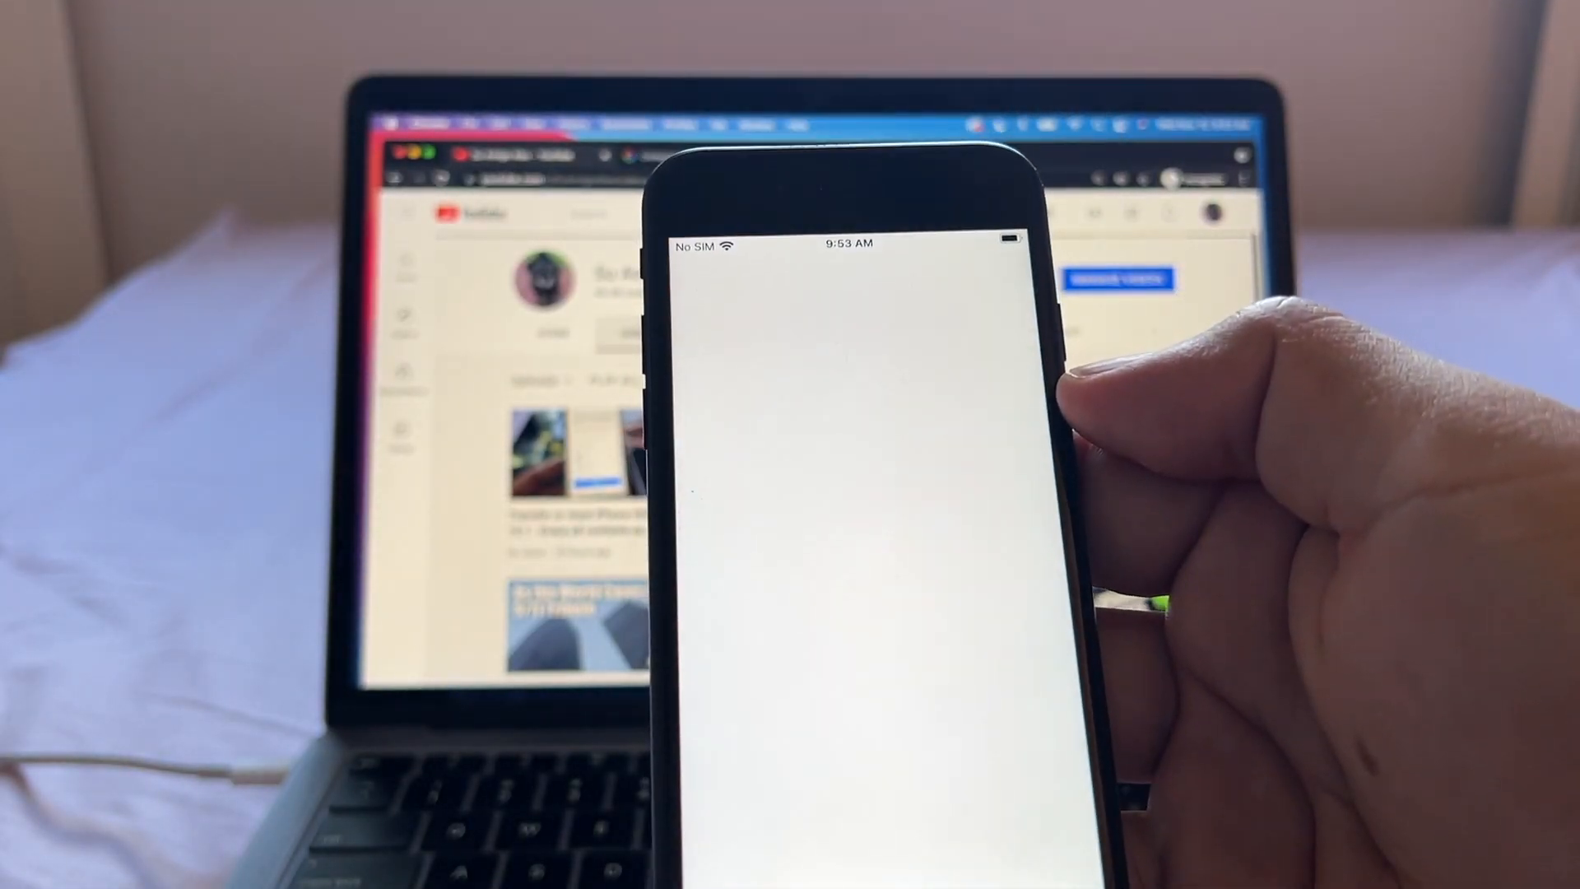
Search the App Store for WhatsApp and start updating WhatsApp Messenger
{"action": "type", "text": "w"}
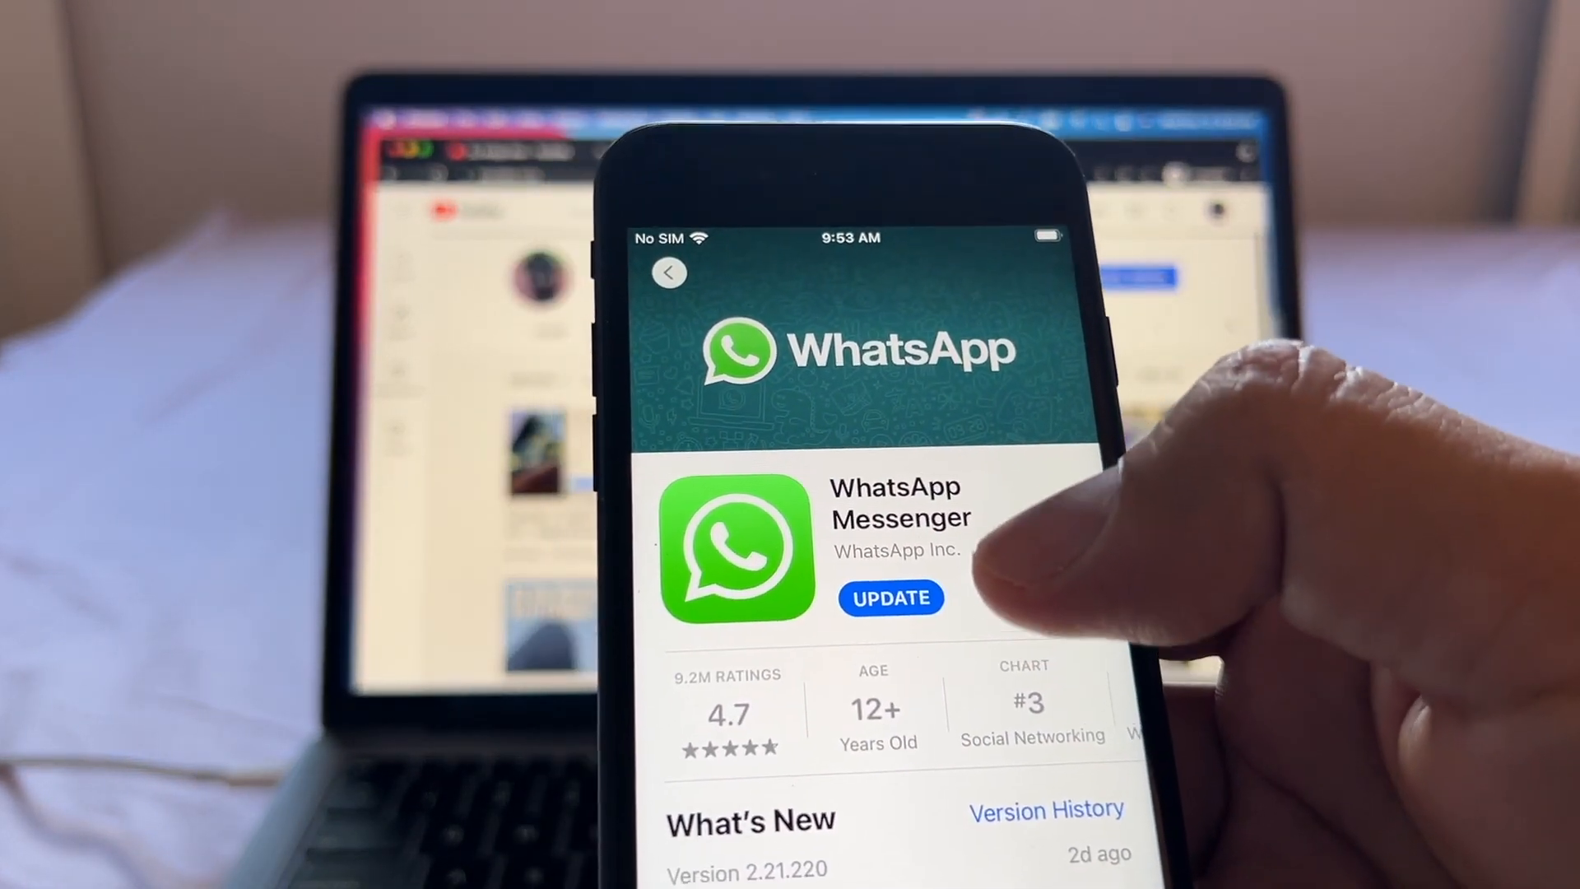
{"action": "left_click", "coordinate": [890, 598]}
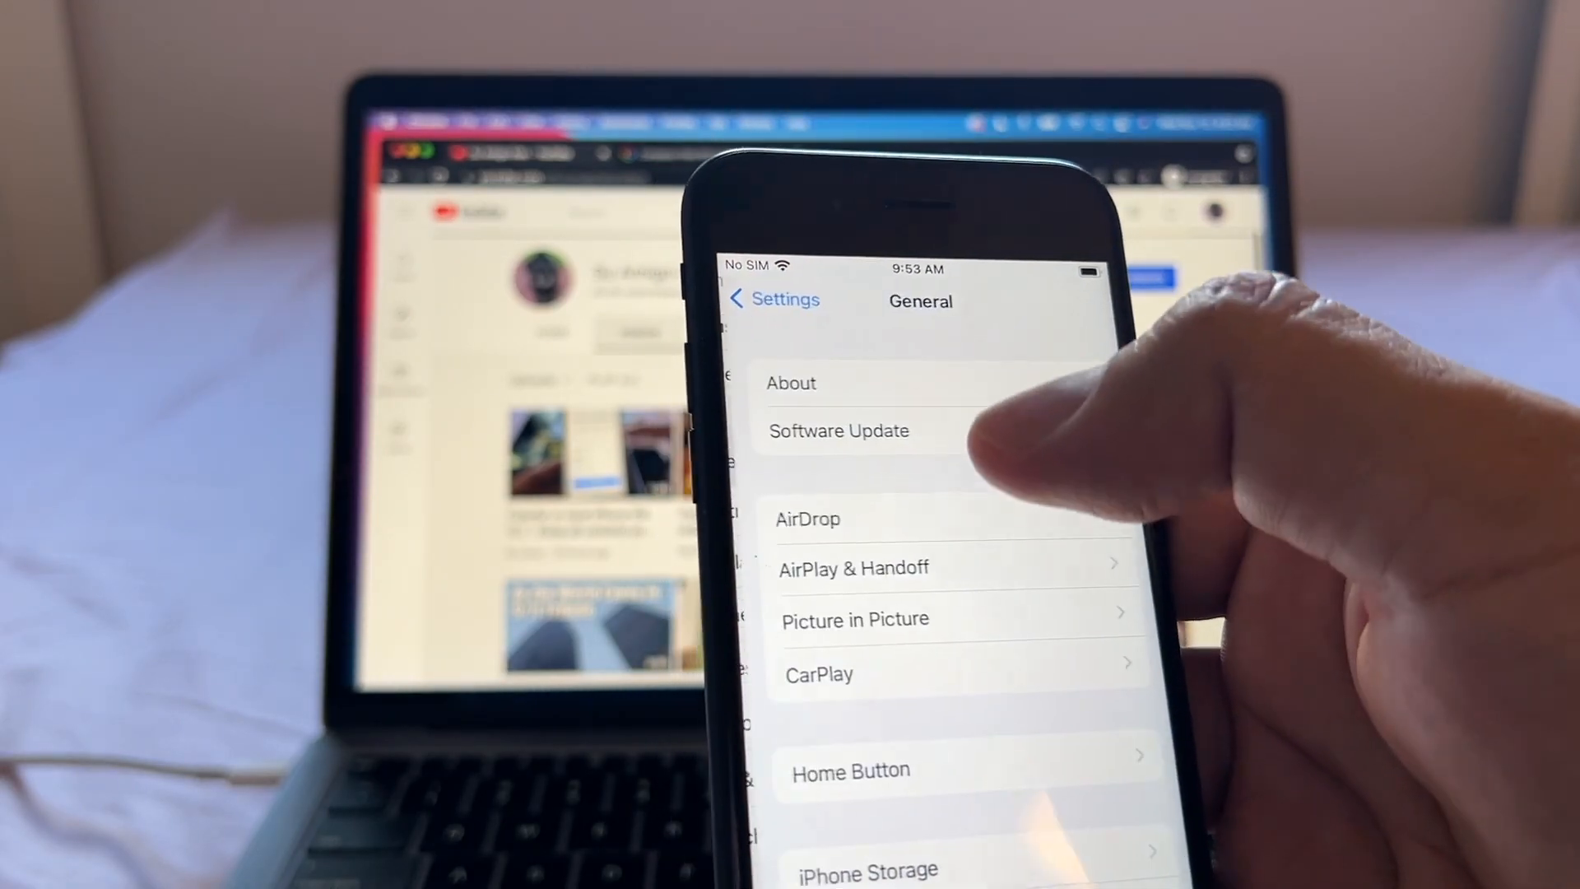
Check Software Update in the iPhone's General settings
{"action": "left_click", "coordinate": [837, 430]}
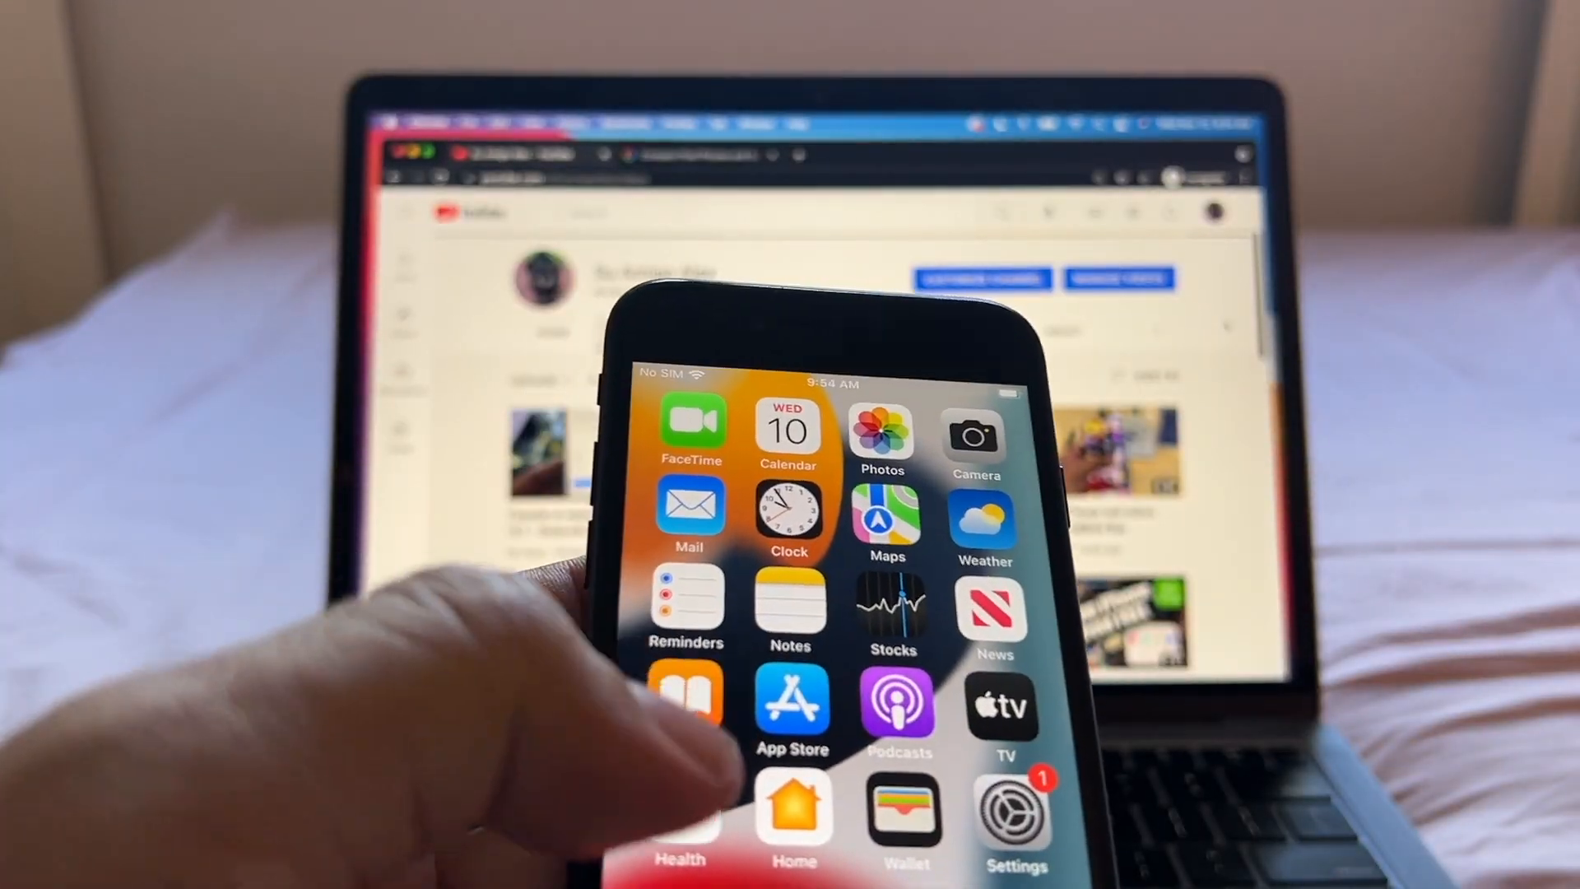
Browse a chat's media gallery, the shared-files chat, and play the business chat's voice message
{"action": "scroll", "scroll_direction": "left", "scroll_amount": 3}
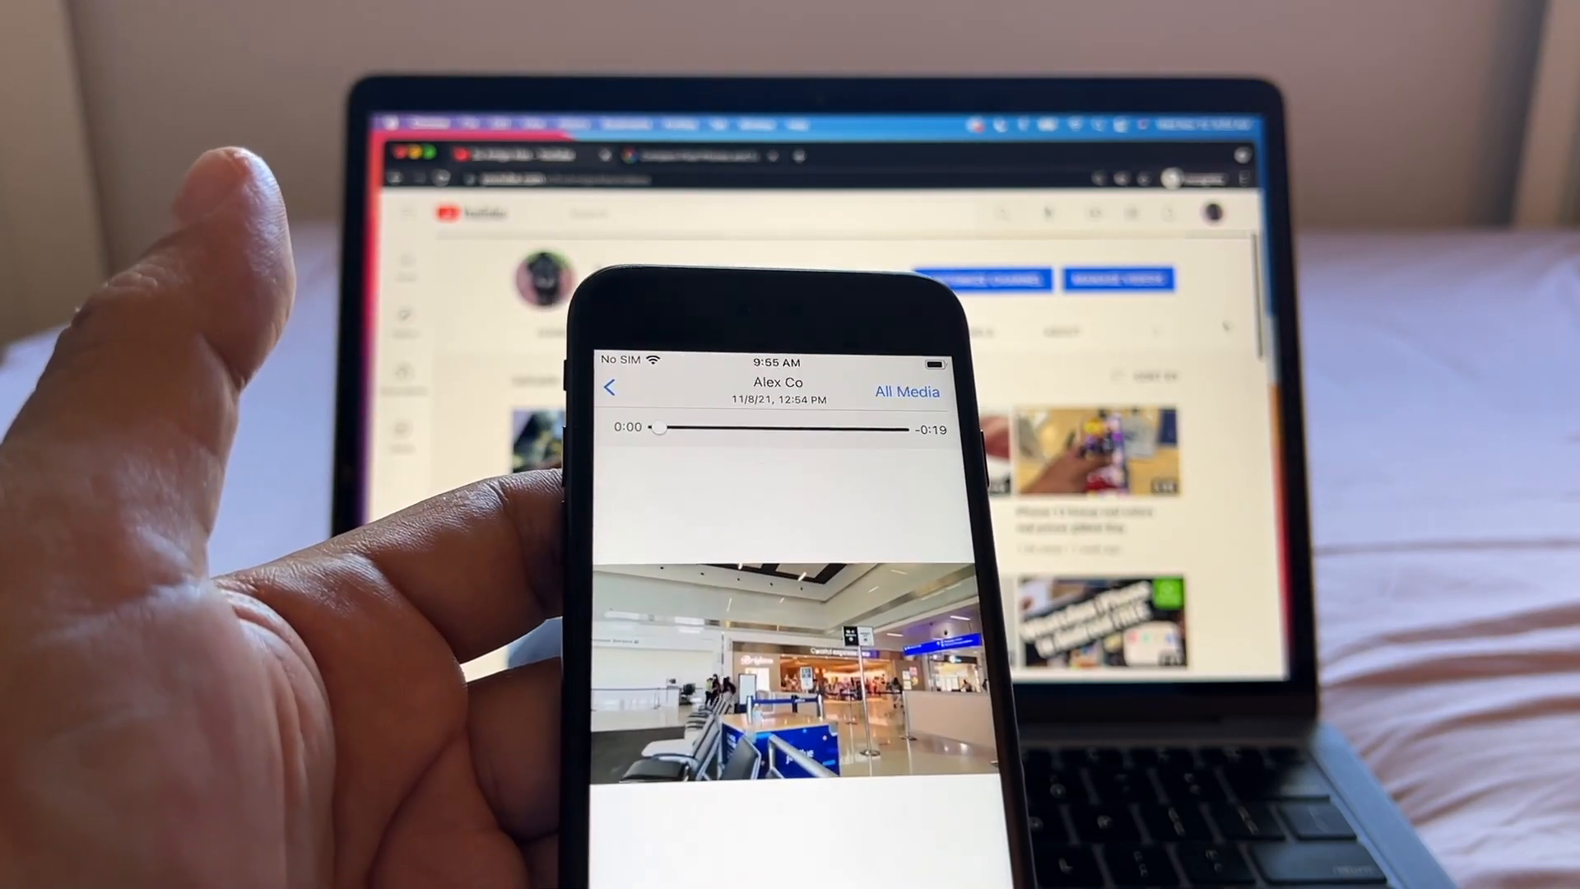
{"action": "left_click", "coordinate": [610, 388]}
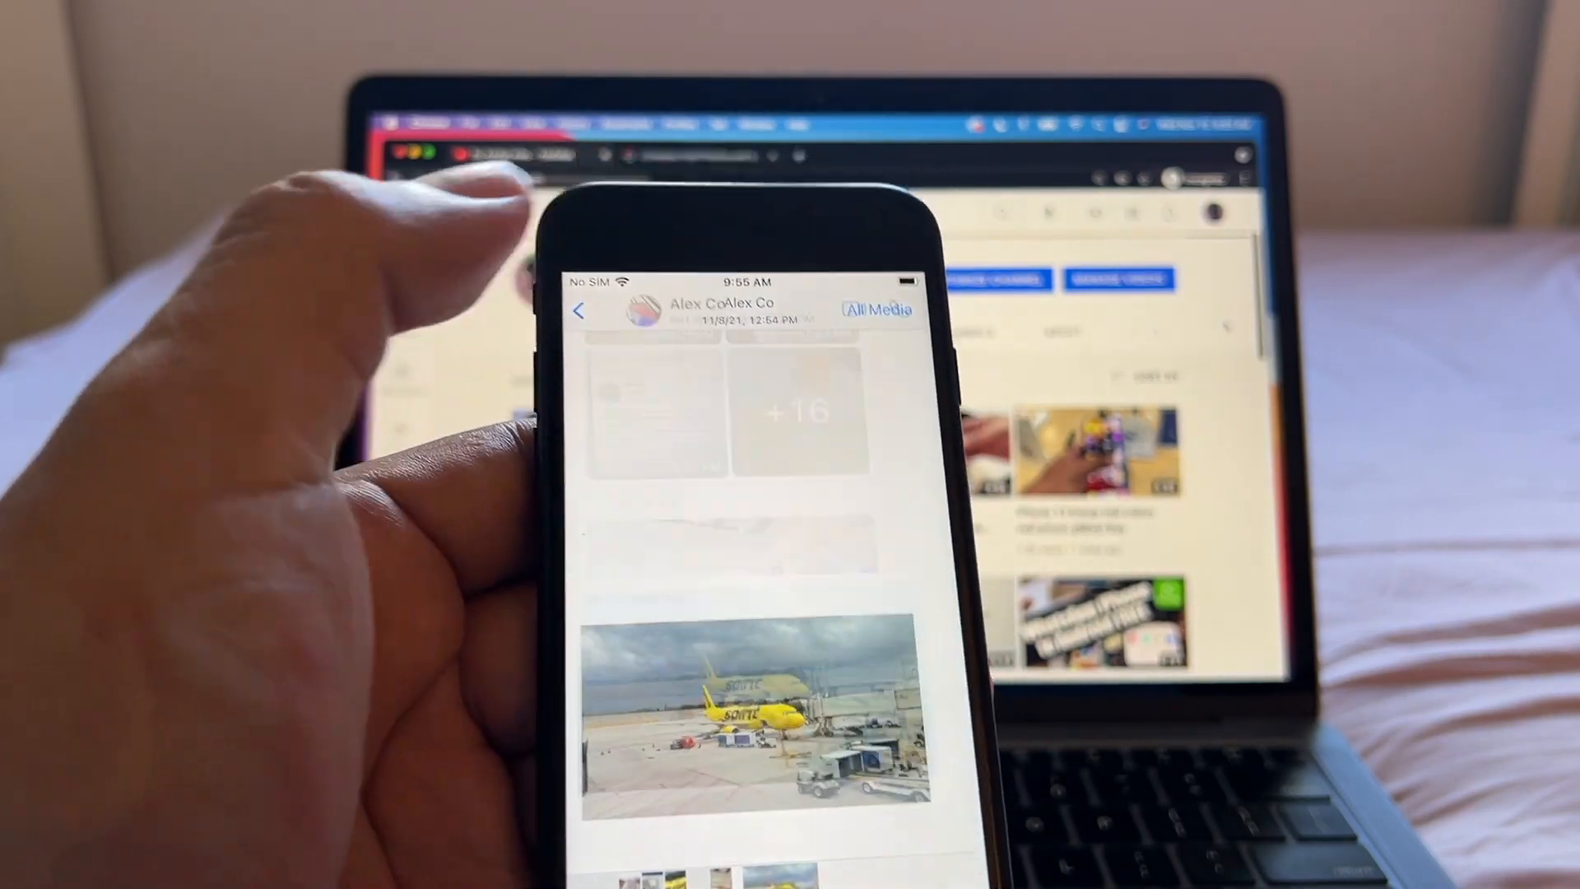
{"action": "left_click", "coordinate": [580, 310]}
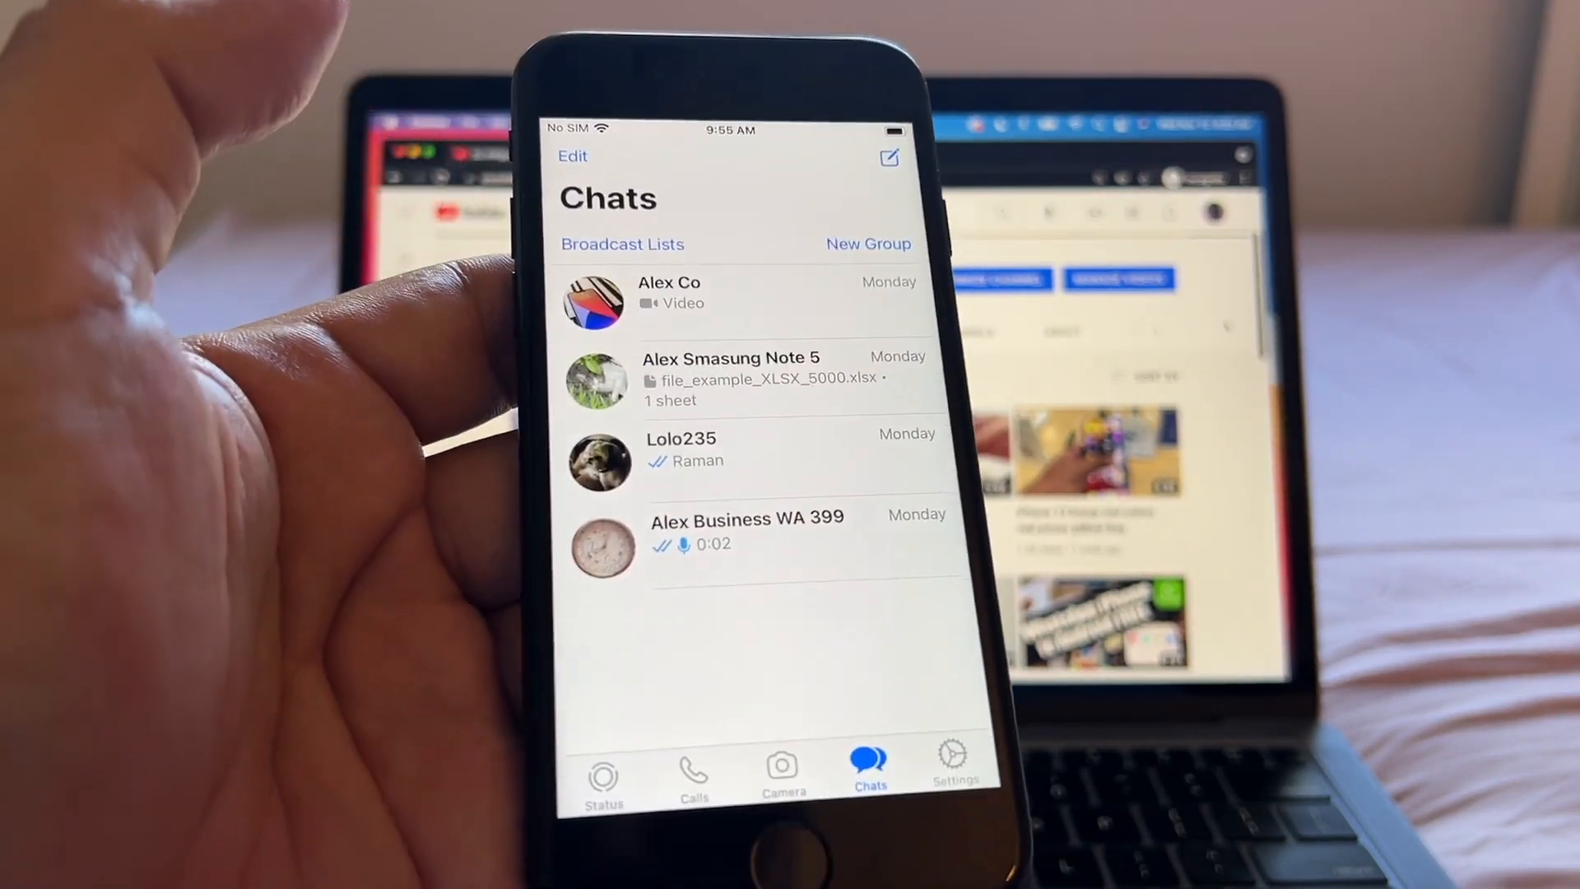
{"action": "left_click", "coordinate": [731, 378]}
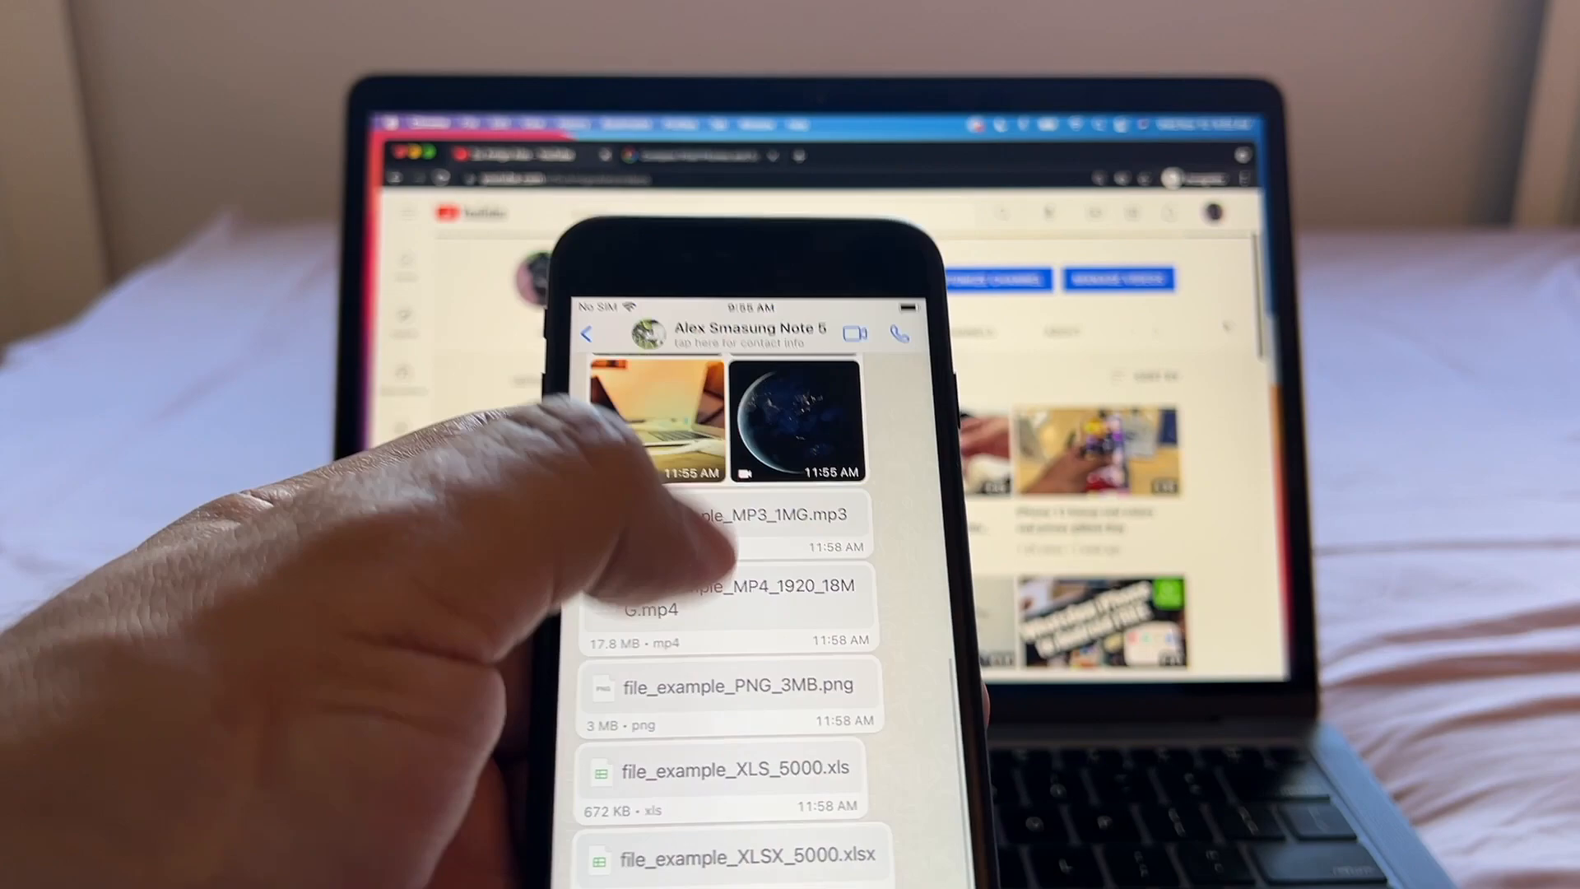
{"action": "scroll", "scroll_direction": "down", "scroll_amount": 3}
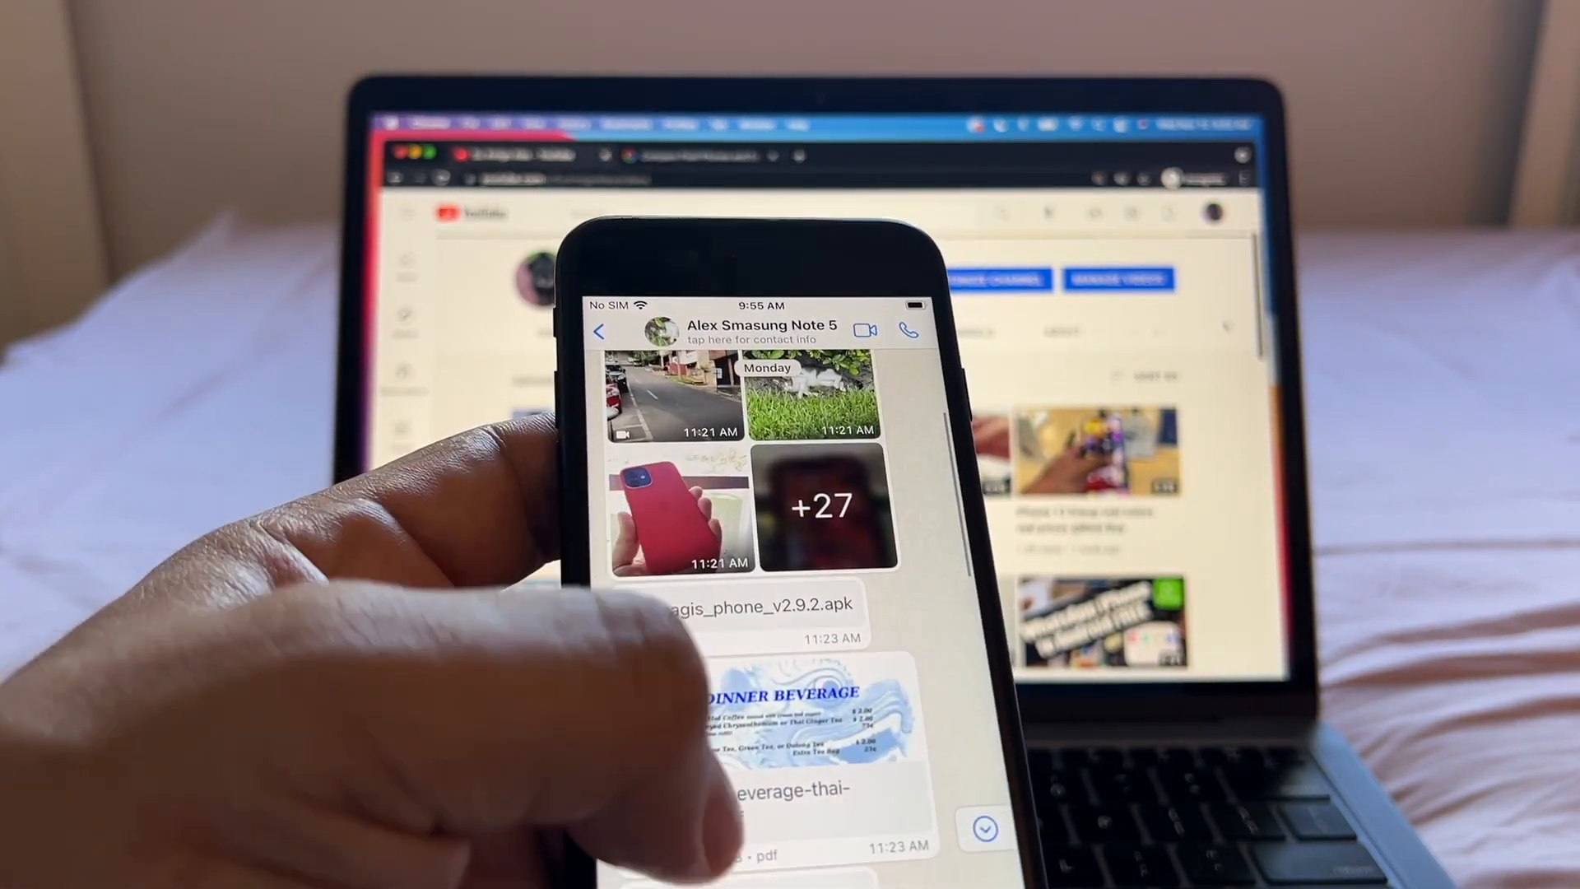
{"action": "scroll", "scroll_direction": "down", "scroll_amount": 3}
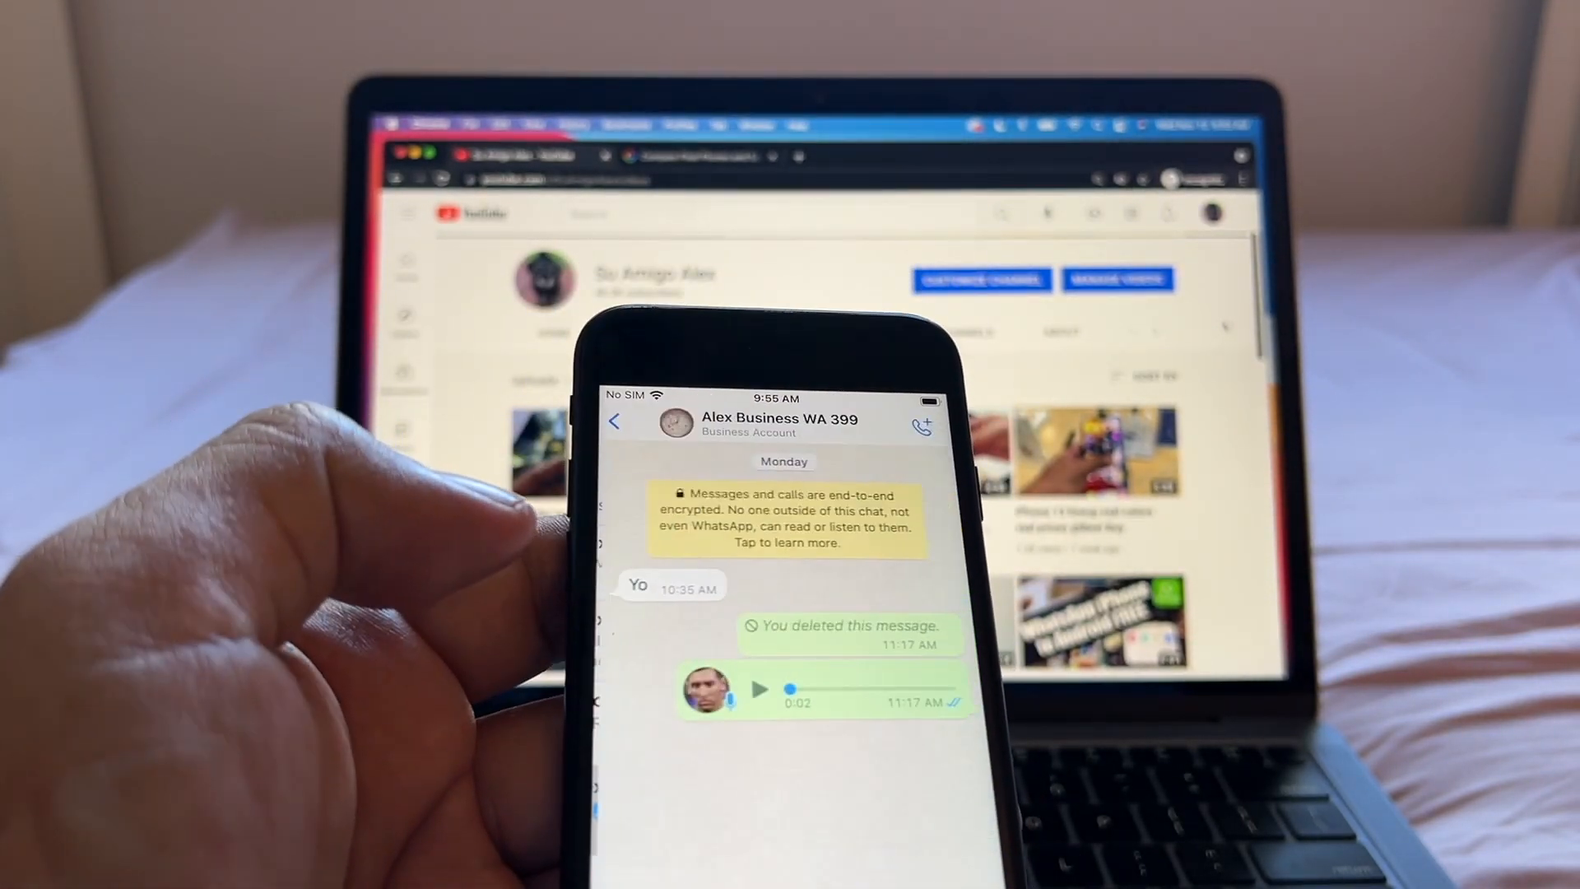
{"action": "left_click", "coordinate": [759, 689]}
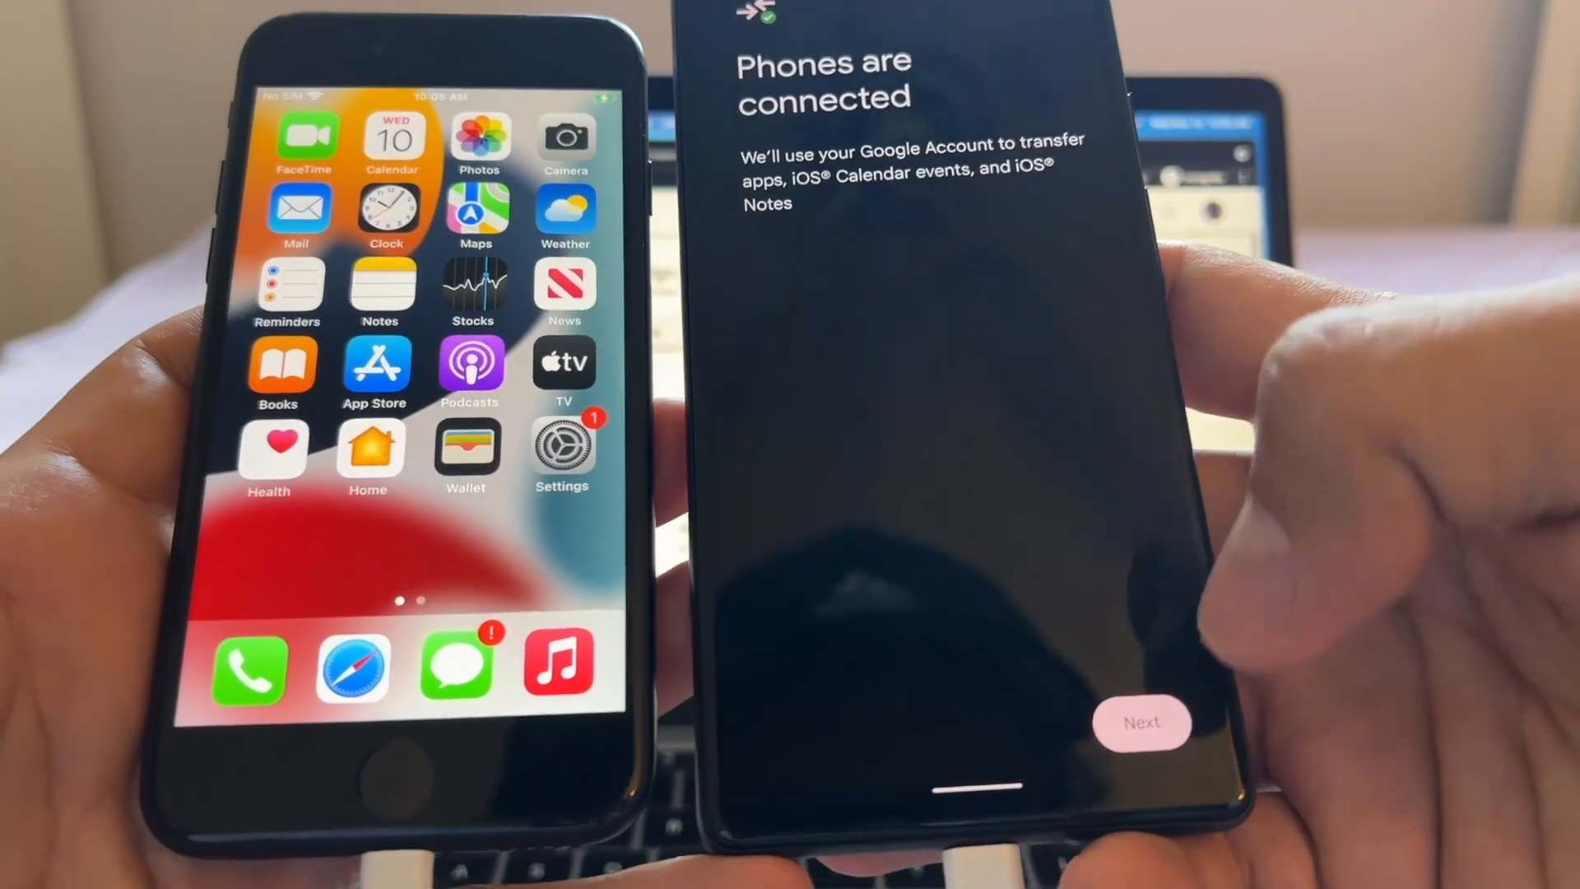
Continue past the connected screen and choose WhatsApp Messenger for transfer to the Pixel
{"action": "left_click", "coordinate": [1139, 723]}
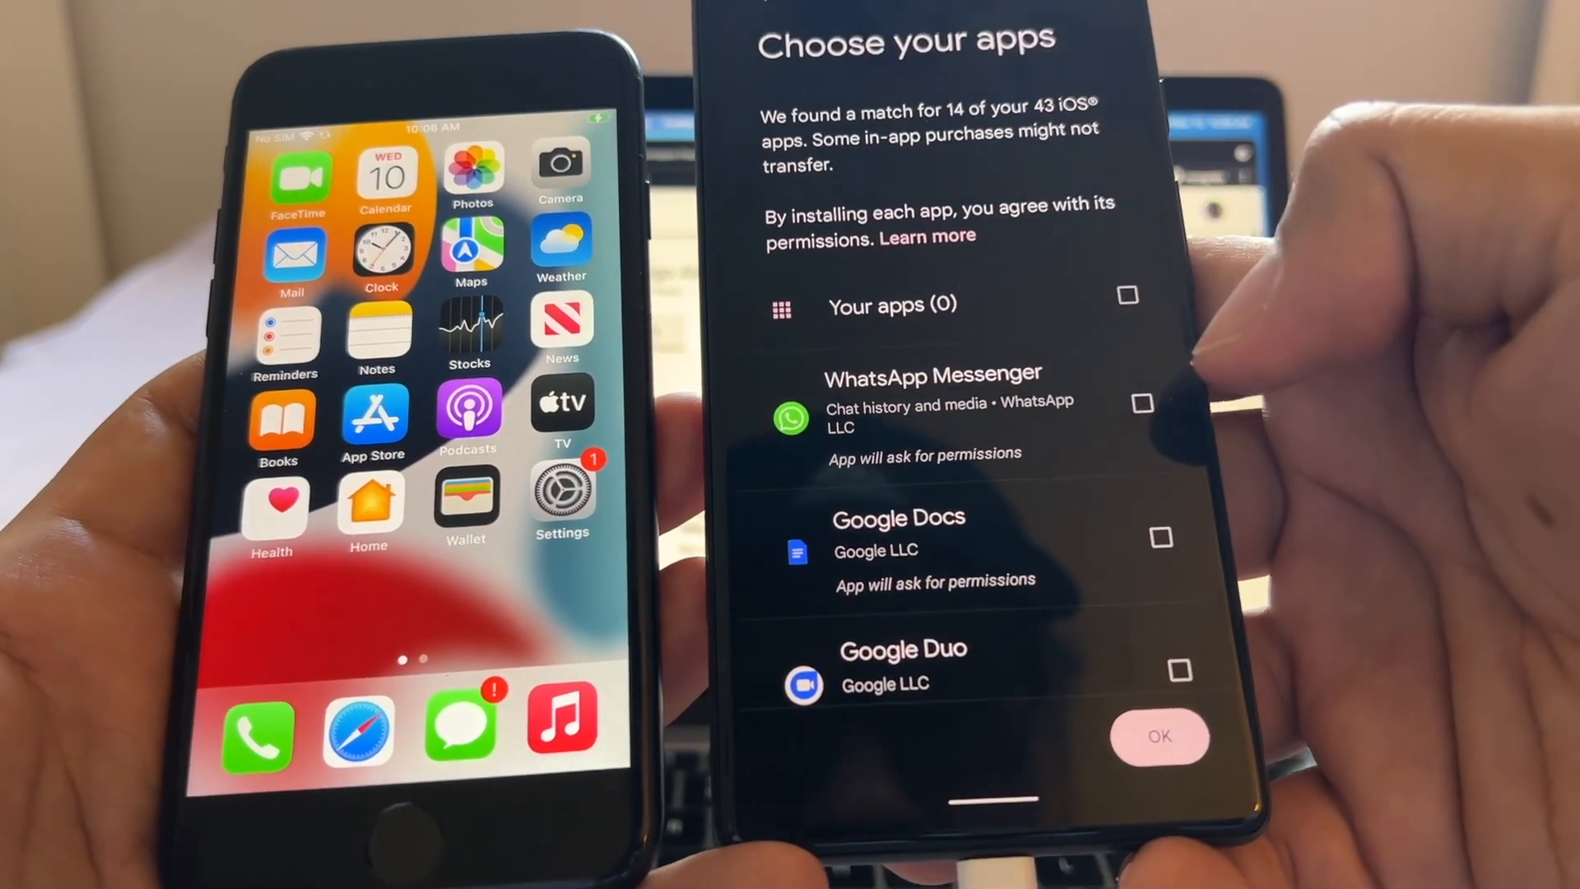
{"action": "left_click", "coordinate": [1140, 403]}
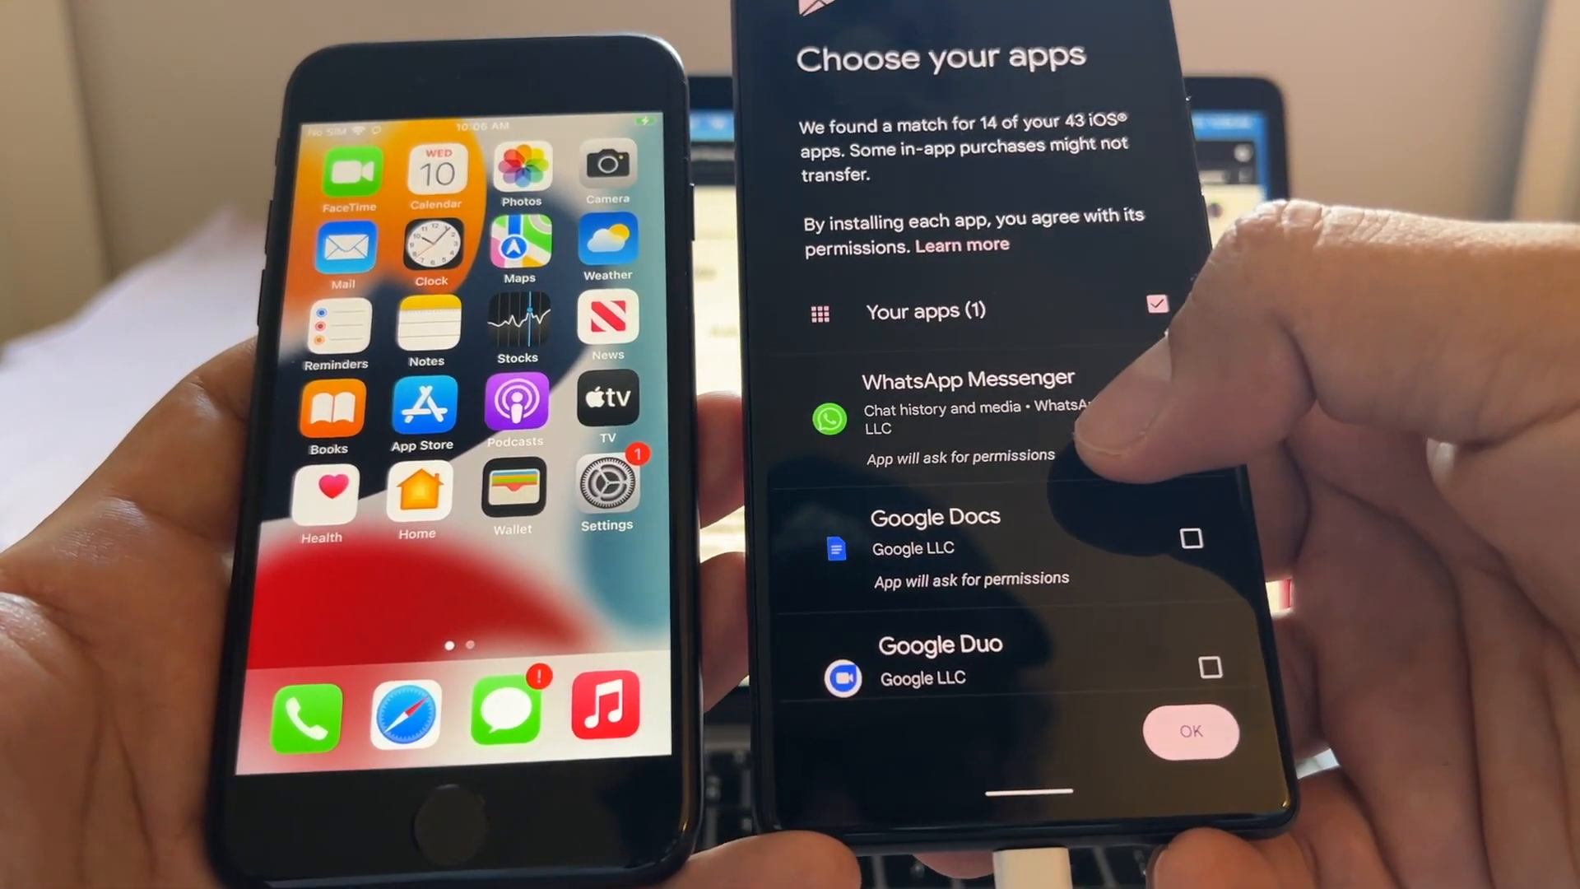
{"action": "left_click", "coordinate": [1190, 730]}
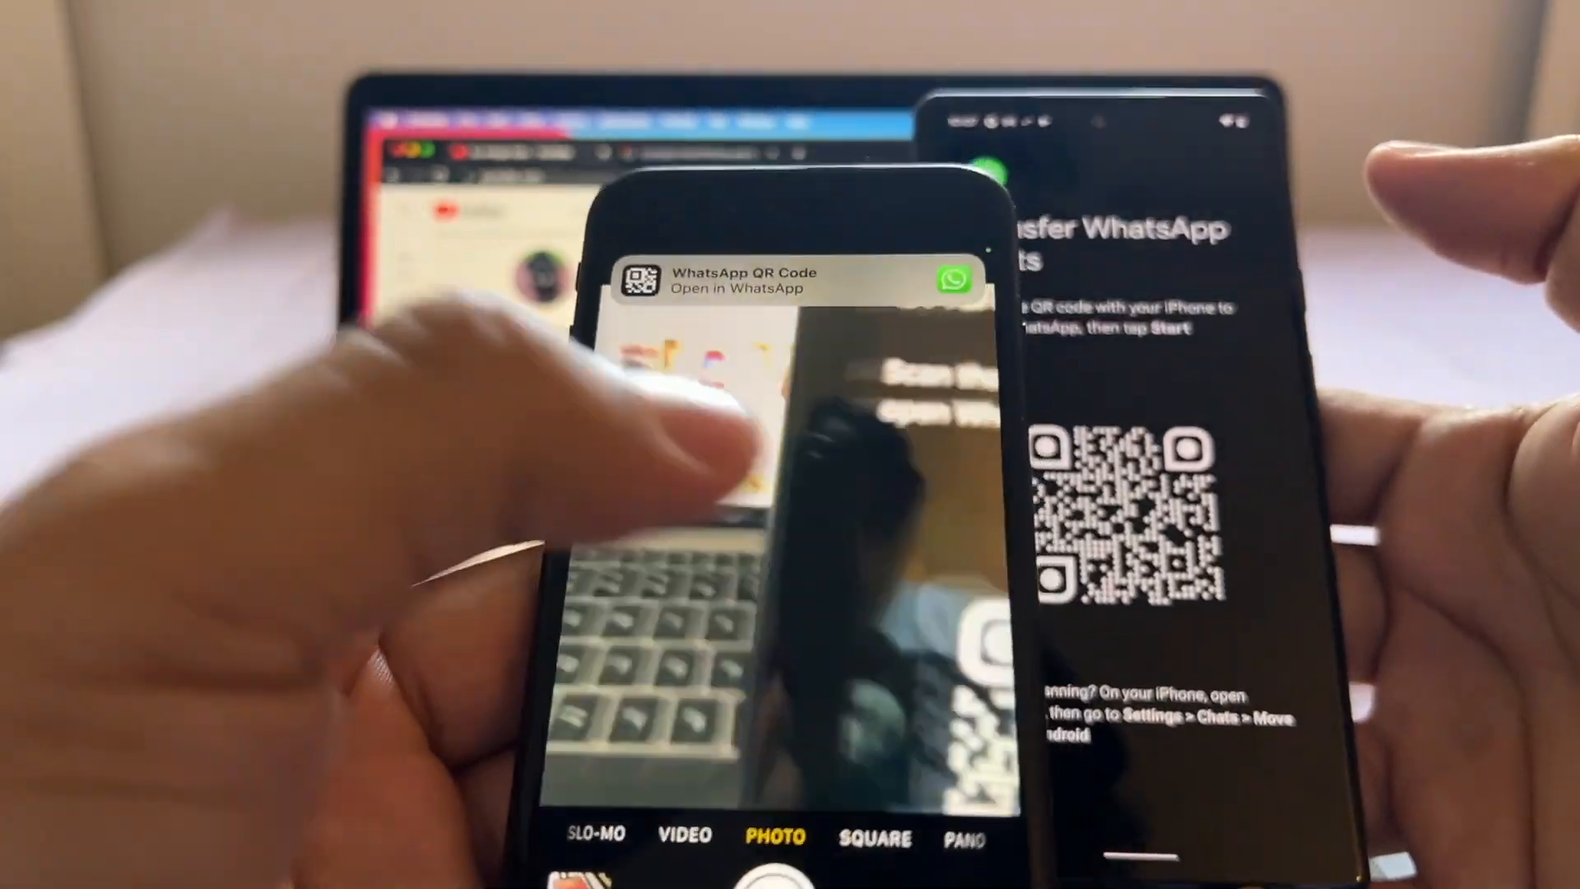
Open the scanned code in WhatsApp and start Move Chats to Android
{"action": "left_click", "coordinate": [785, 282]}
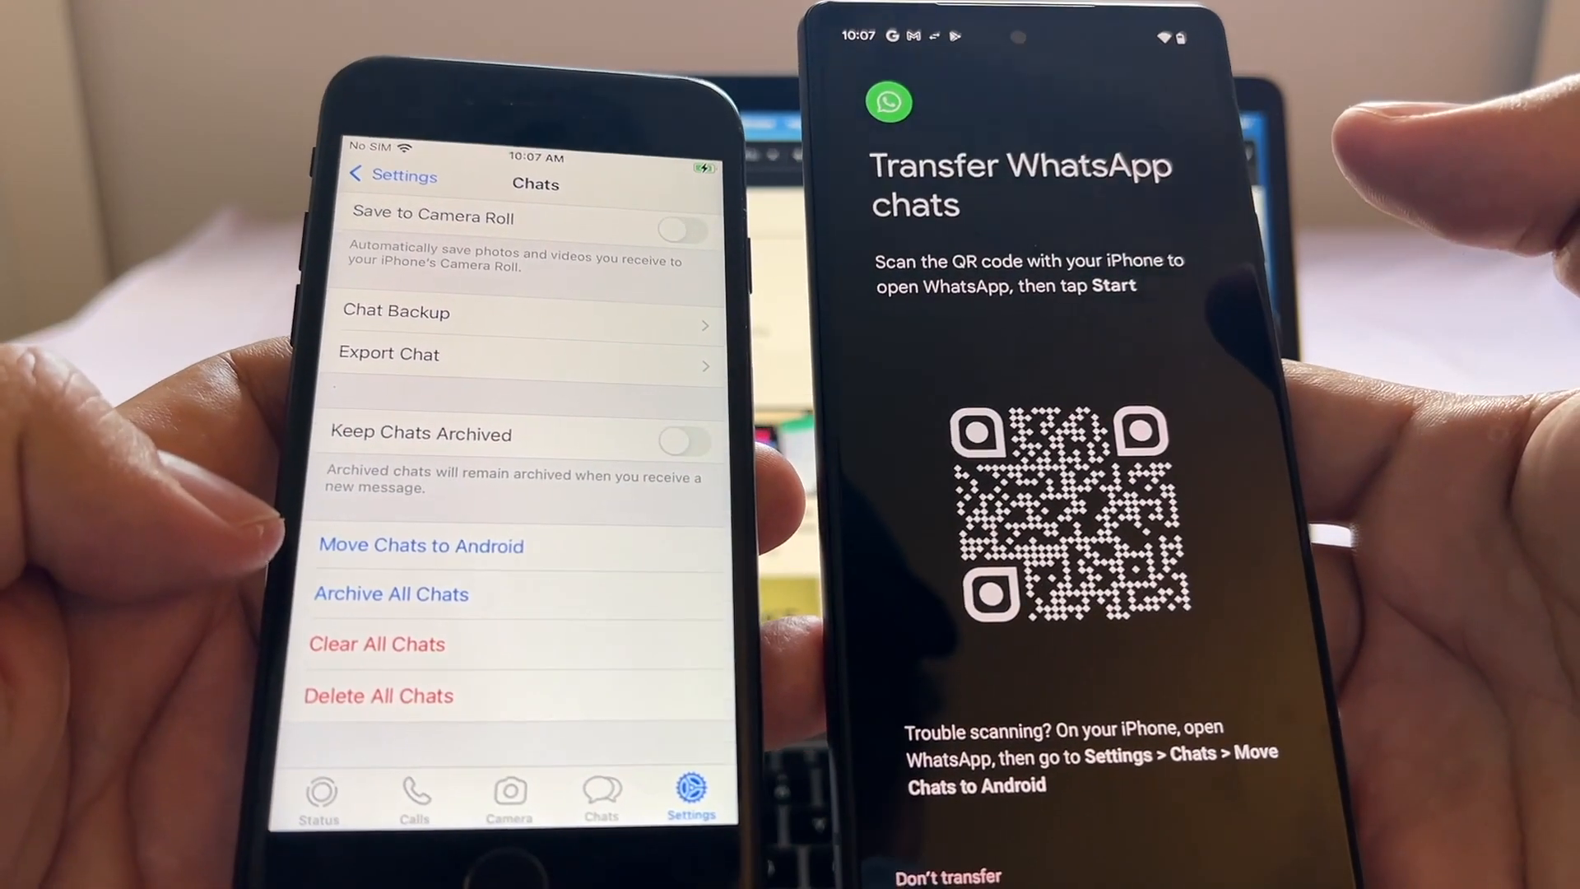
{"action": "left_click", "coordinate": [421, 544]}
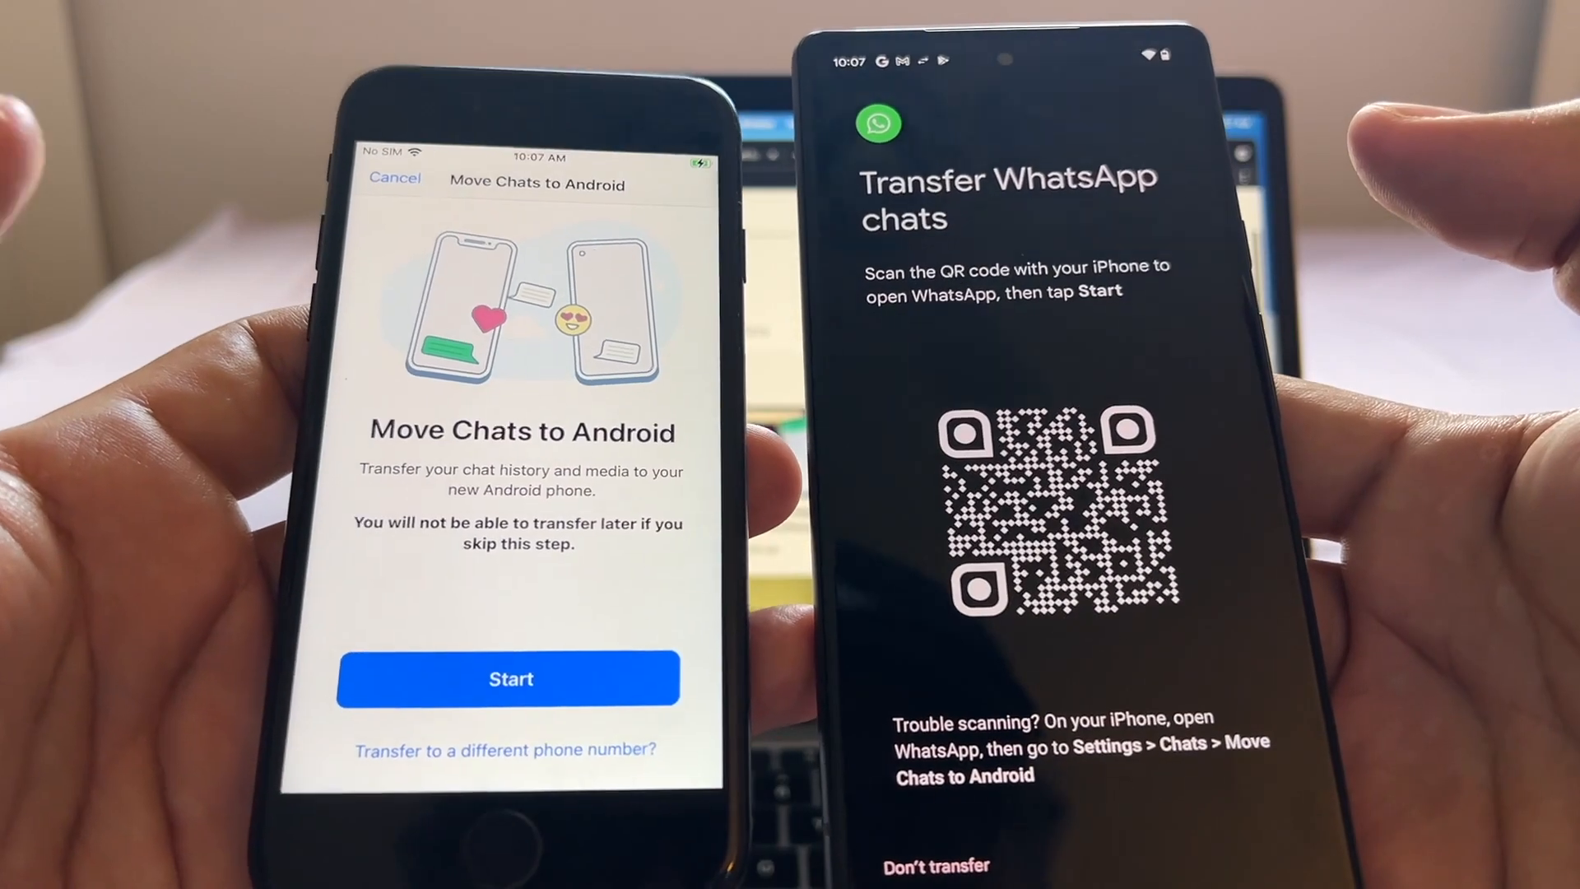
{"action": "left_click", "coordinate": [510, 677]}
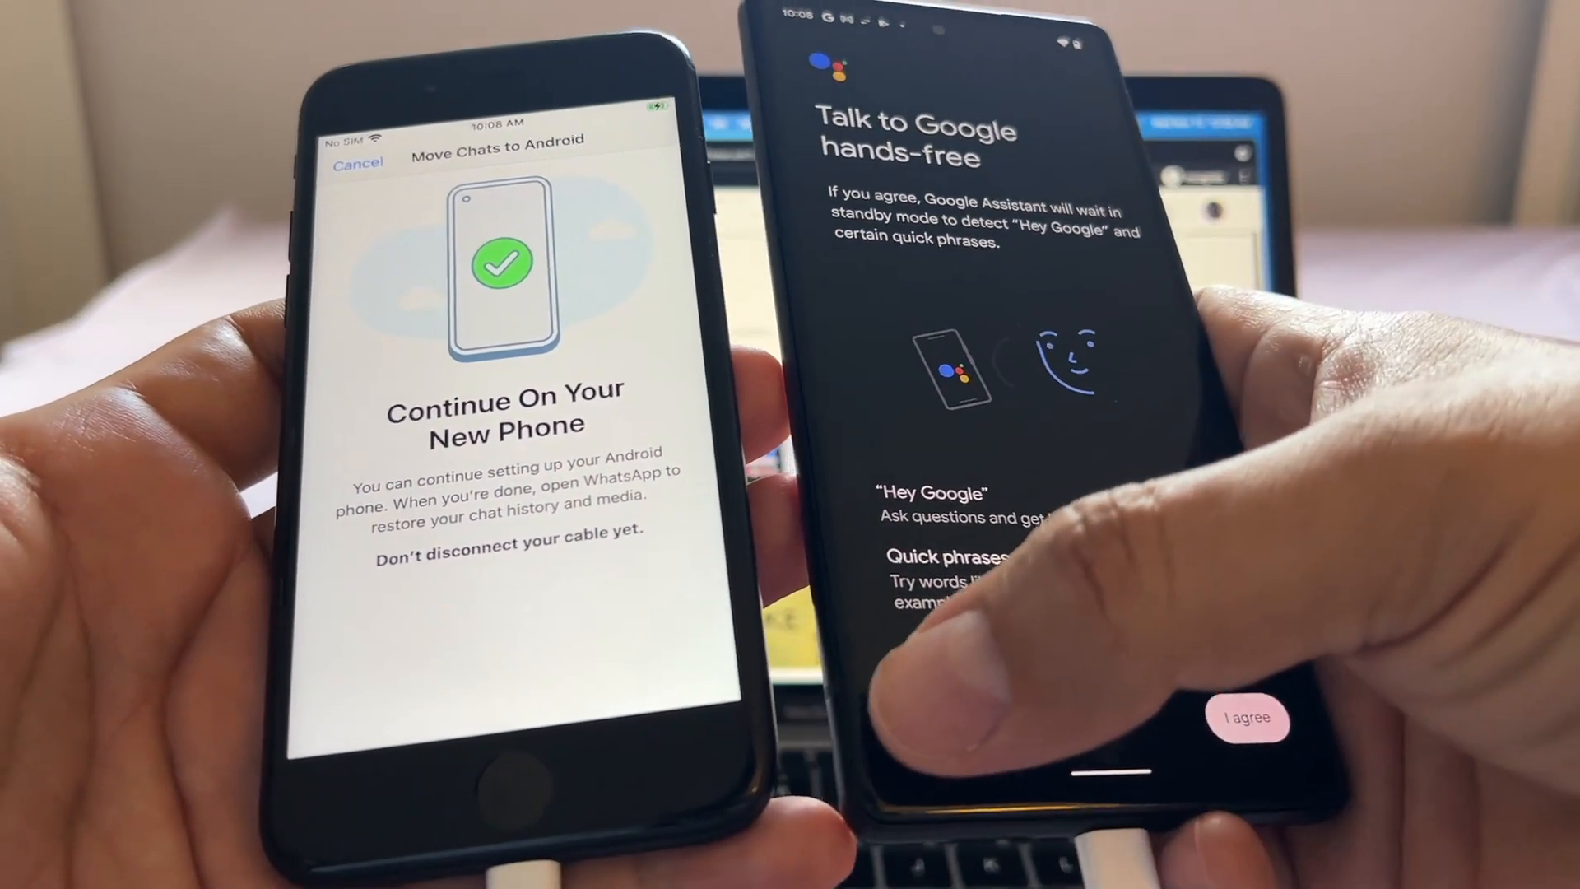
Accept both Google Assistant screens, answer the tips prompt and finish the iMessage reminder
{"action": "left_click", "coordinate": [1246, 718]}
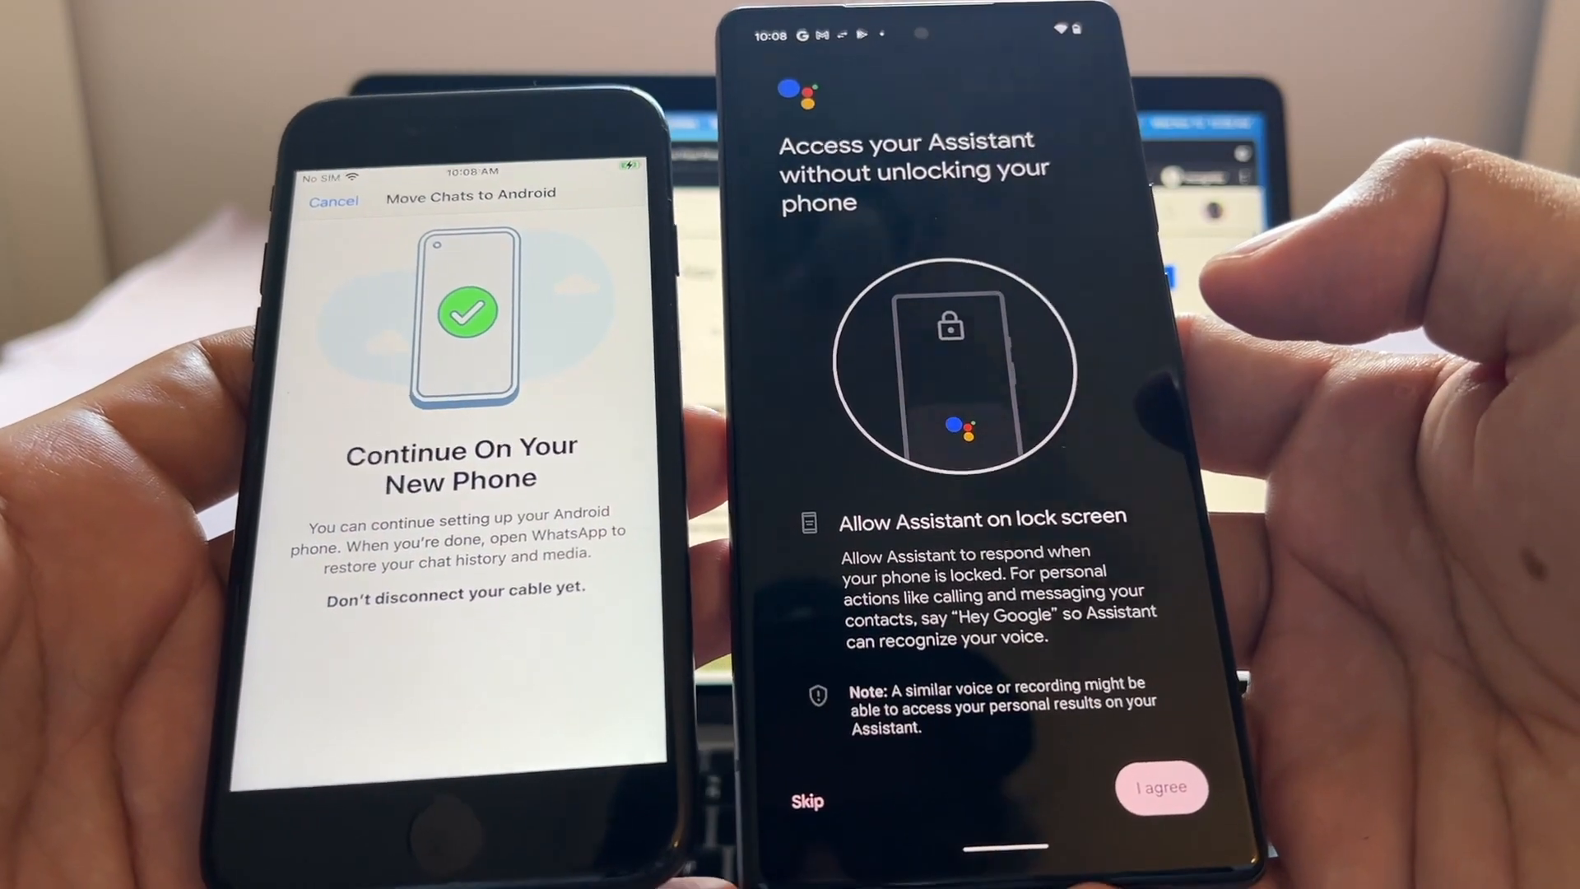
{"action": "left_click", "coordinate": [1161, 789]}
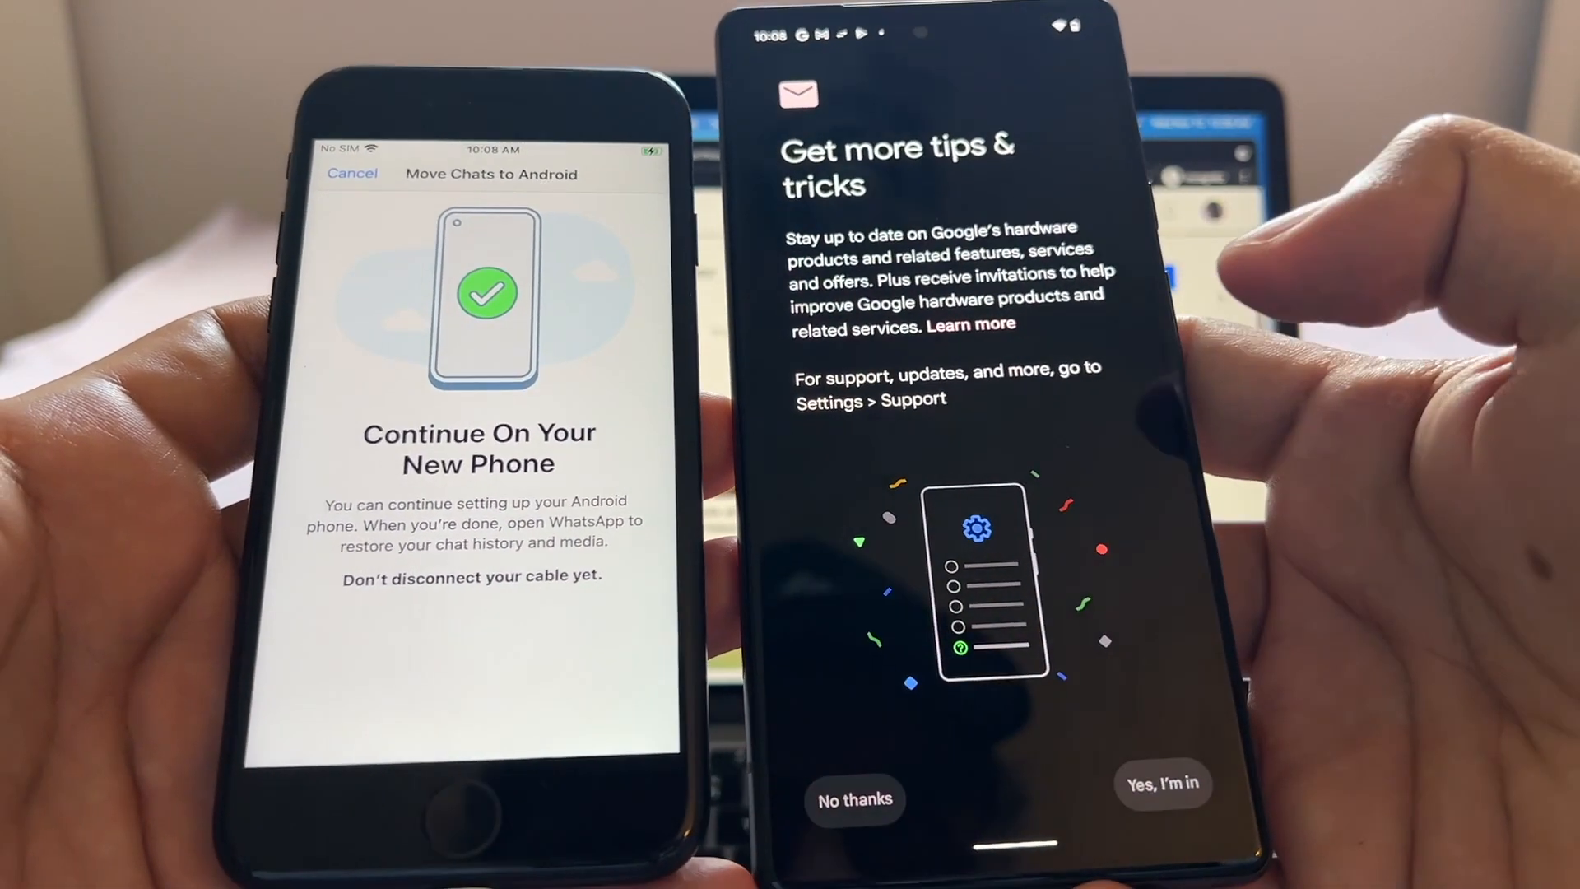
{"action": "left_click", "coordinate": [853, 799]}
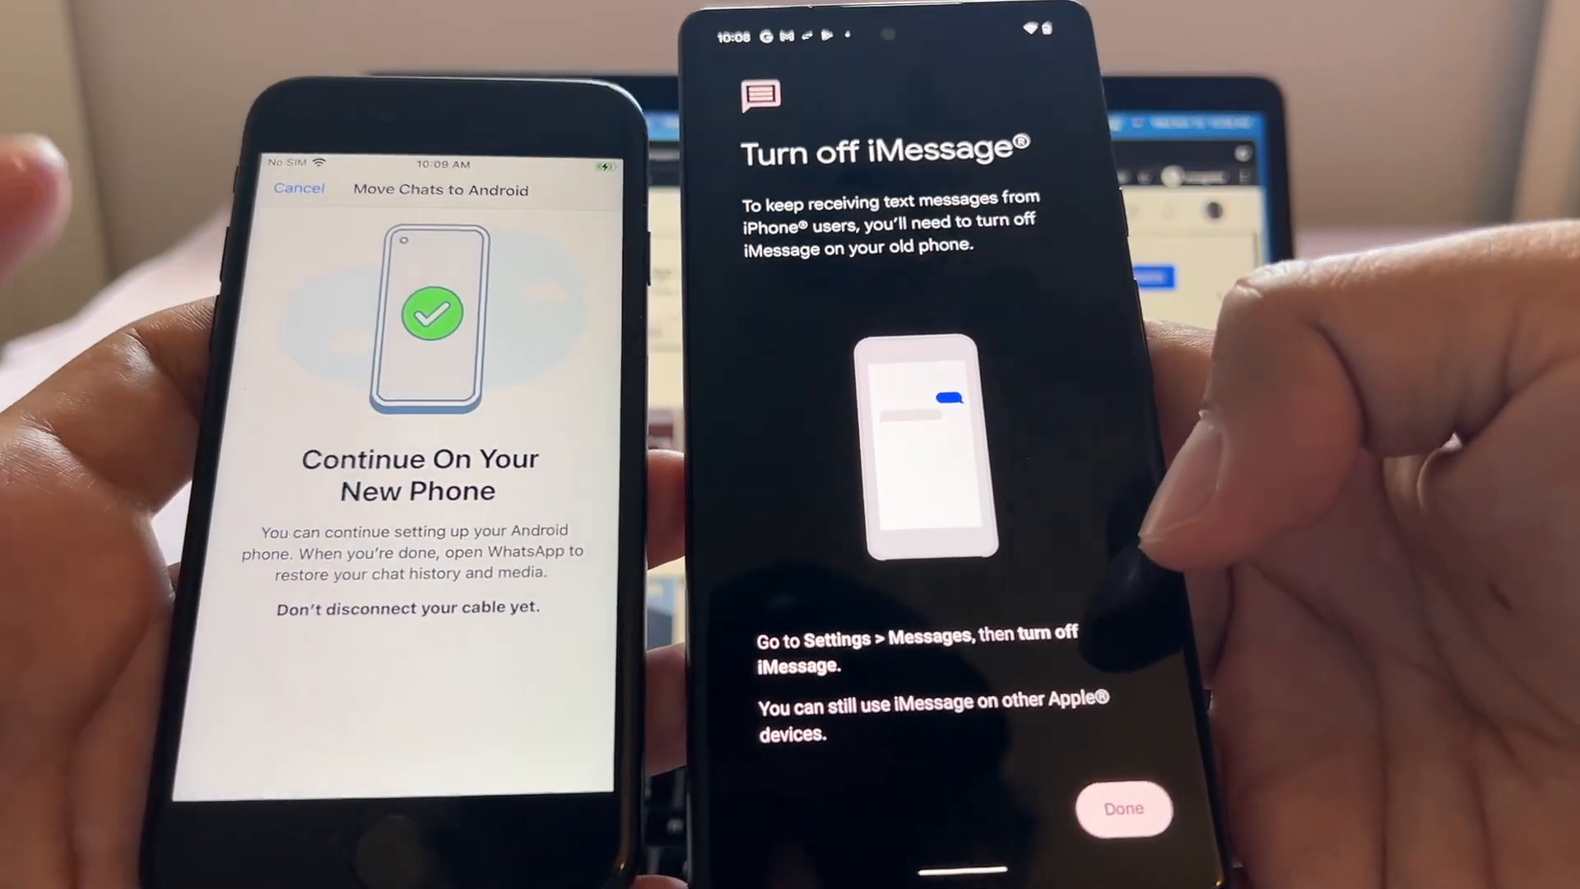
{"action": "left_click", "coordinate": [1124, 808]}
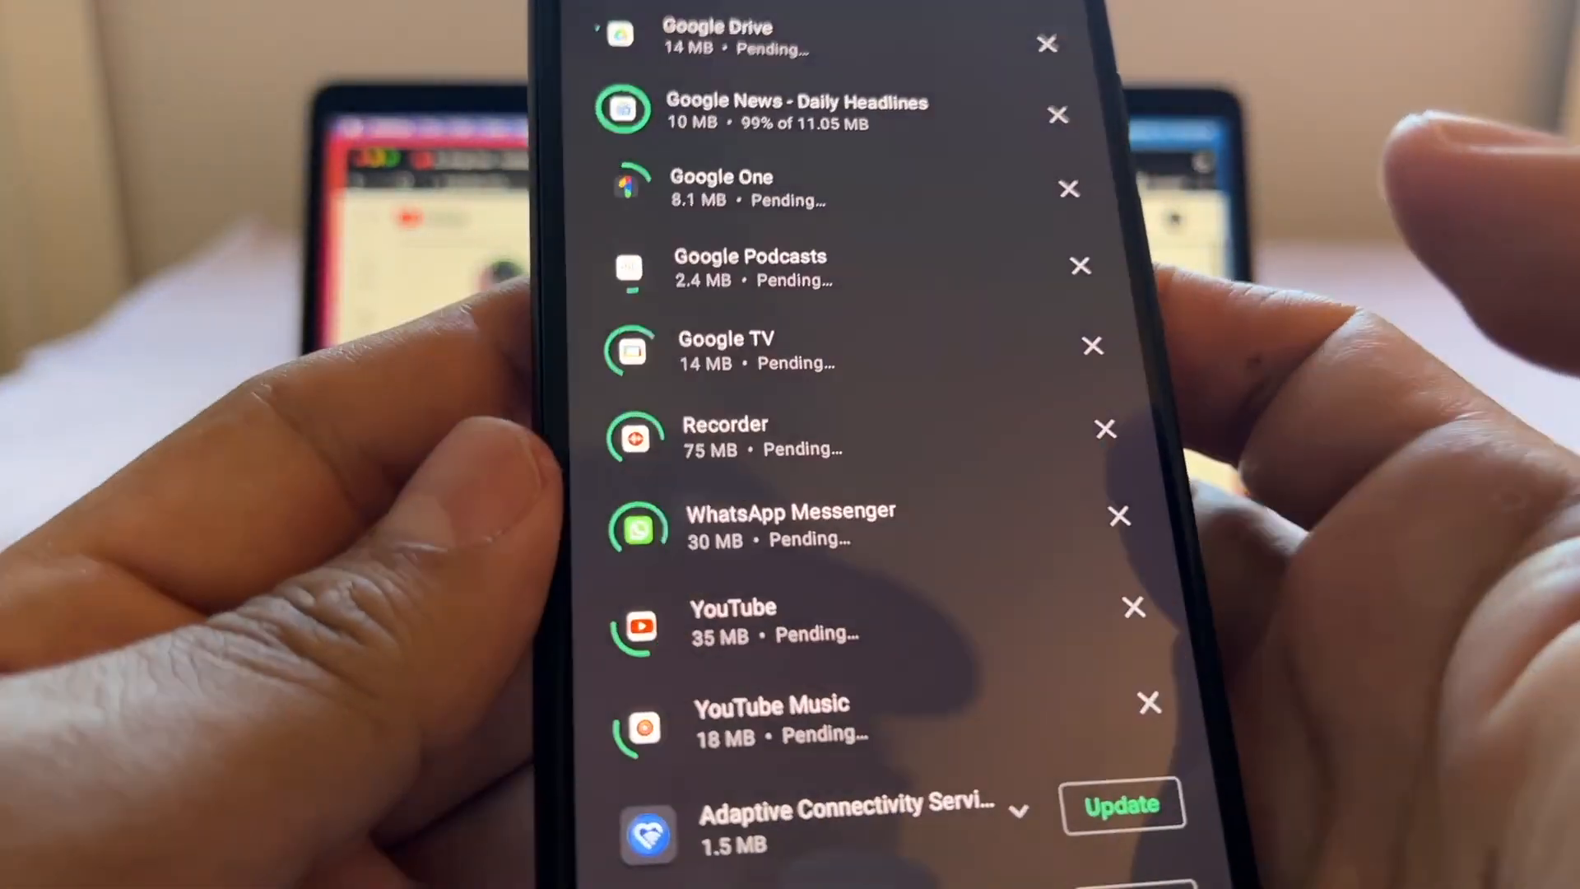
Watch the Play Store pending downloads until WhatsApp installs, then leave the list
{"action": "scroll", "scroll_direction": "down", "scroll_amount": 3}
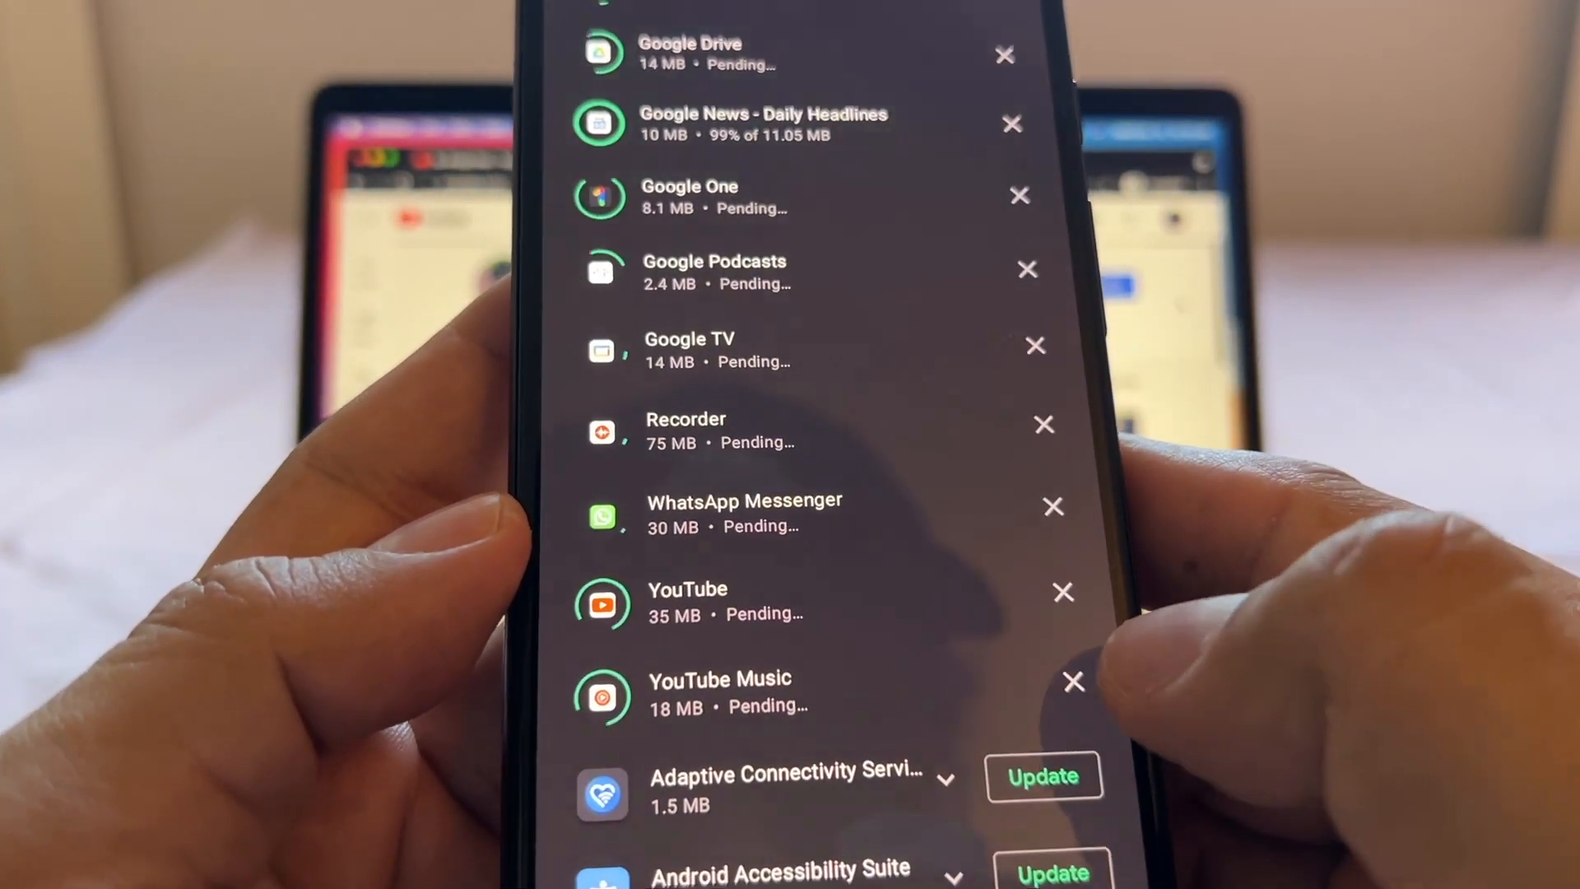
{"action": "scroll", "scroll_direction": "down", "scroll_amount": 3}
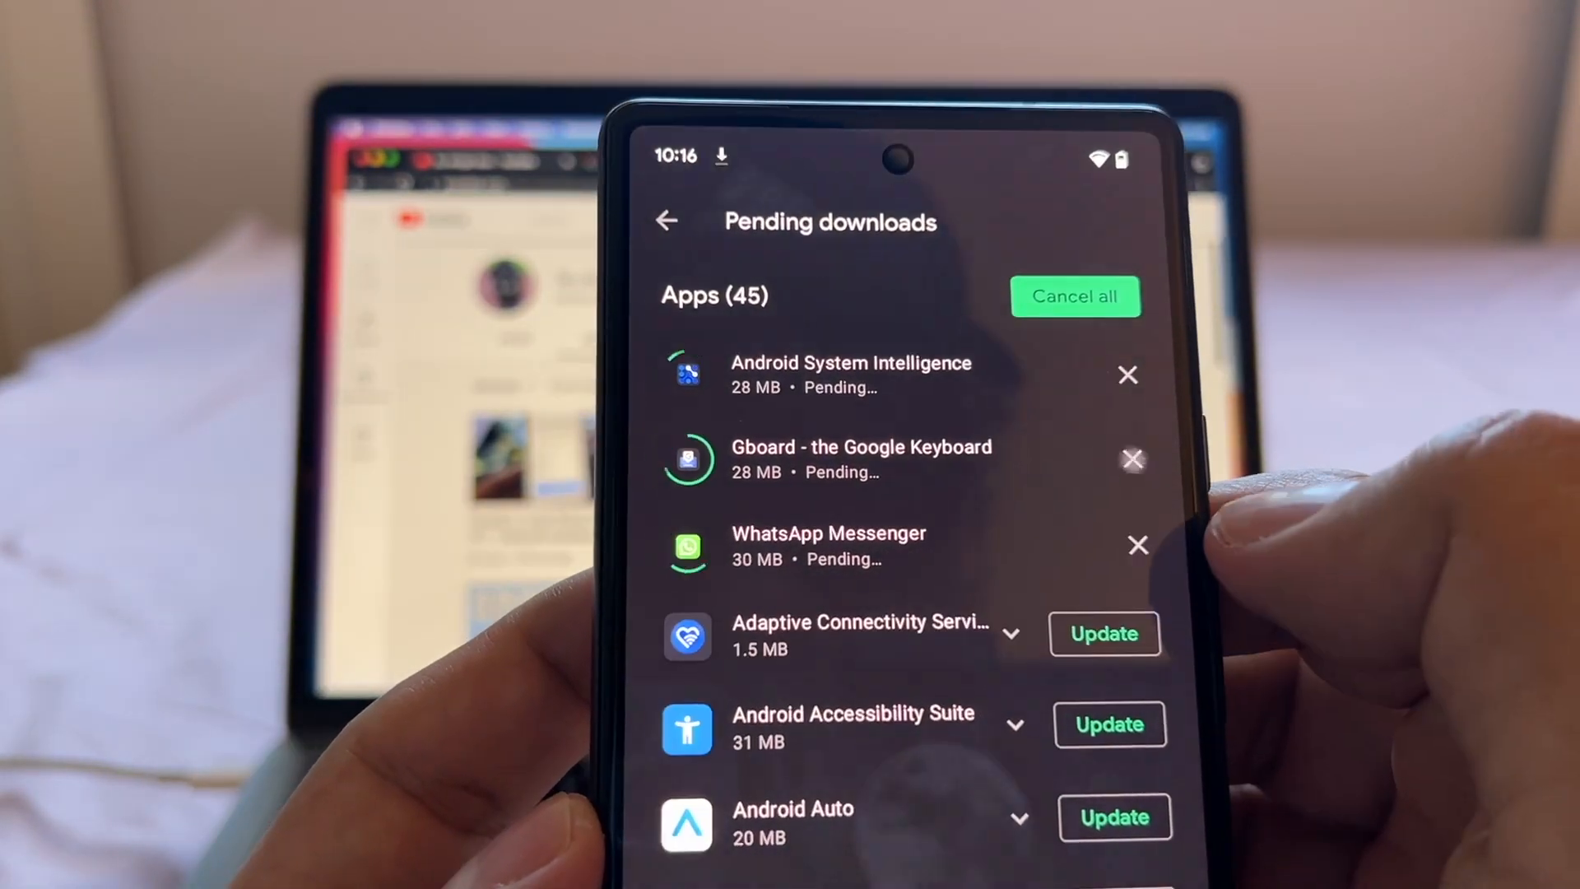
{"action": "left_click", "coordinate": [1132, 459]}
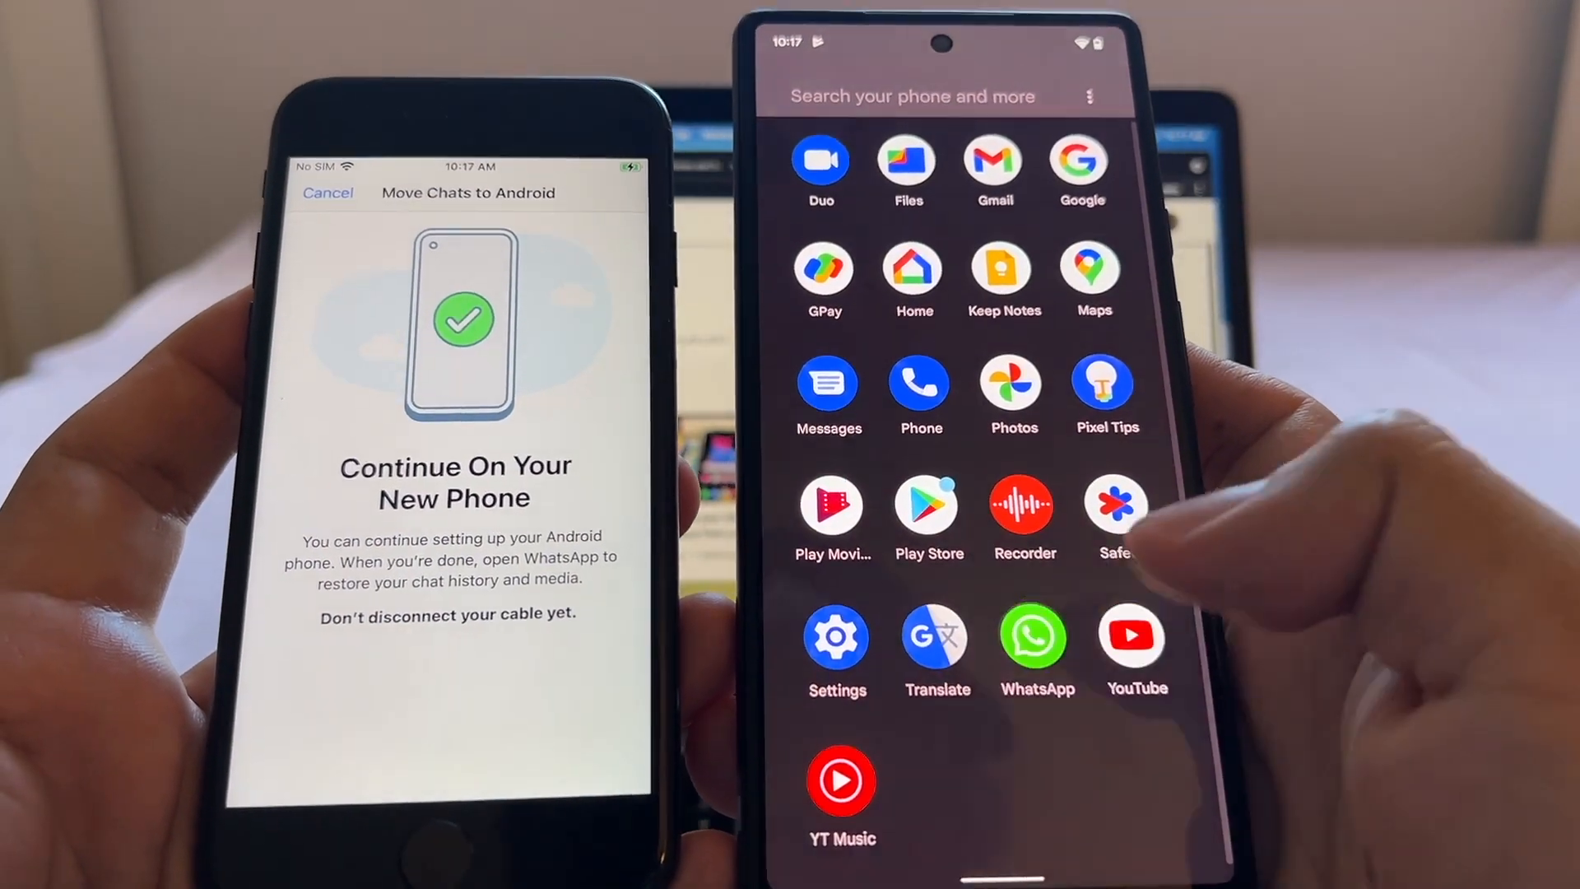
Launch WhatsApp on the Pixel, accept the terms, and enter and confirm the phone number
{"action": "left_click", "coordinate": [1033, 640]}
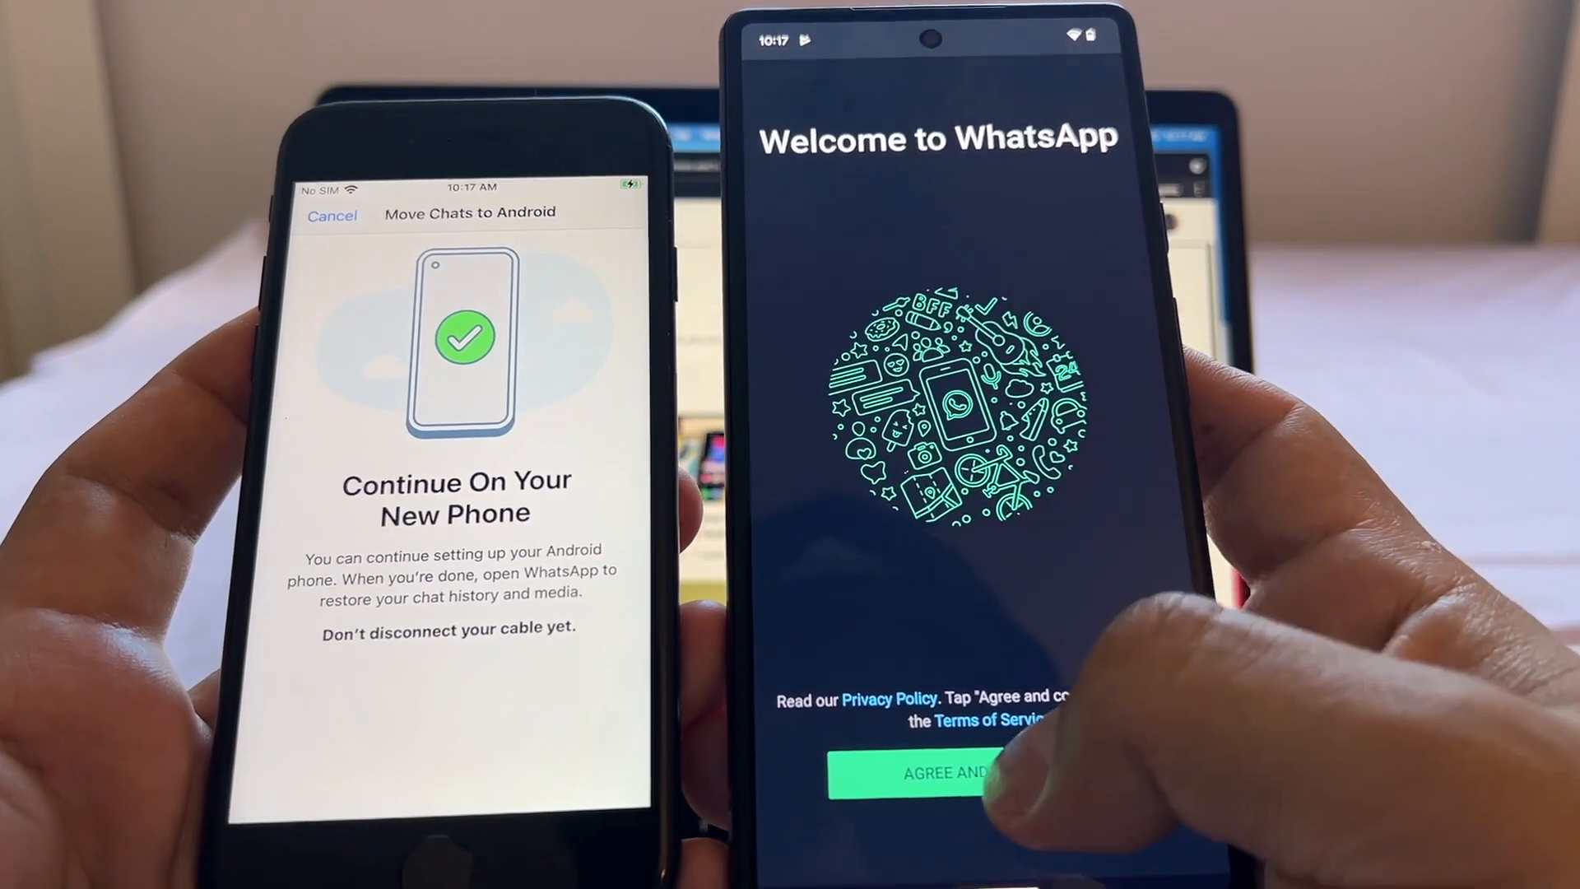
{"action": "left_click", "coordinate": [937, 772]}
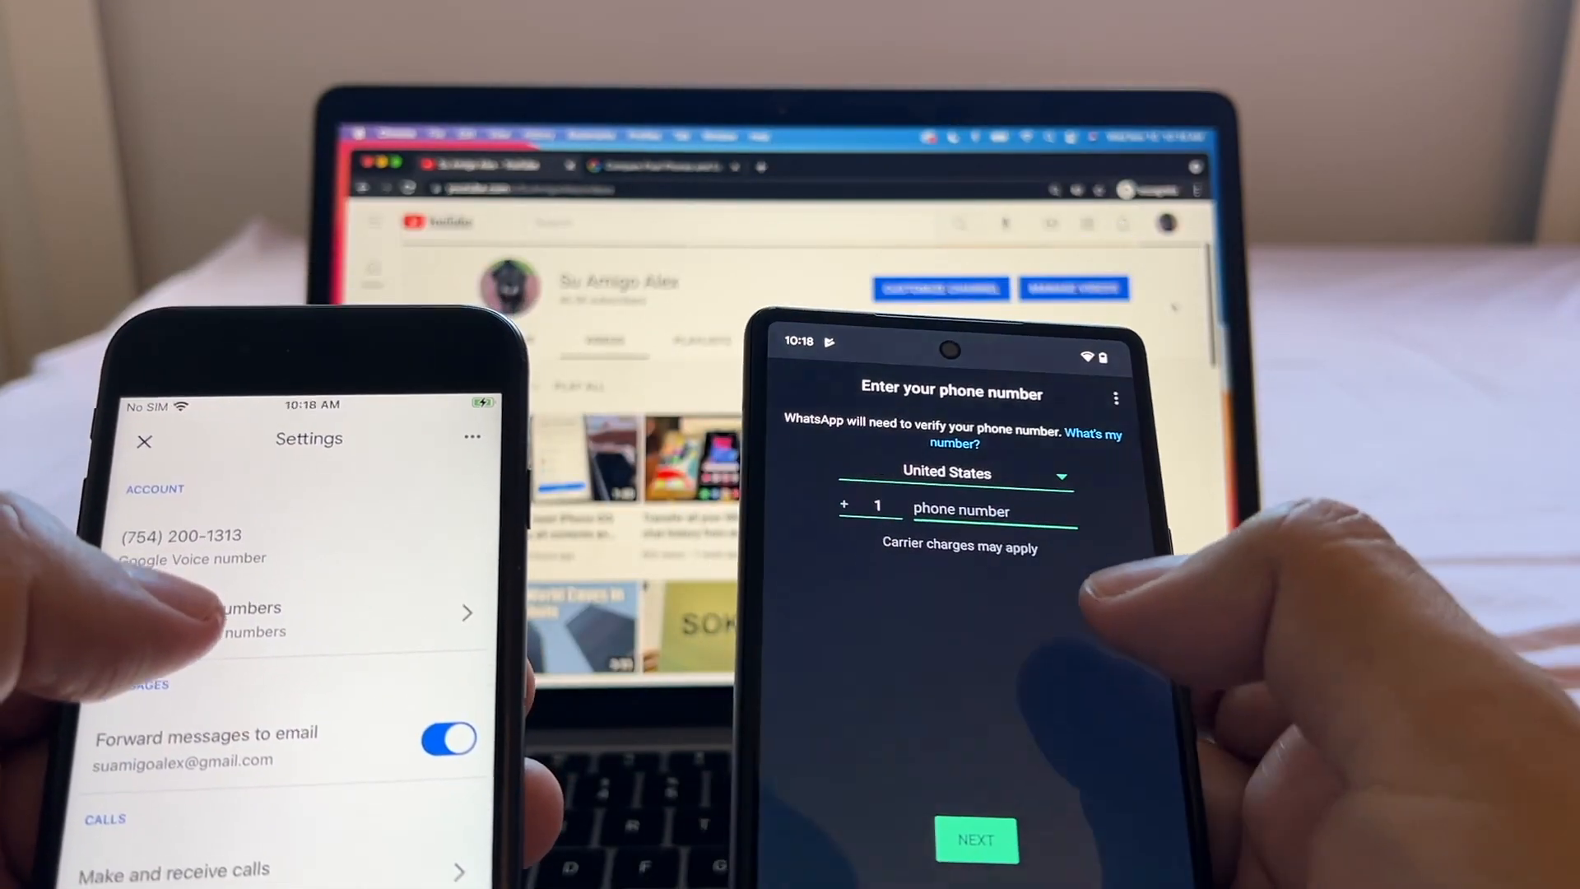
{"action": "type", "text": "754-2"}
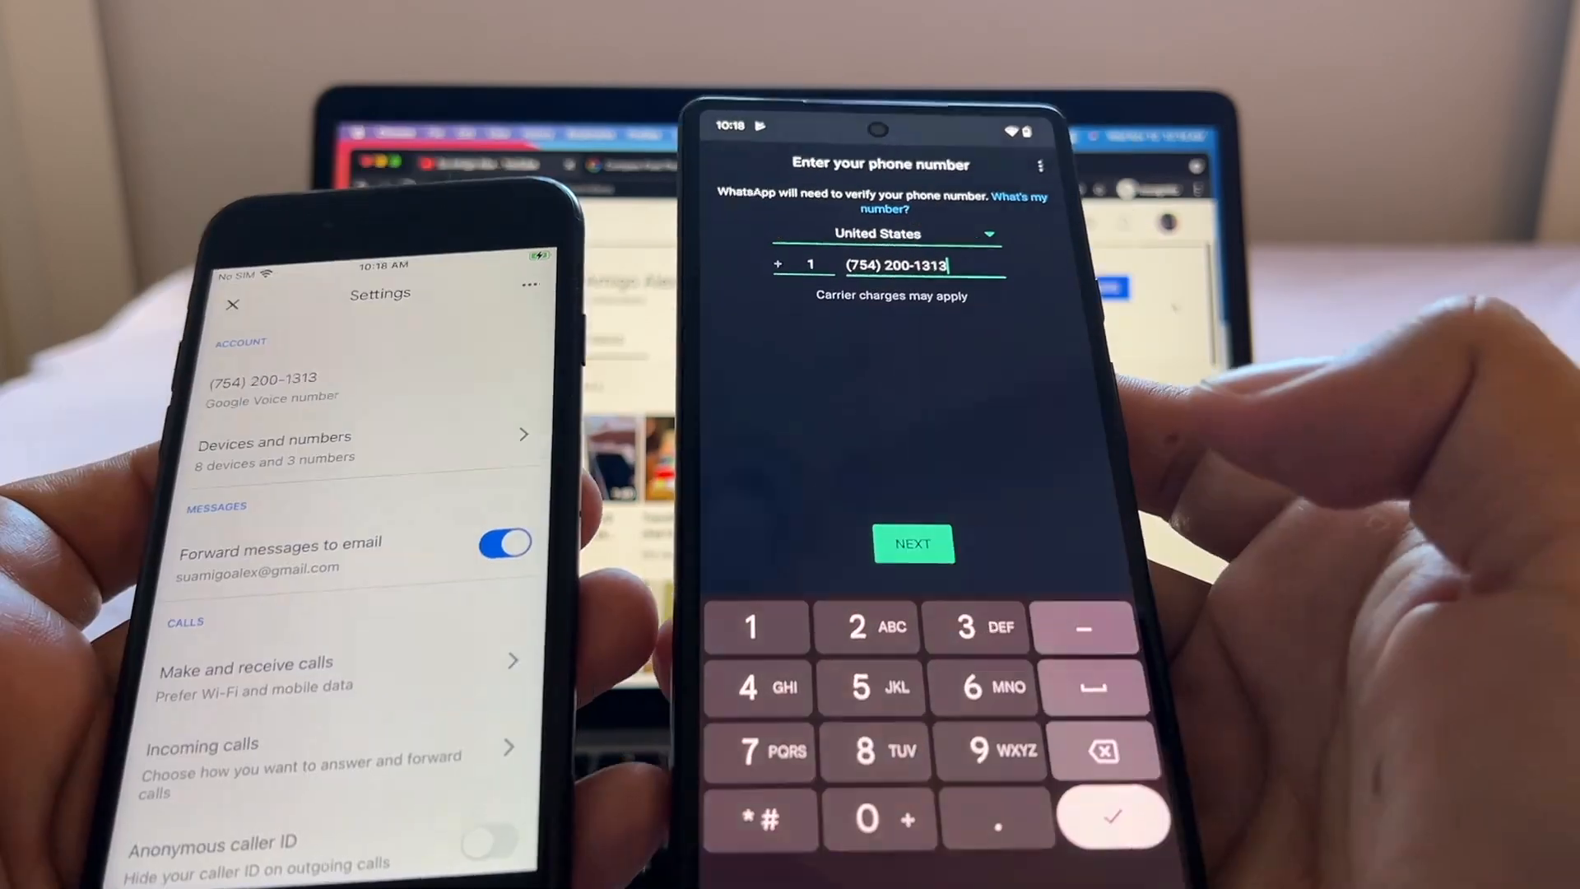
{"action": "left_click", "coordinate": [911, 544]}
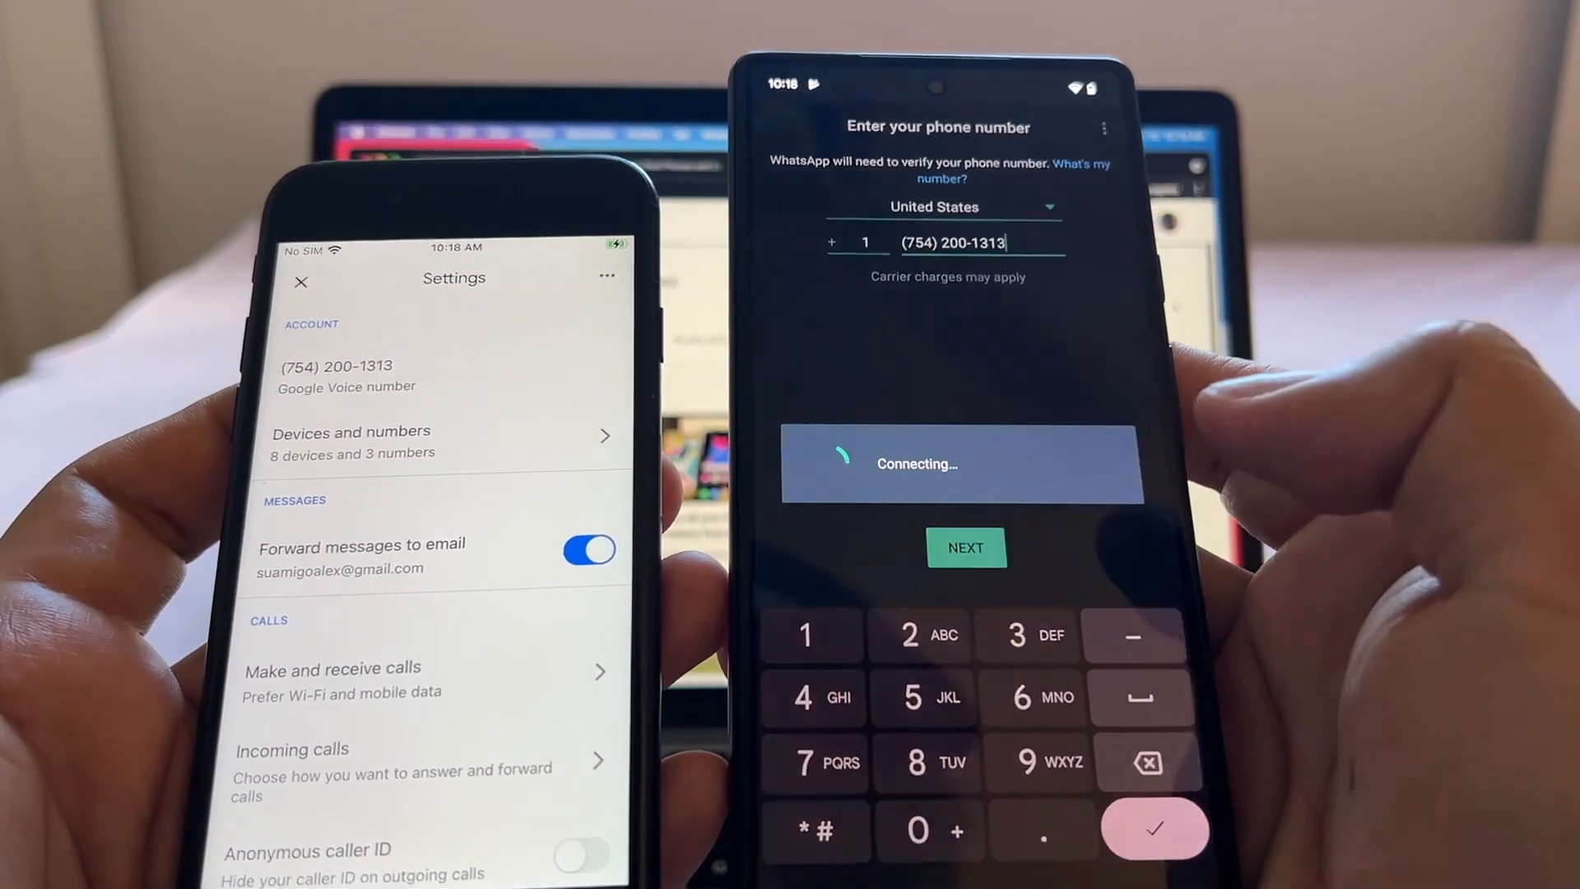
{"action": "left_click", "coordinate": [965, 547]}
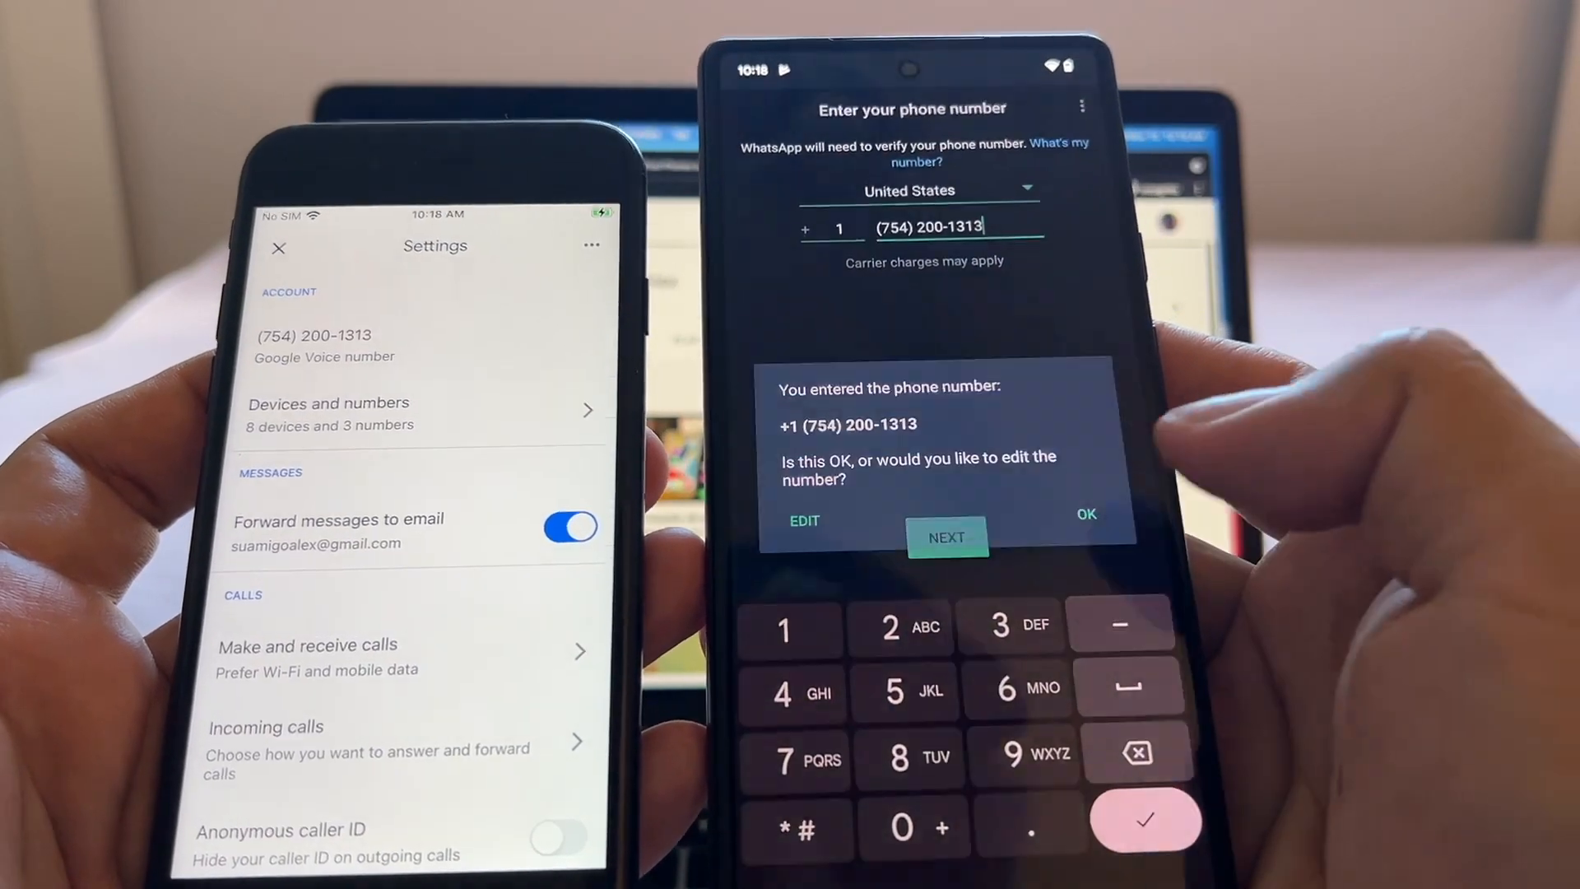
{"action": "left_click", "coordinate": [947, 537]}
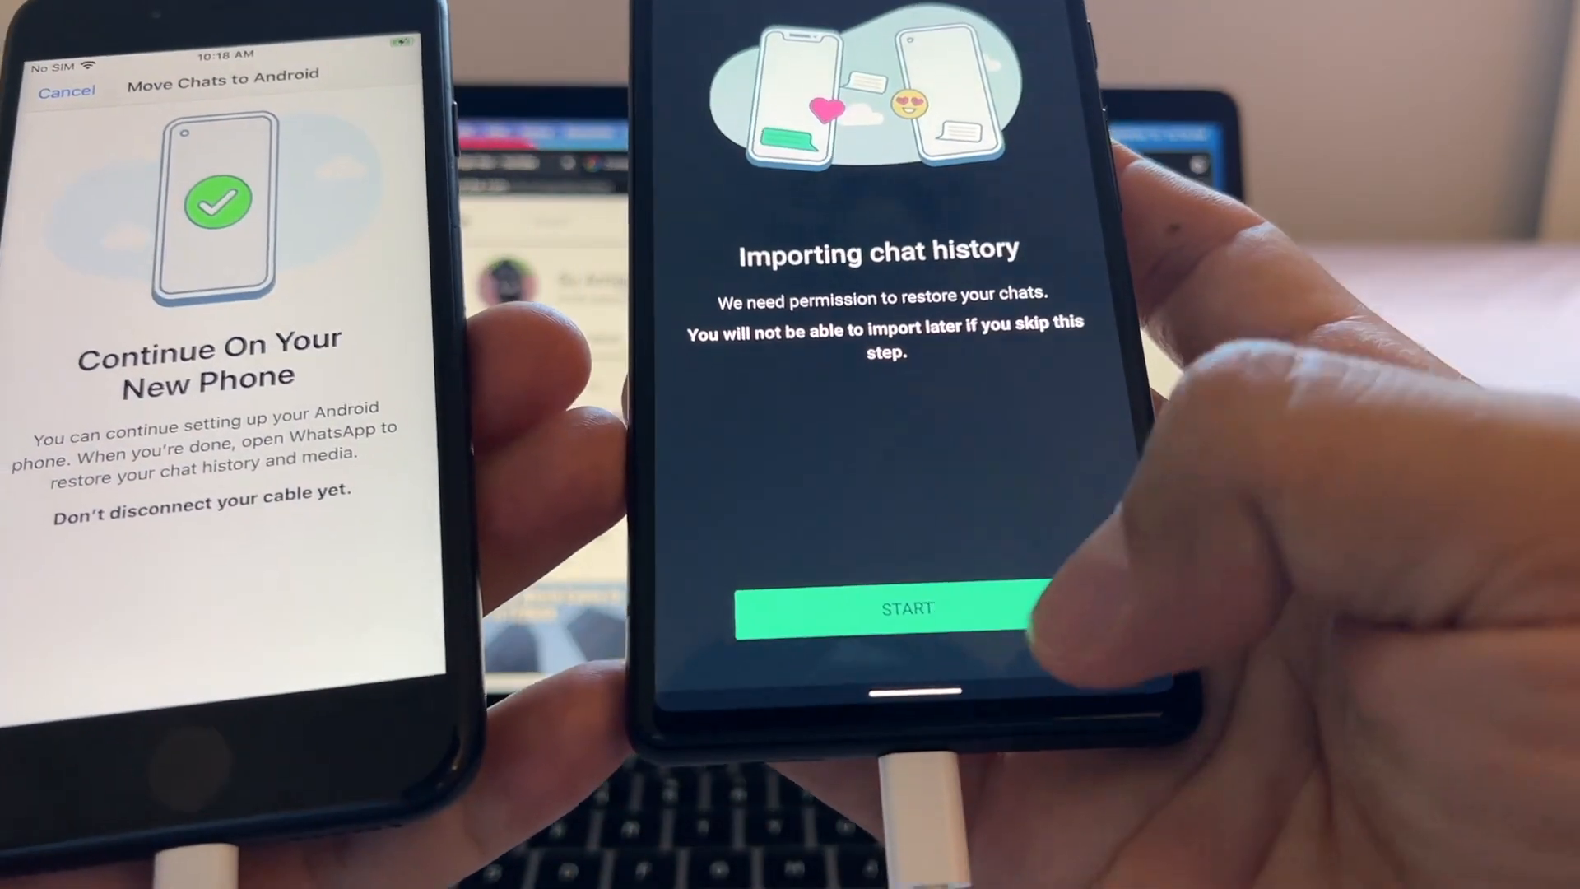
Start the chat import, allow contacts and photos/media access, and continue once finished
{"action": "left_click", "coordinate": [906, 607]}
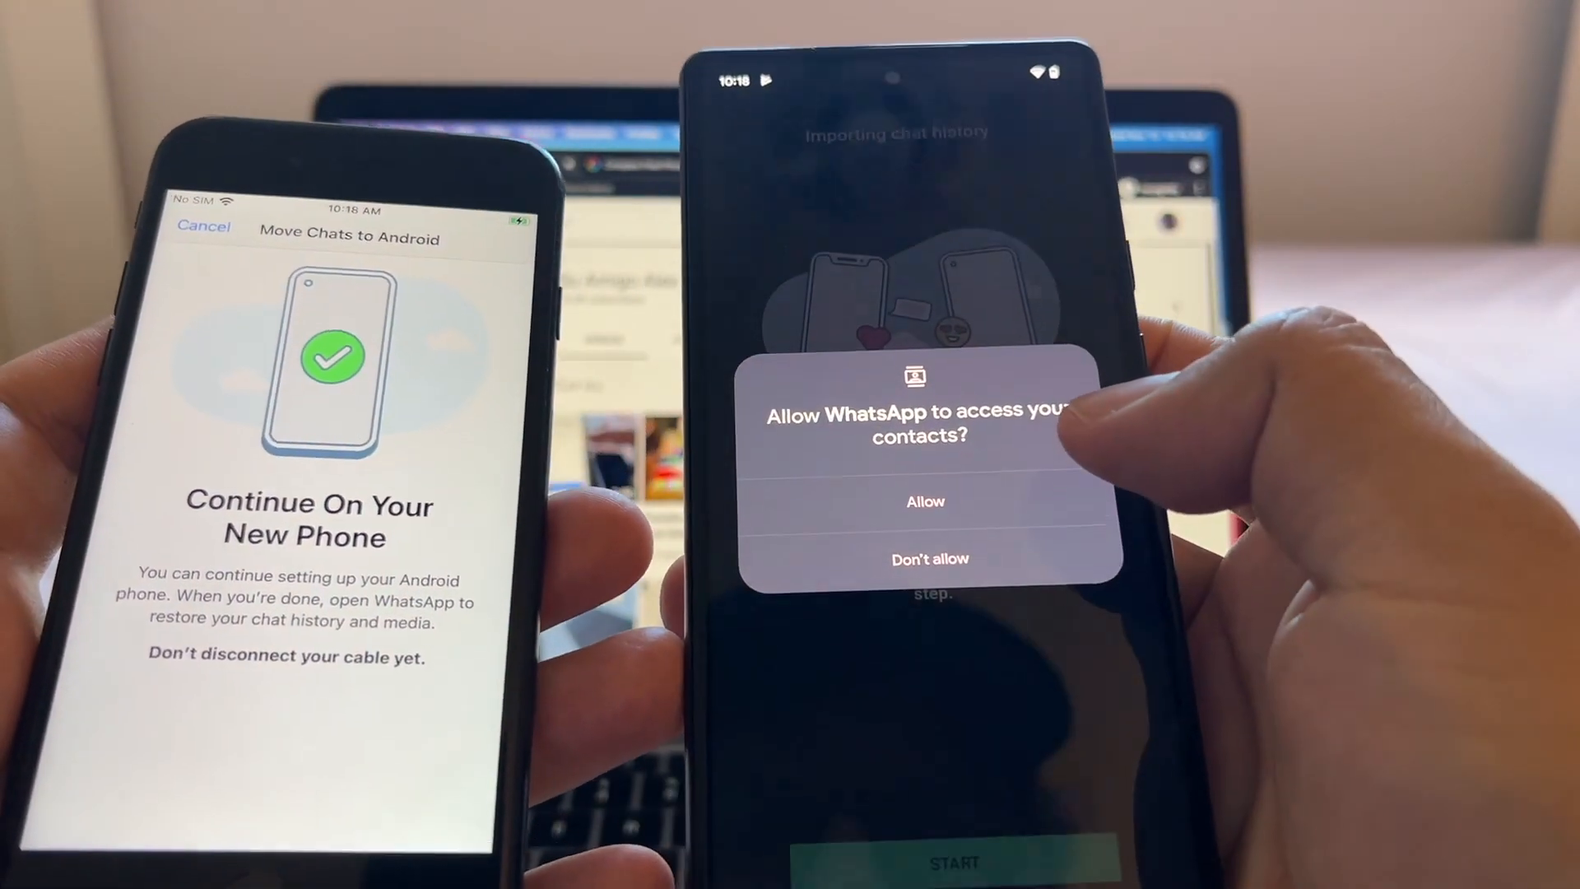
{"action": "left_click", "coordinate": [923, 502]}
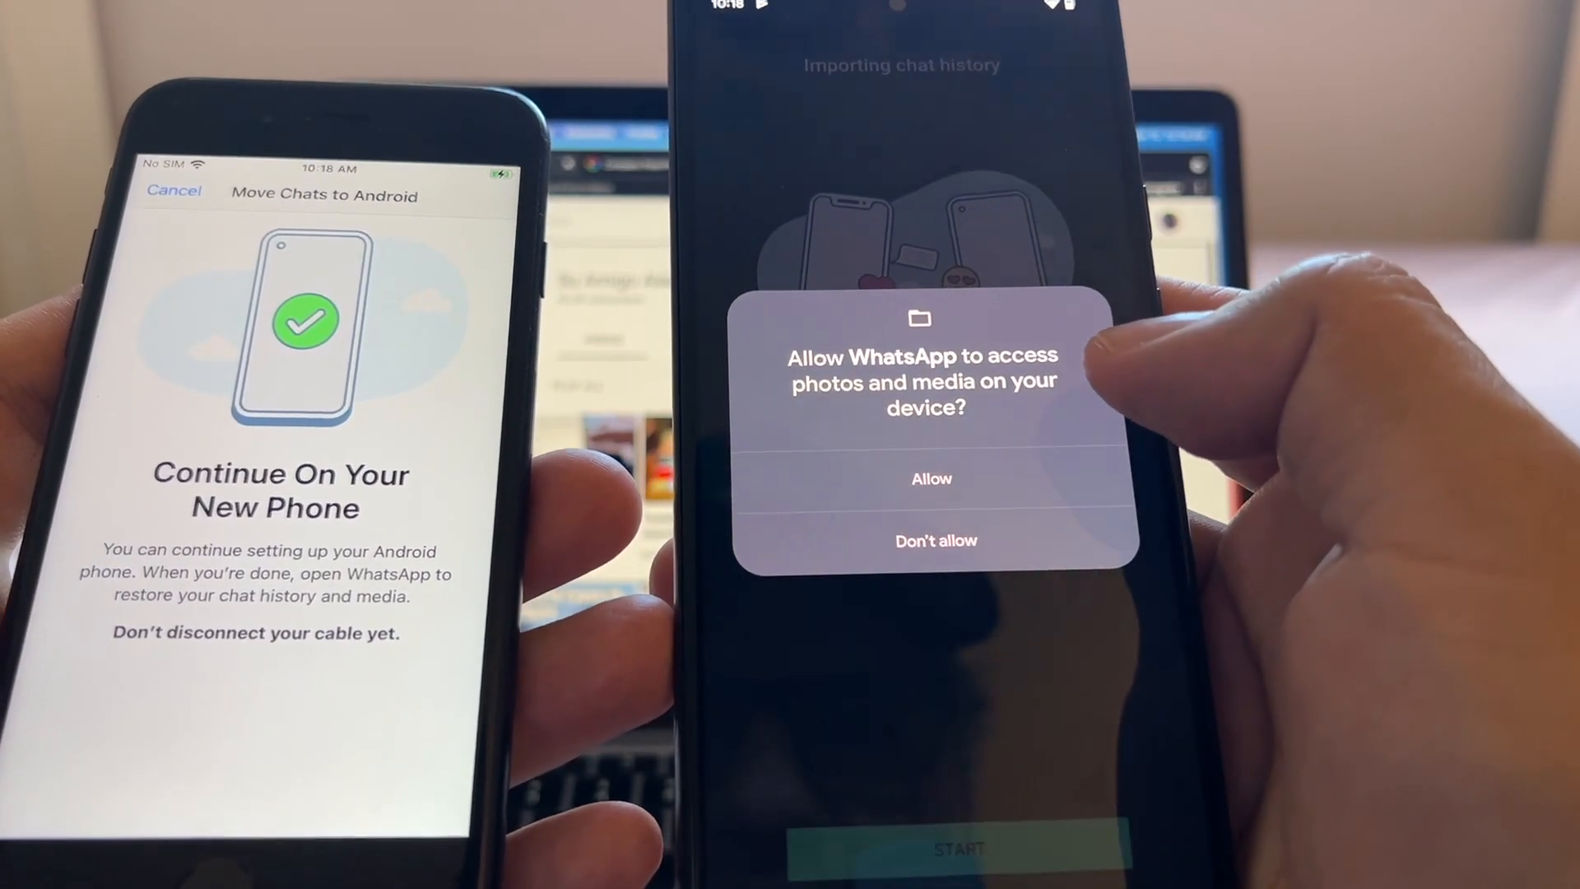
{"action": "left_click", "coordinate": [930, 479]}
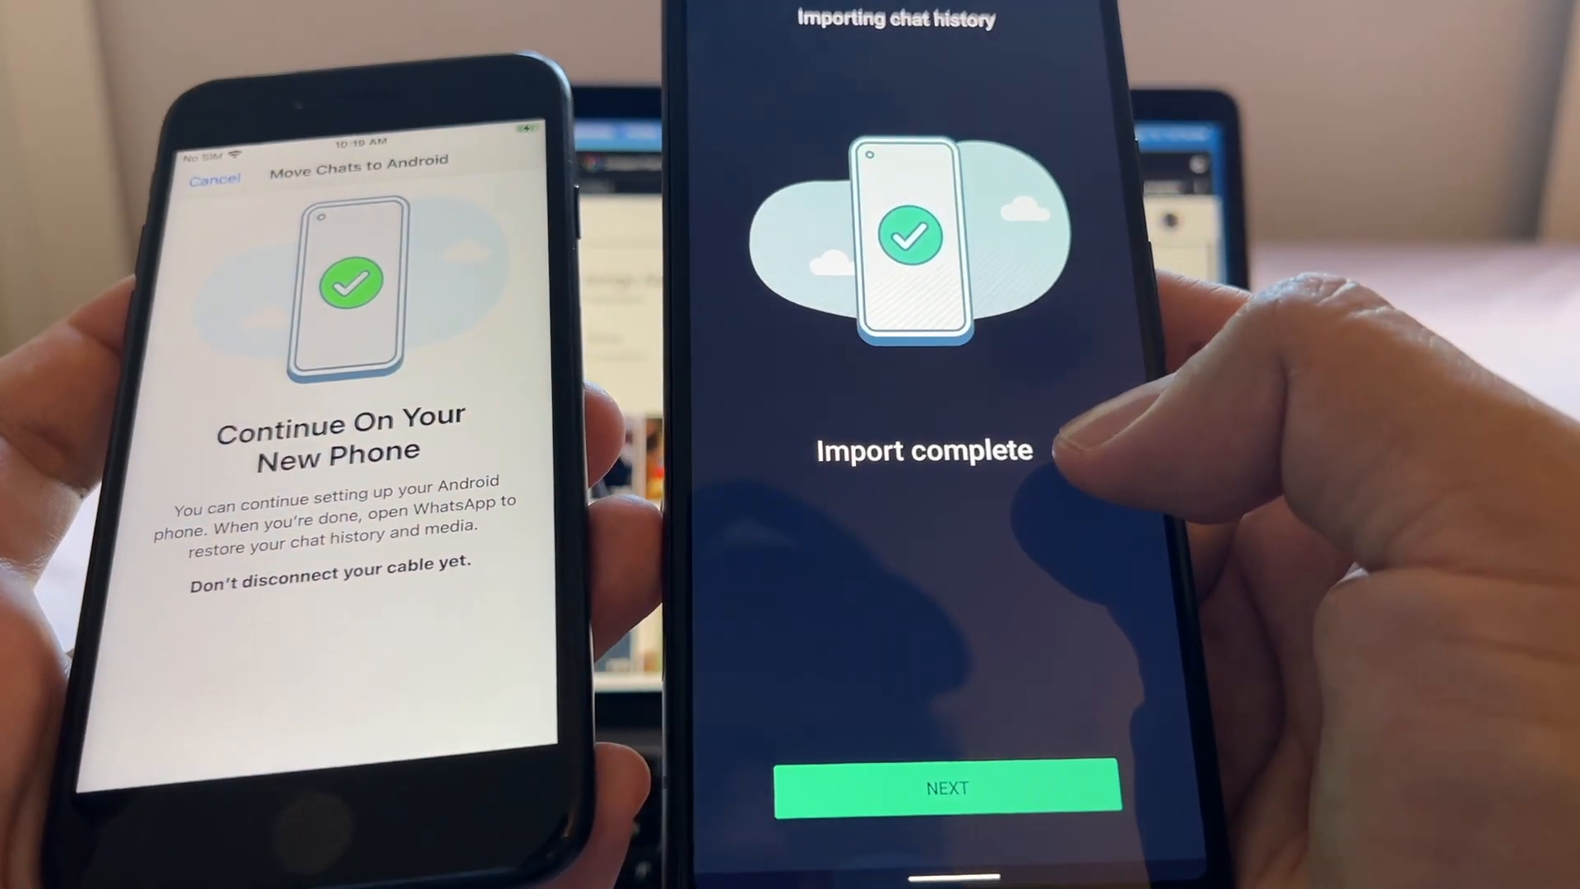
{"action": "left_click", "coordinate": [946, 789]}
{"action": "type", "text": "A"}
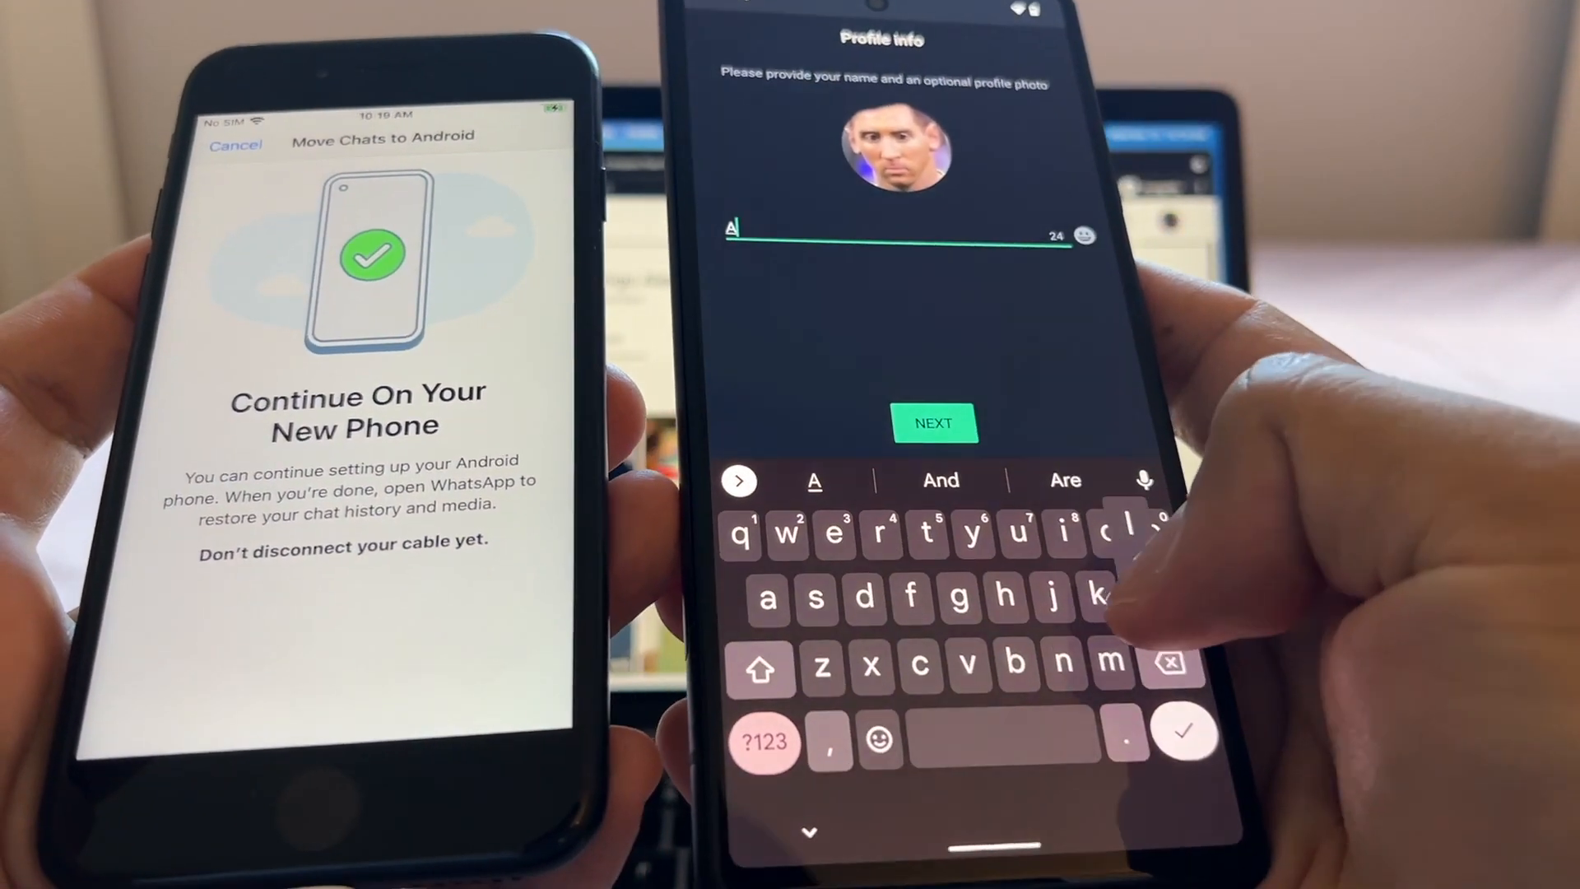
Enter 'lex Pix' as the WhatsApp profile name and submit it
{"action": "type", "text": "lex Pi"}
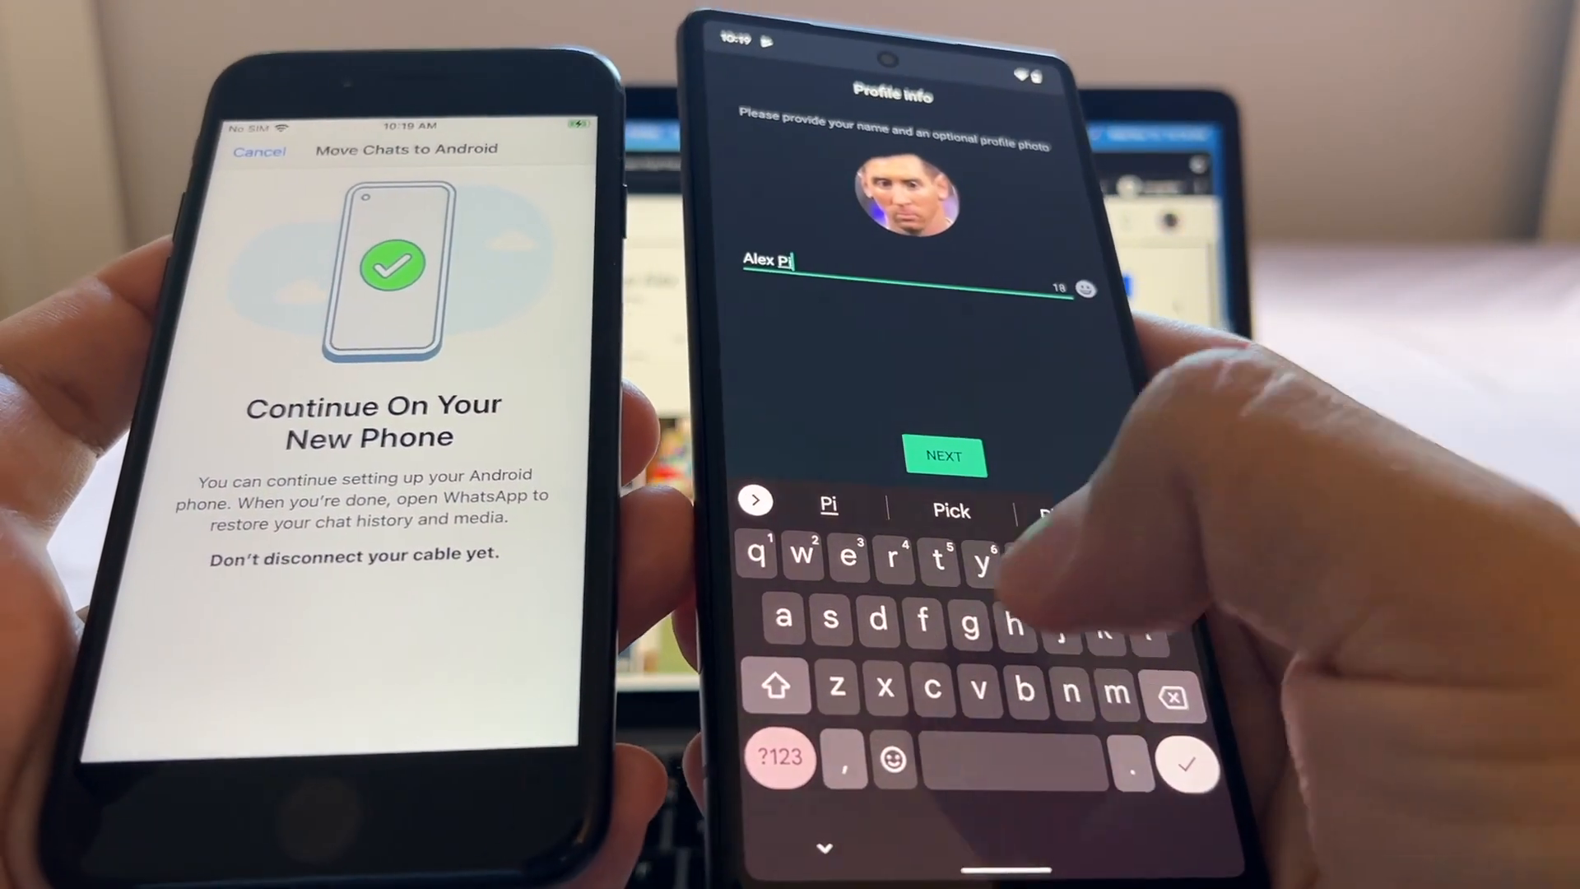
{"action": "type", "text": "x"}
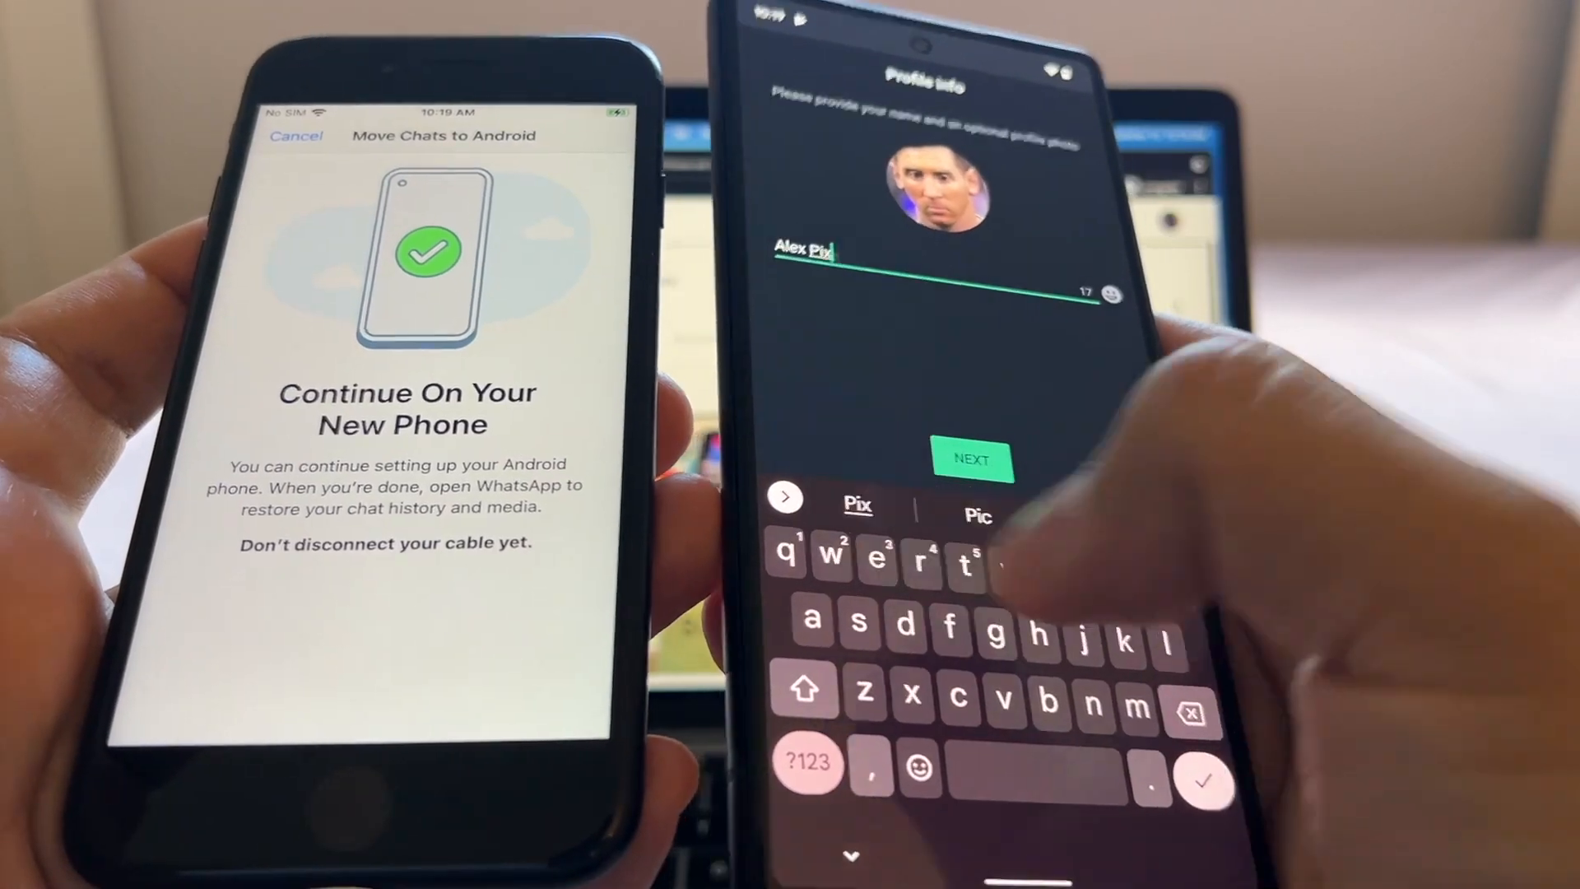
{"action": "left_click", "coordinate": [970, 460]}
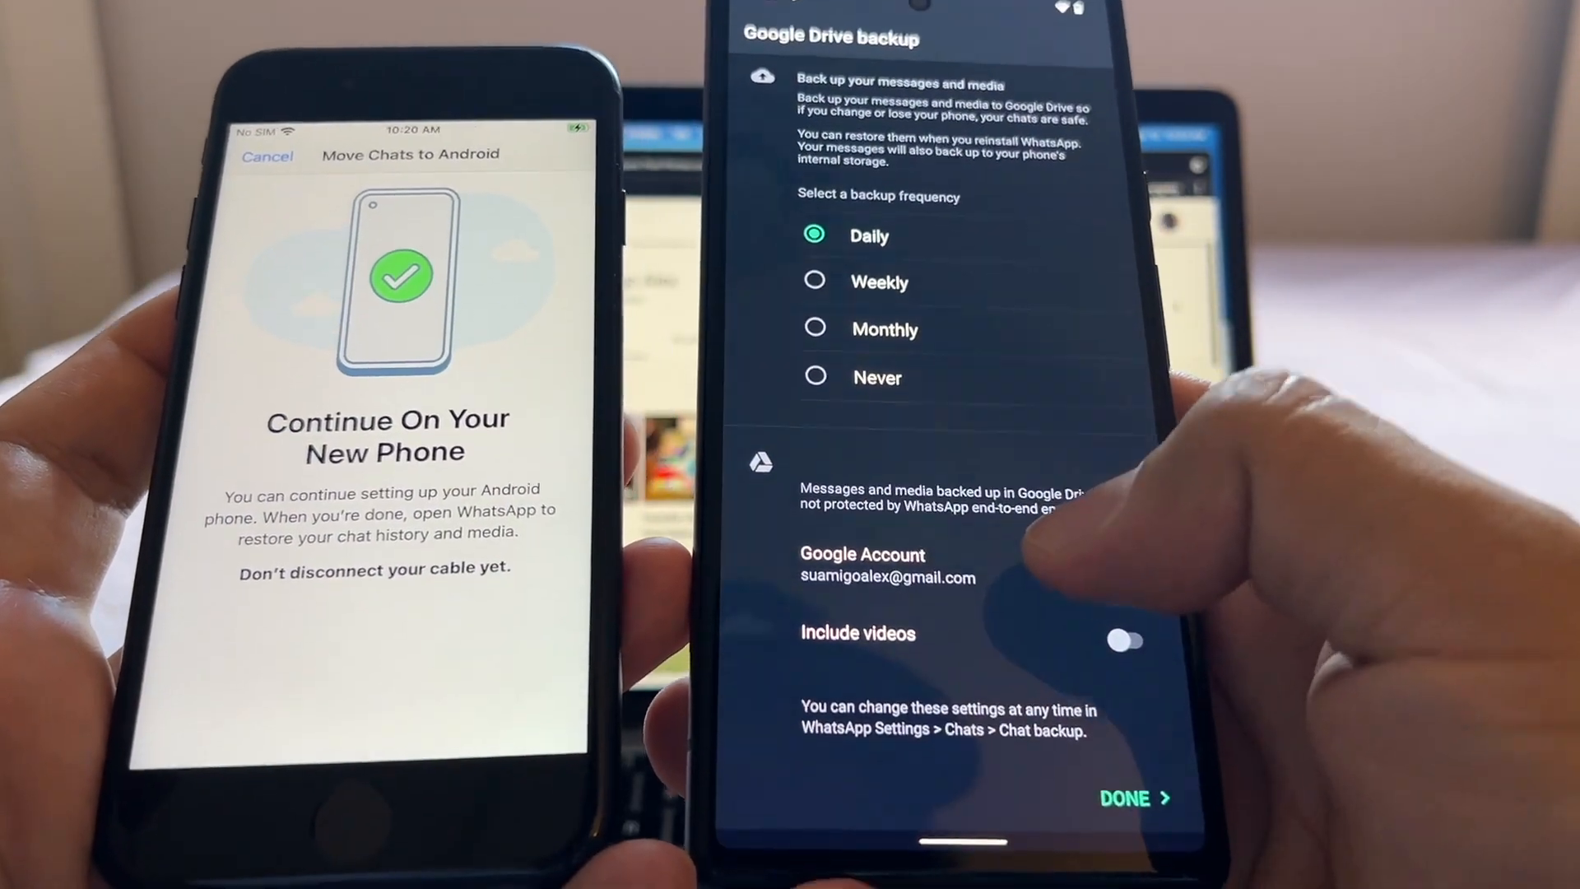
{"action": "left_click", "coordinate": [1126, 642]}
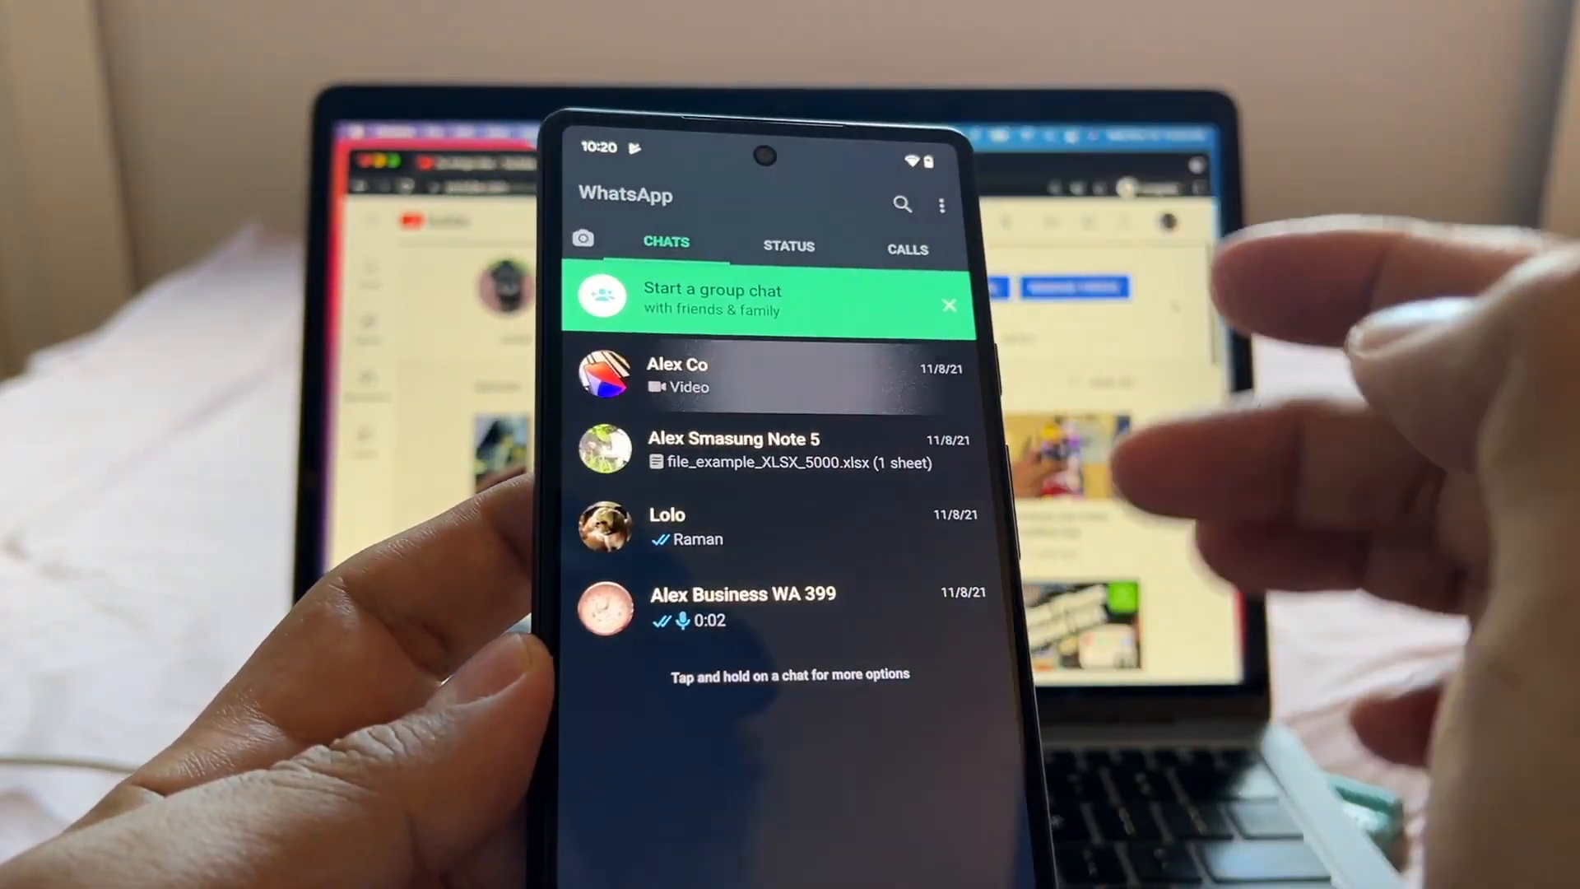
{"action": "left_click", "coordinate": [678, 373]}
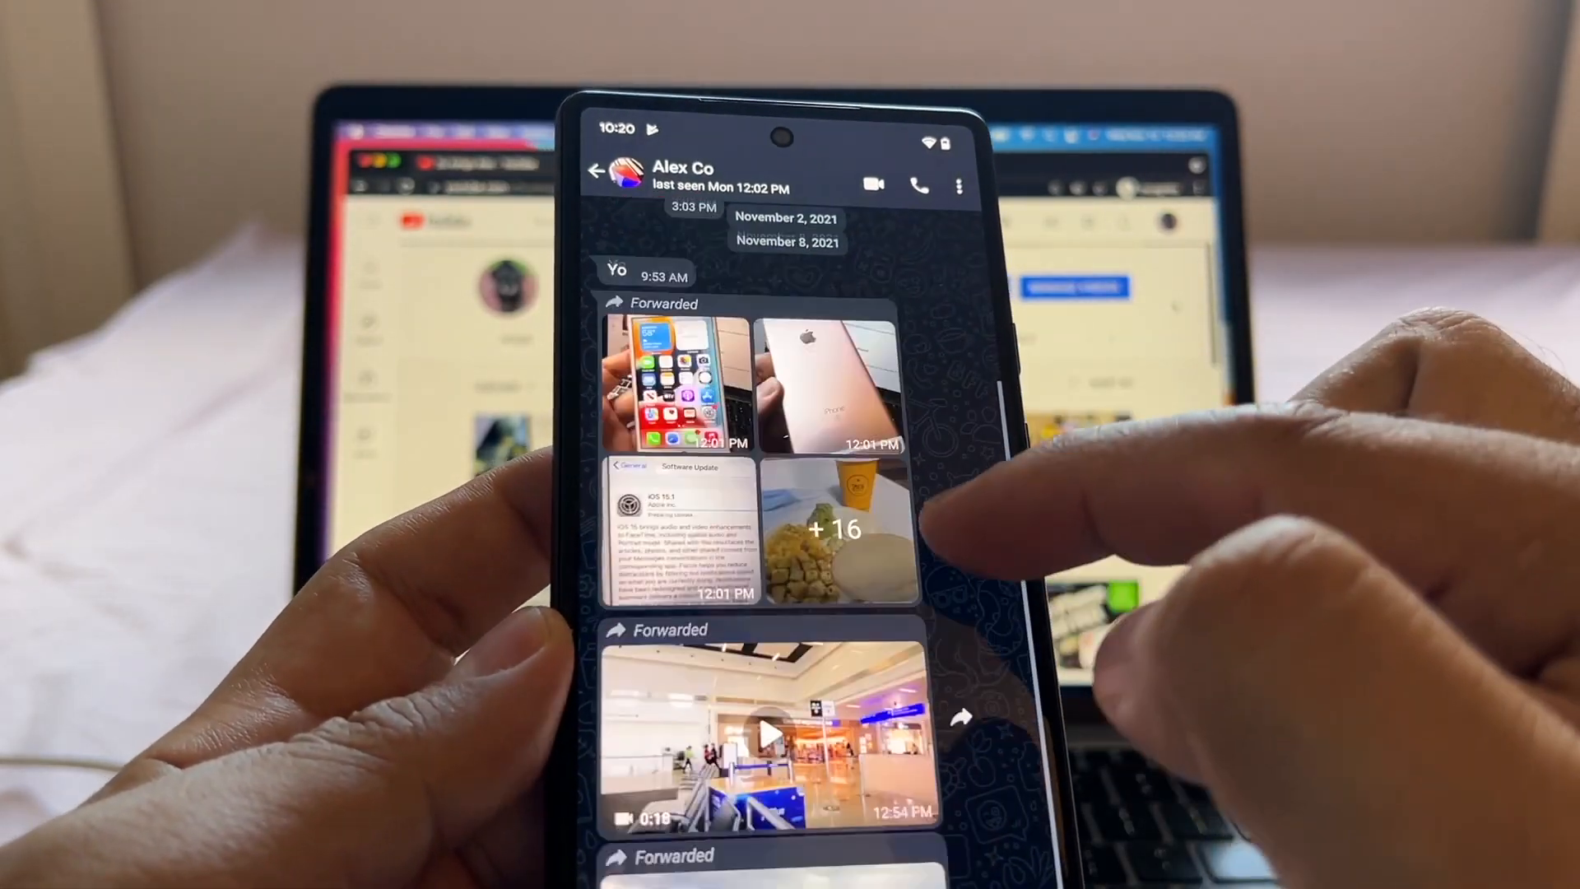
{"action": "left_click", "coordinate": [822, 384]}
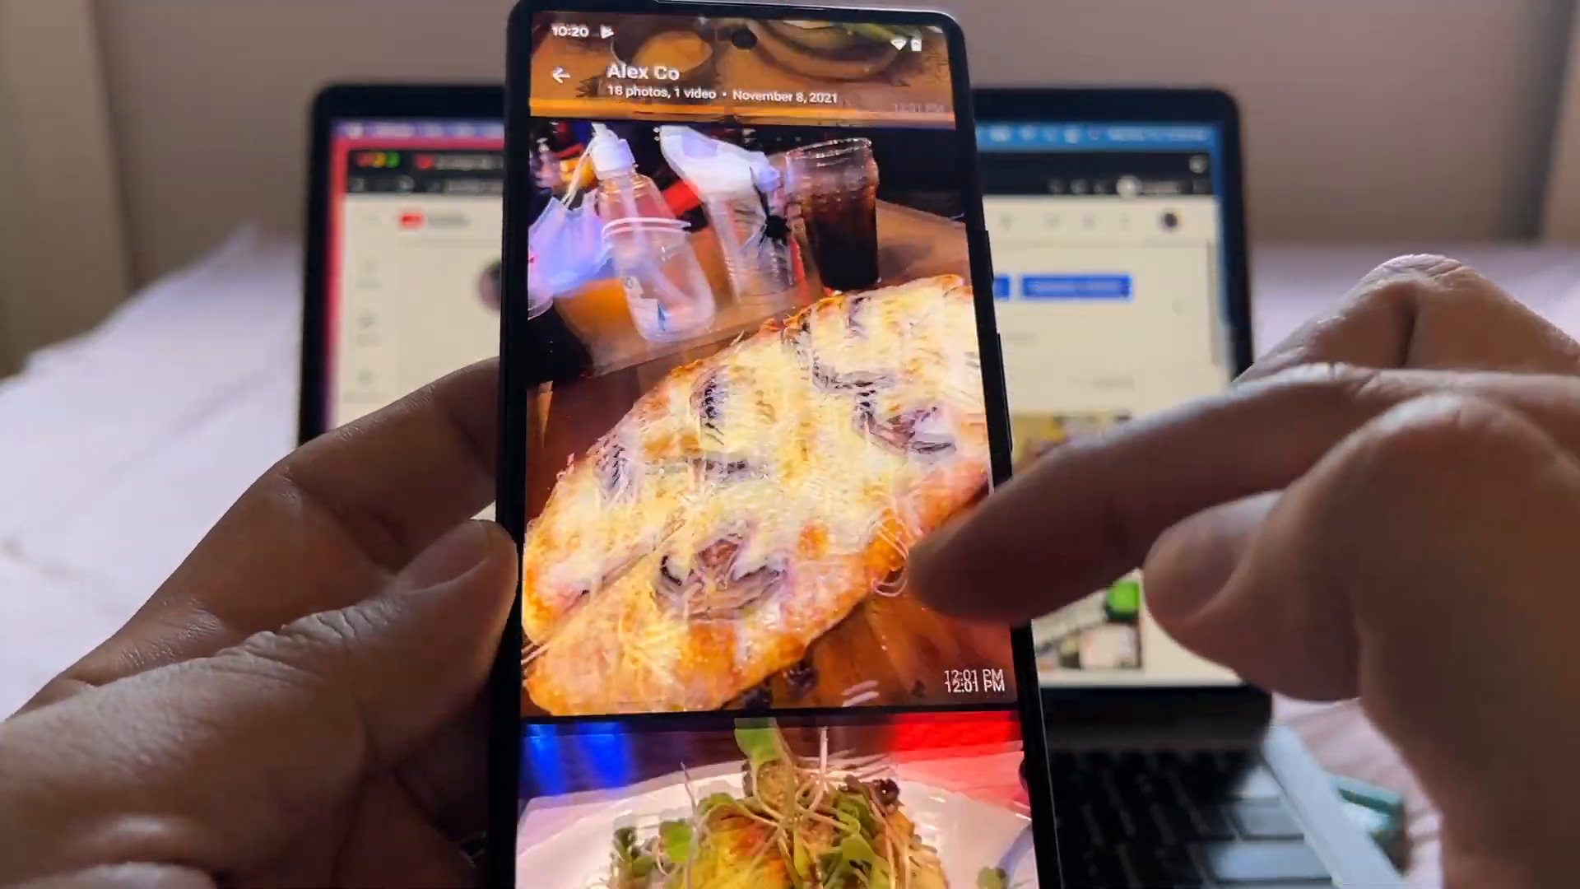
{"action": "scroll", "scroll_direction": "down", "scroll_amount": 3}
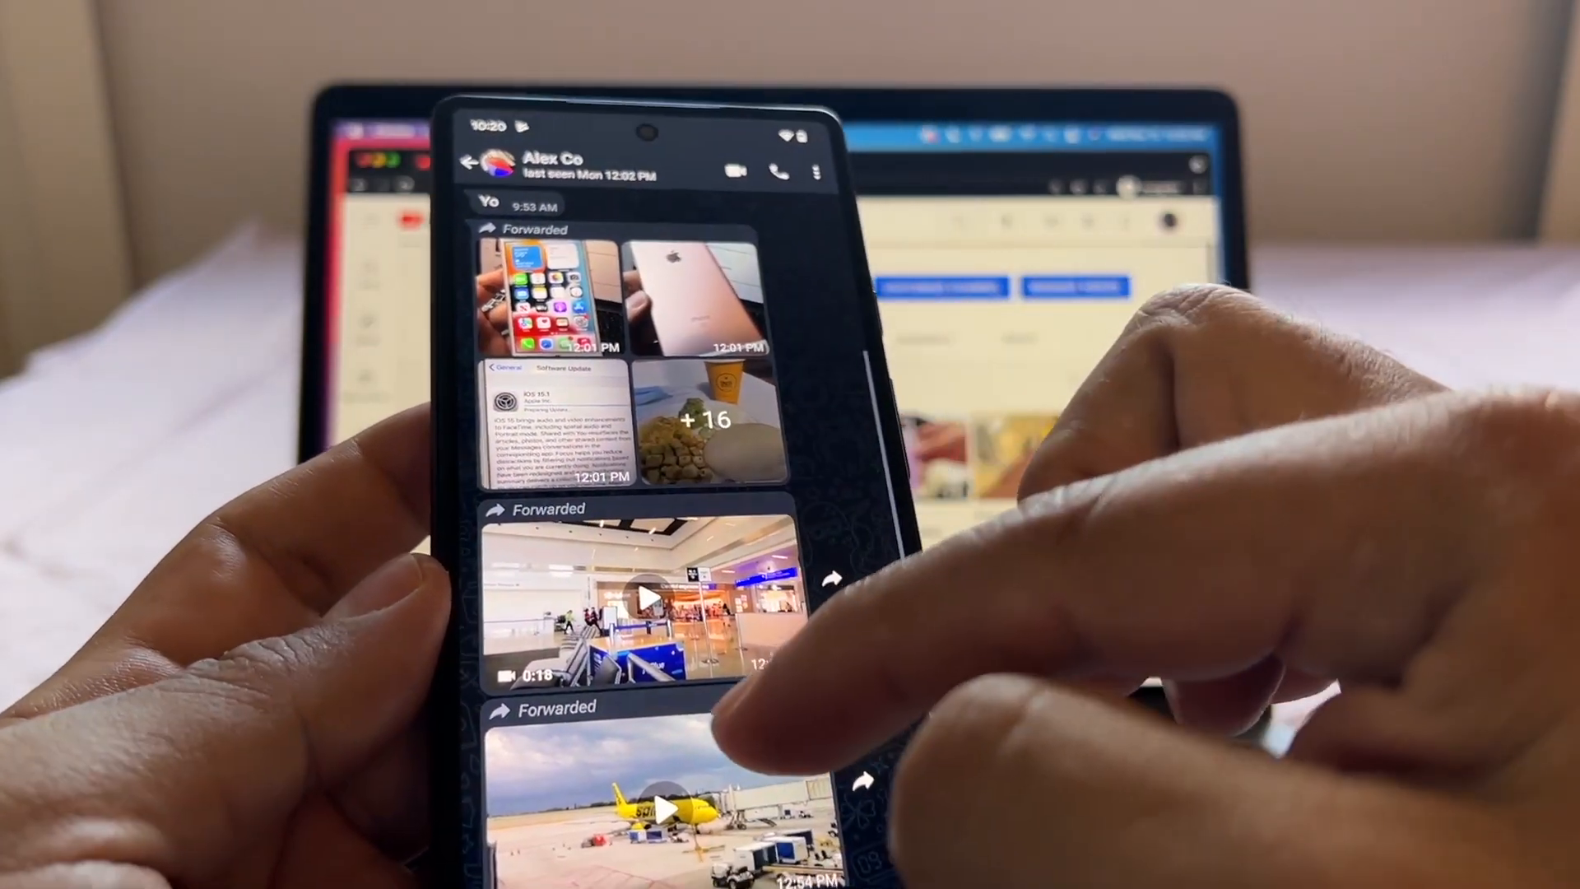
{"action": "left_click", "coordinate": [640, 807]}
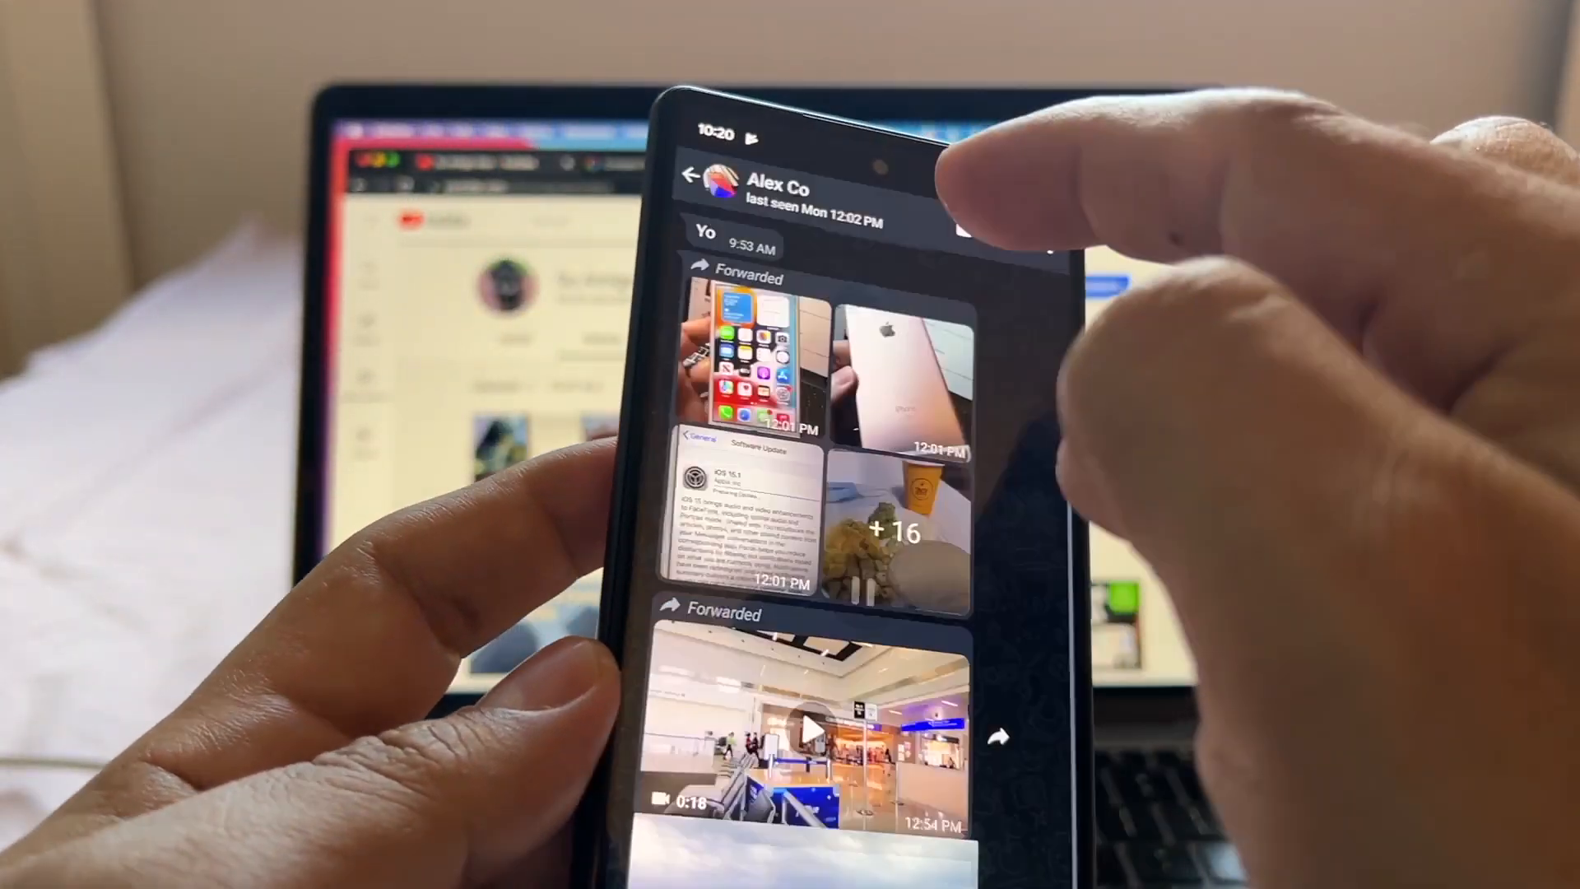
{"action": "left_click", "coordinate": [692, 175]}
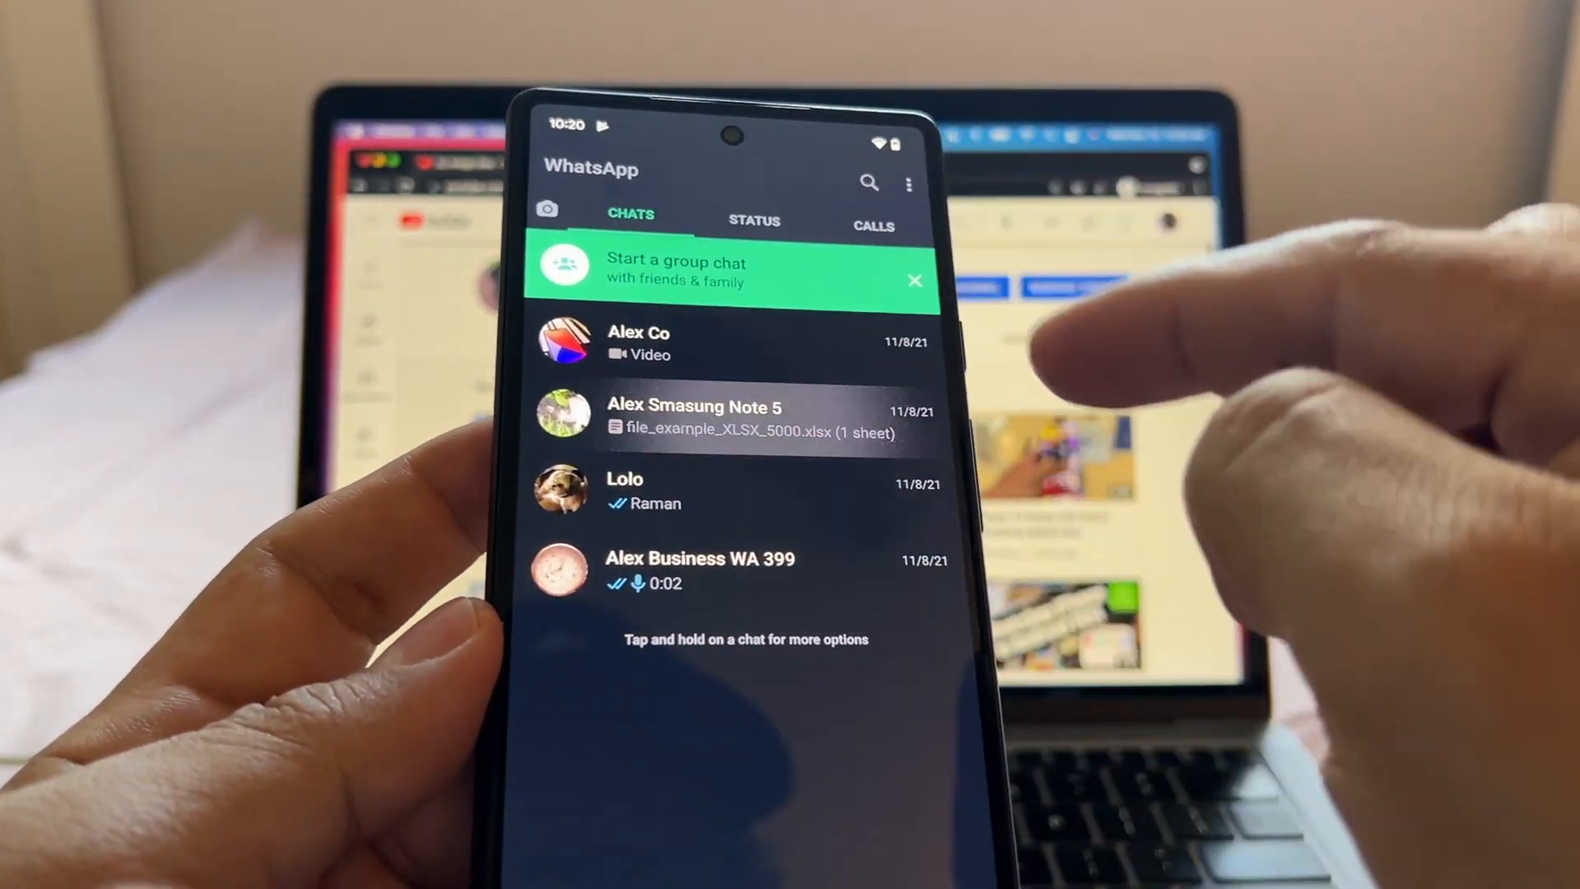
Open the Alex Smasung Note 5 chat, view the Thai Spice menu PDF, and review attachments
{"action": "left_click", "coordinate": [692, 418]}
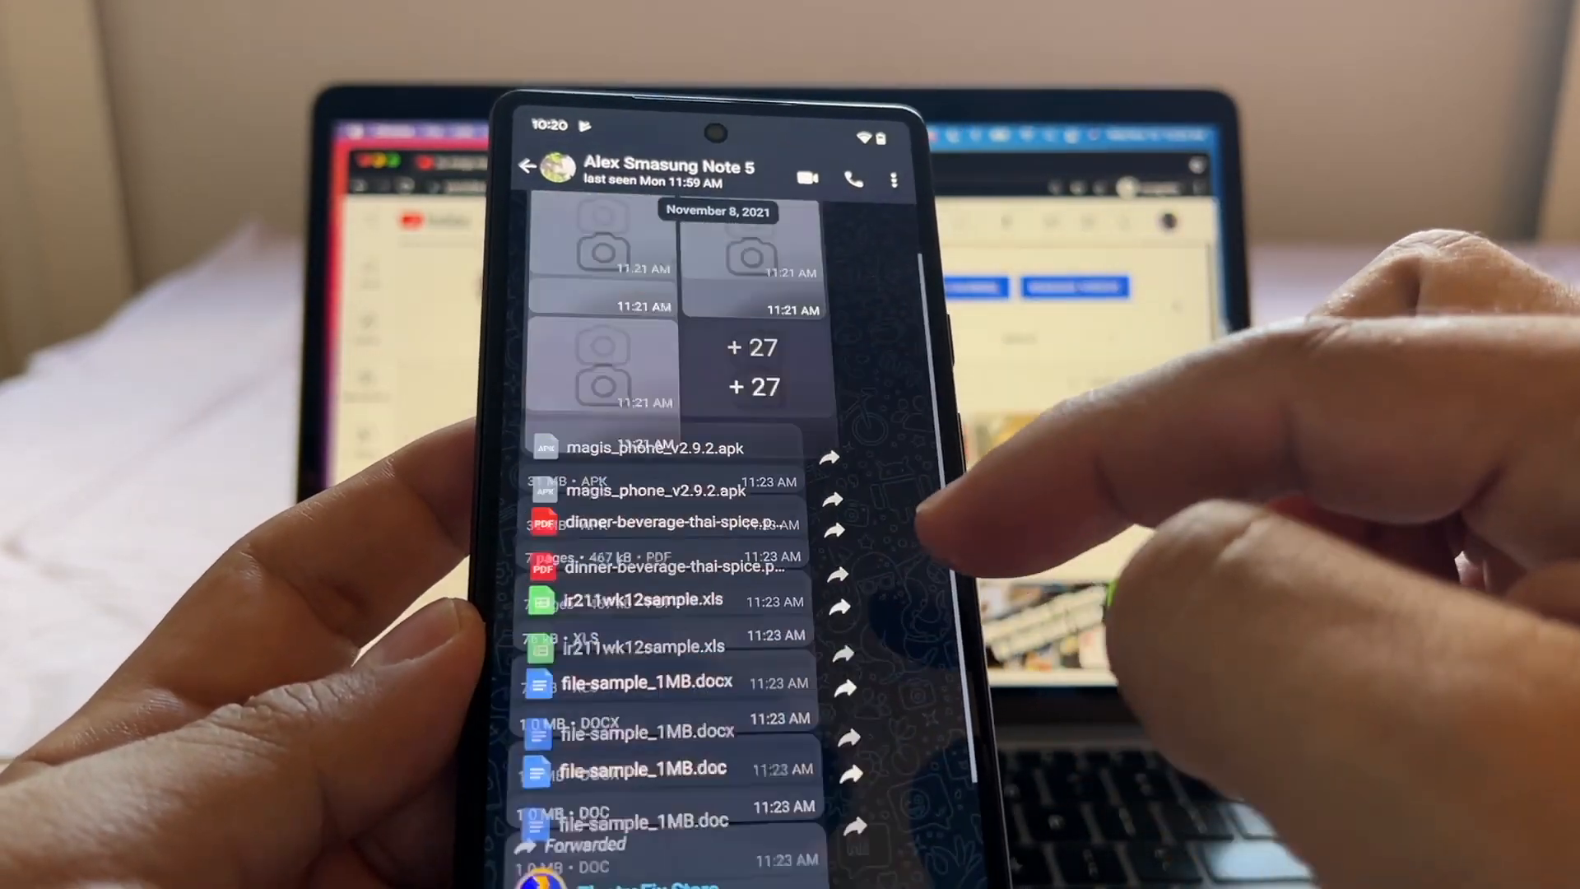
{"action": "scroll", "scroll_direction": "down", "scroll_amount": 3}
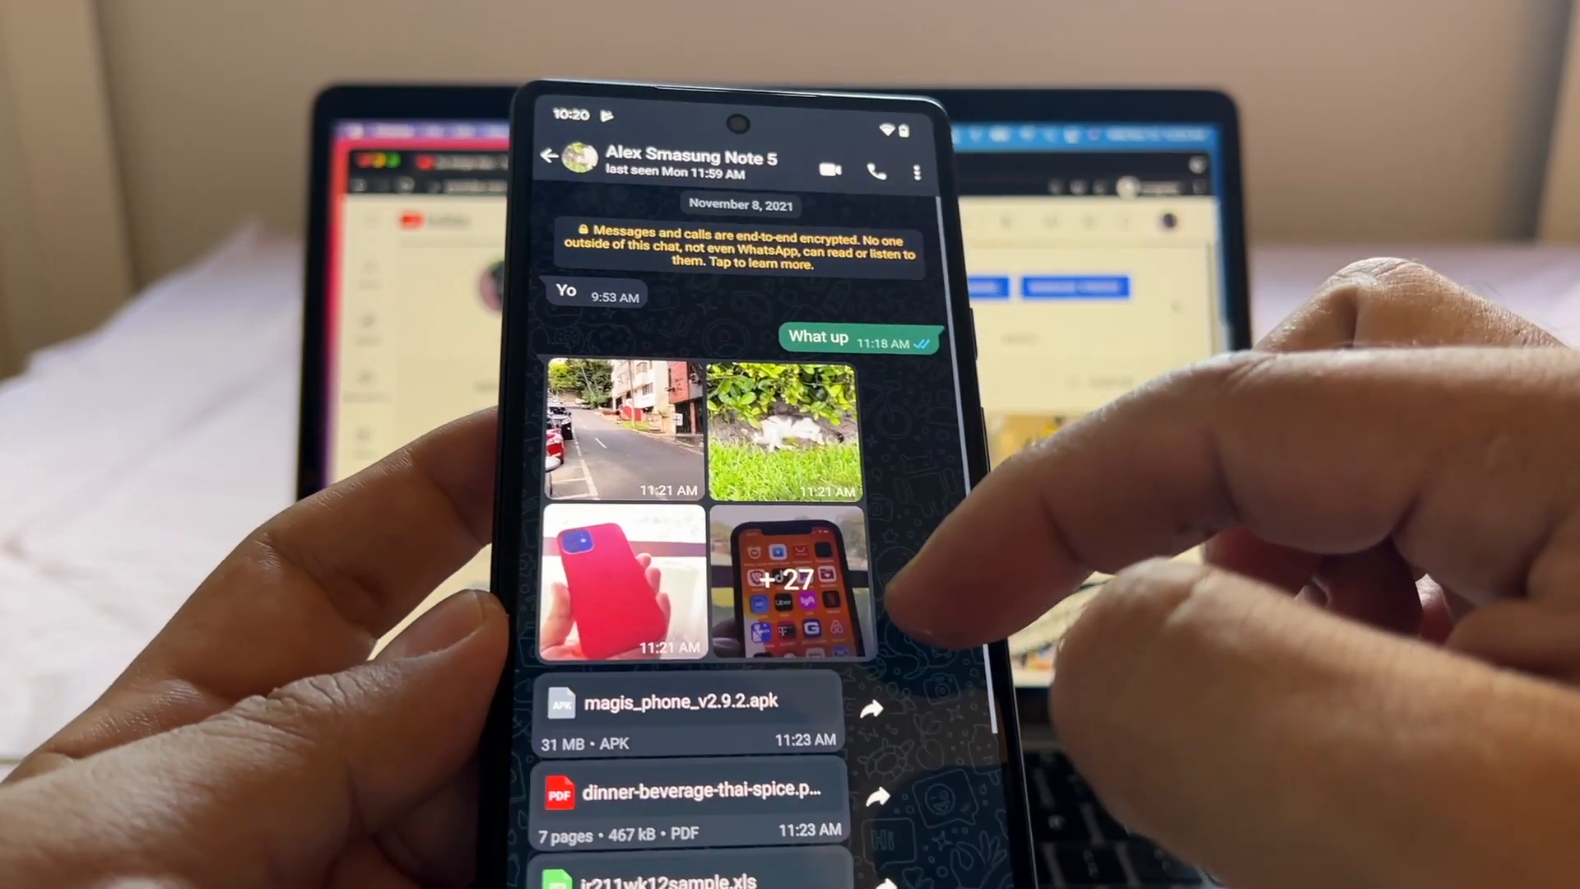
{"action": "scroll", "scroll_direction": "down", "scroll_amount": 3}
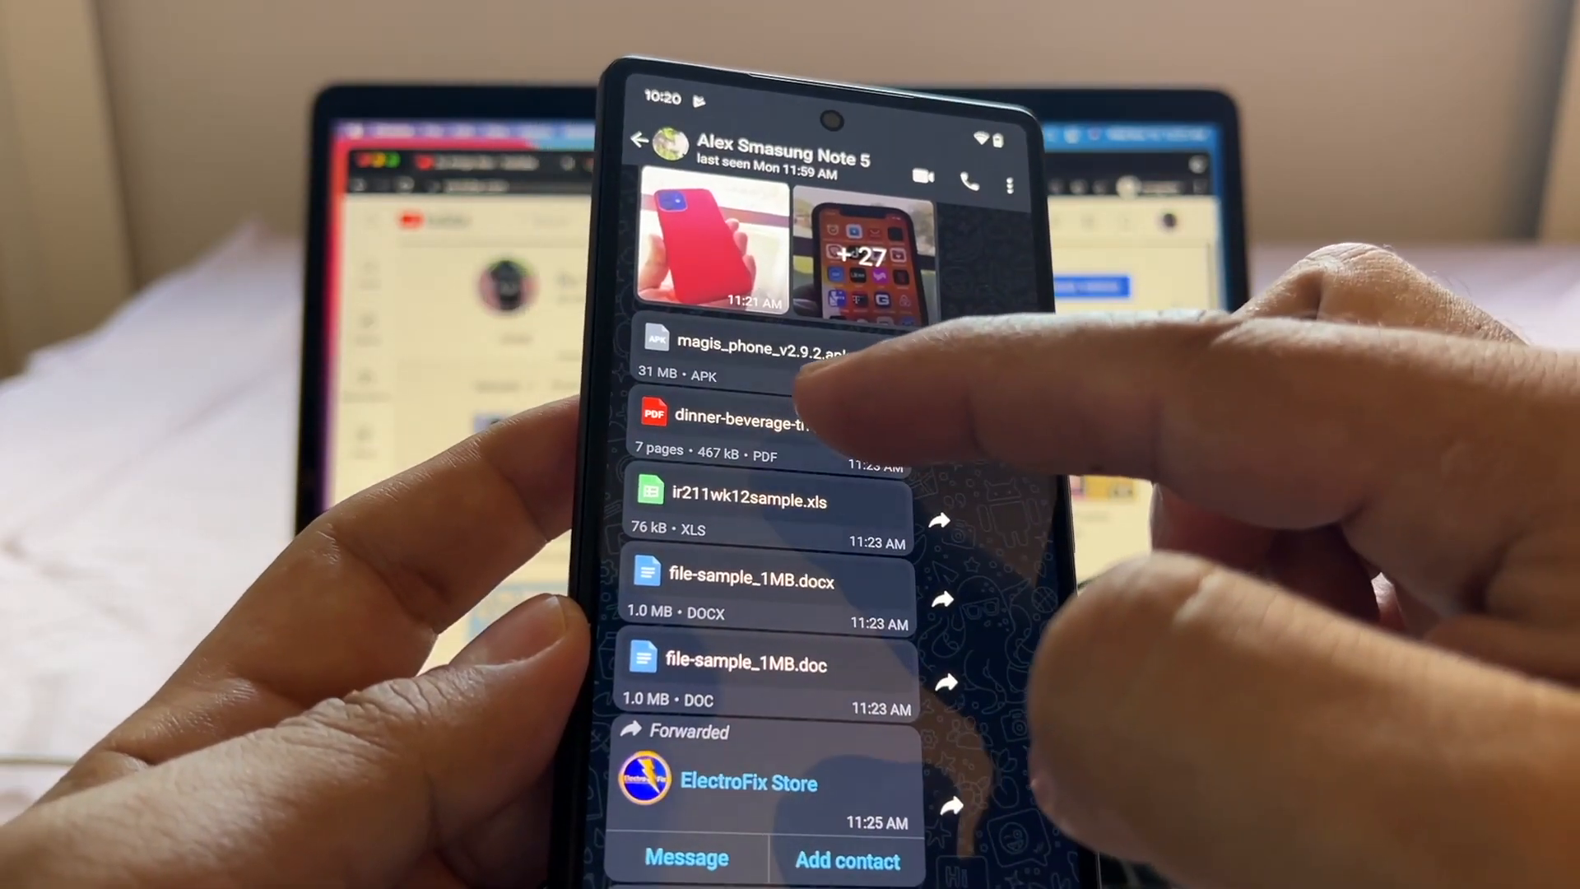
{"action": "left_click", "coordinate": [736, 413]}
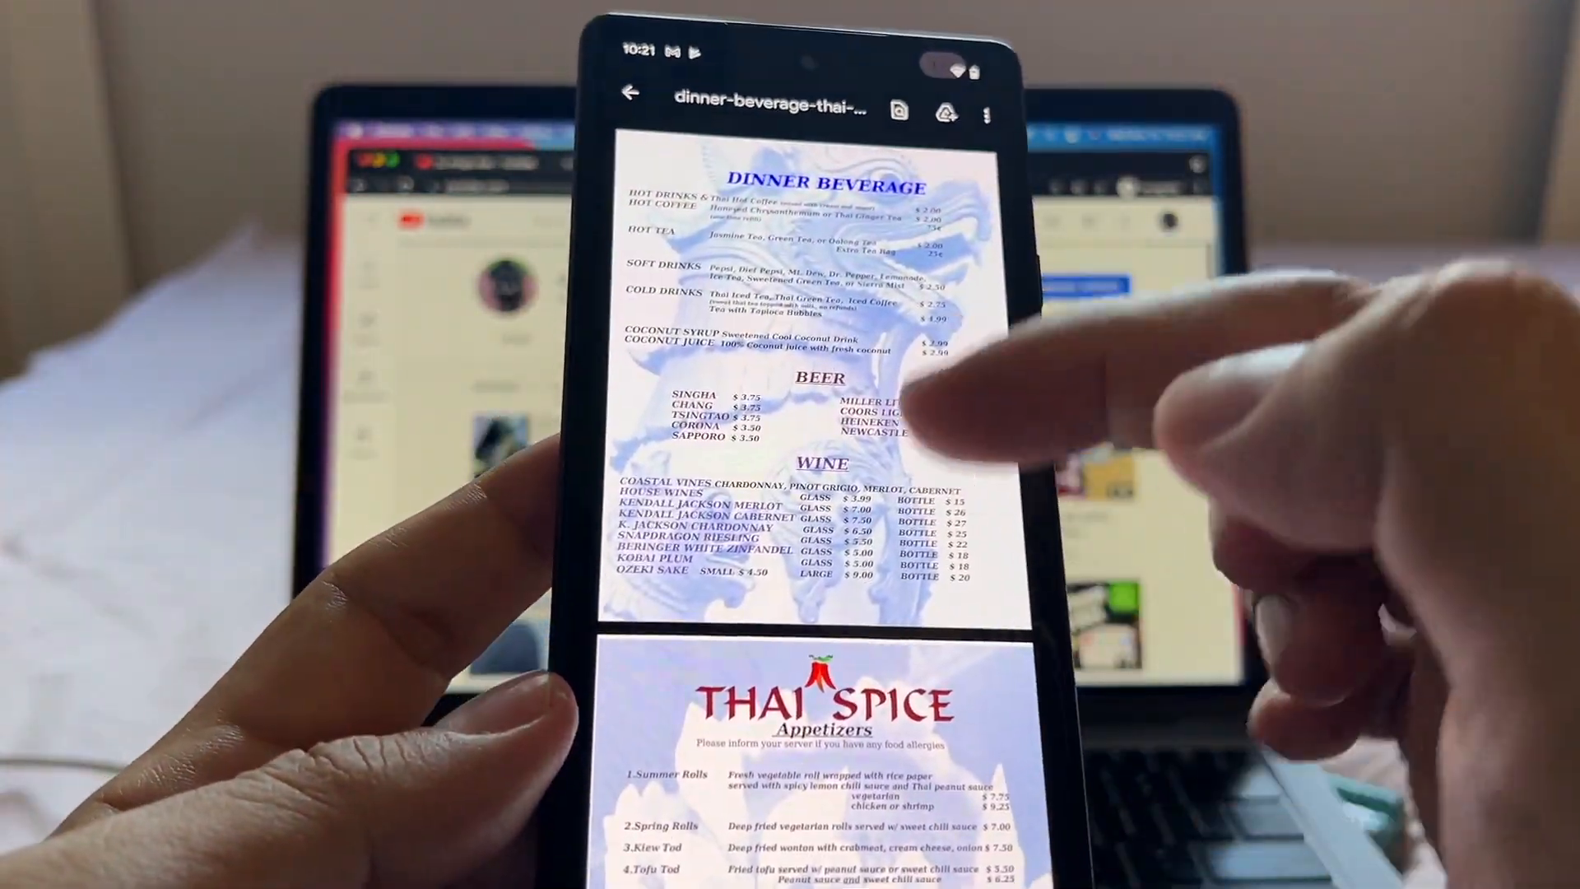
{"action": "scroll", "scroll_direction": "down", "scroll_amount": 3}
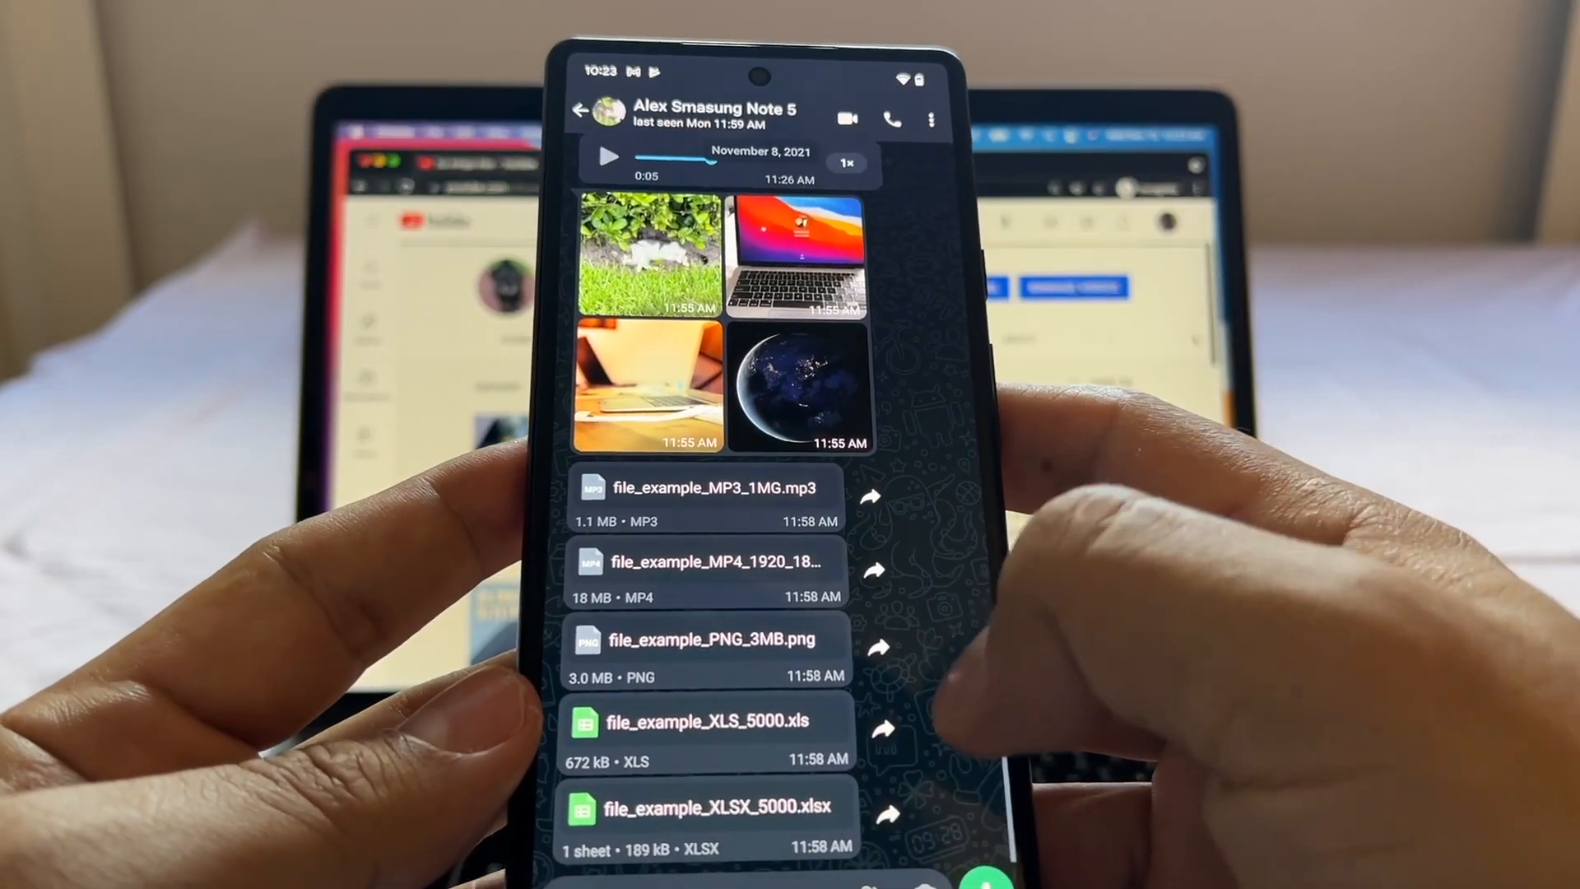
Play the two-second voice message in the Alex Business WA 399 chat
{"action": "left_click", "coordinate": [580, 115]}
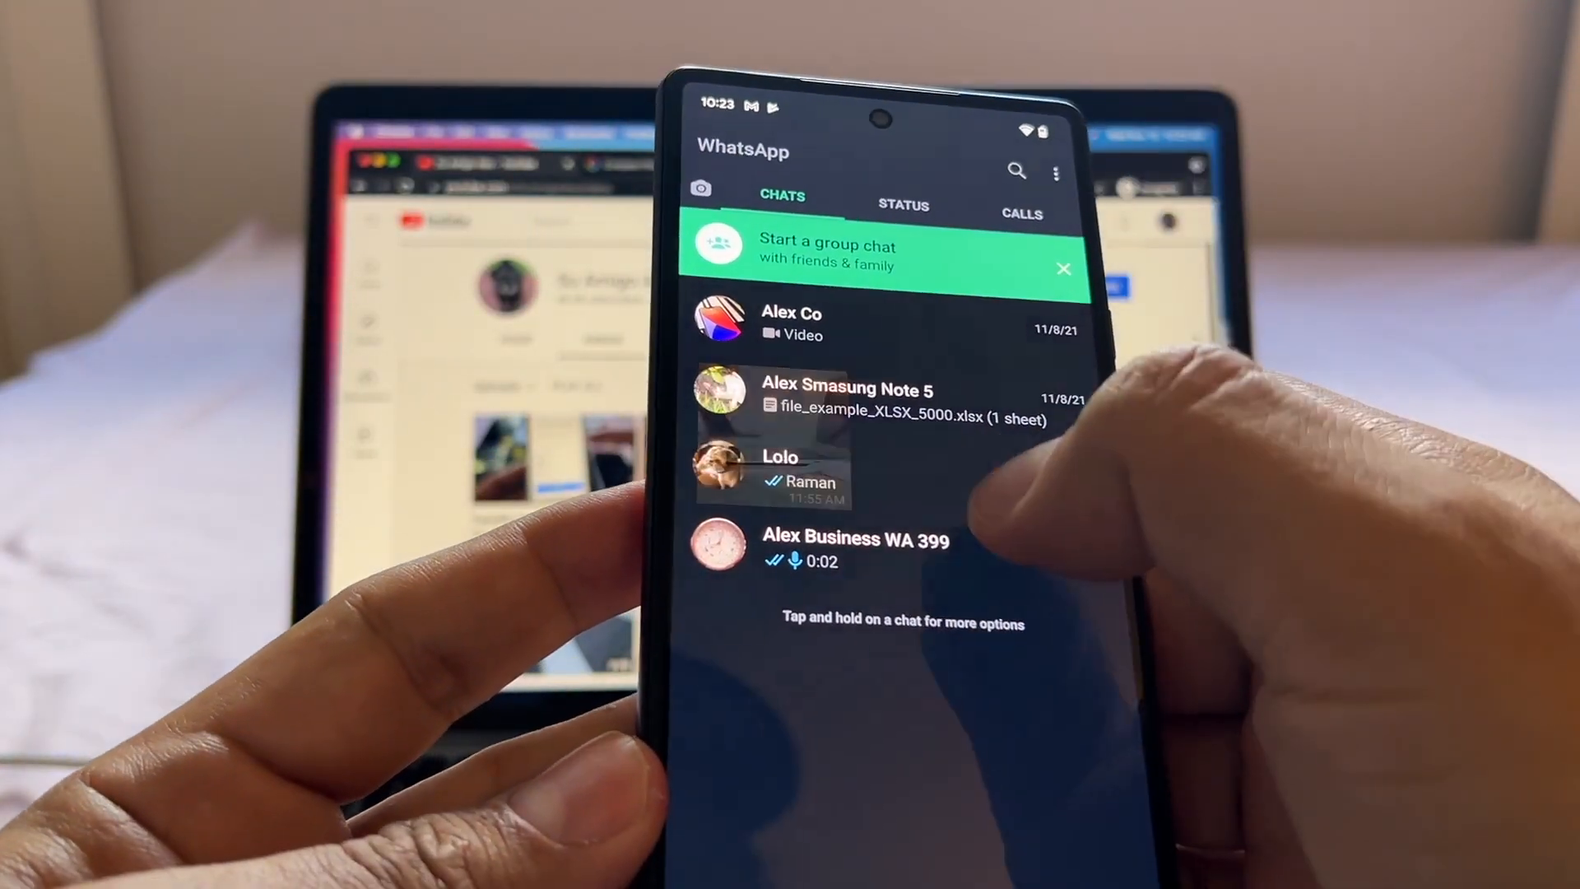
{"action": "left_click", "coordinate": [780, 469]}
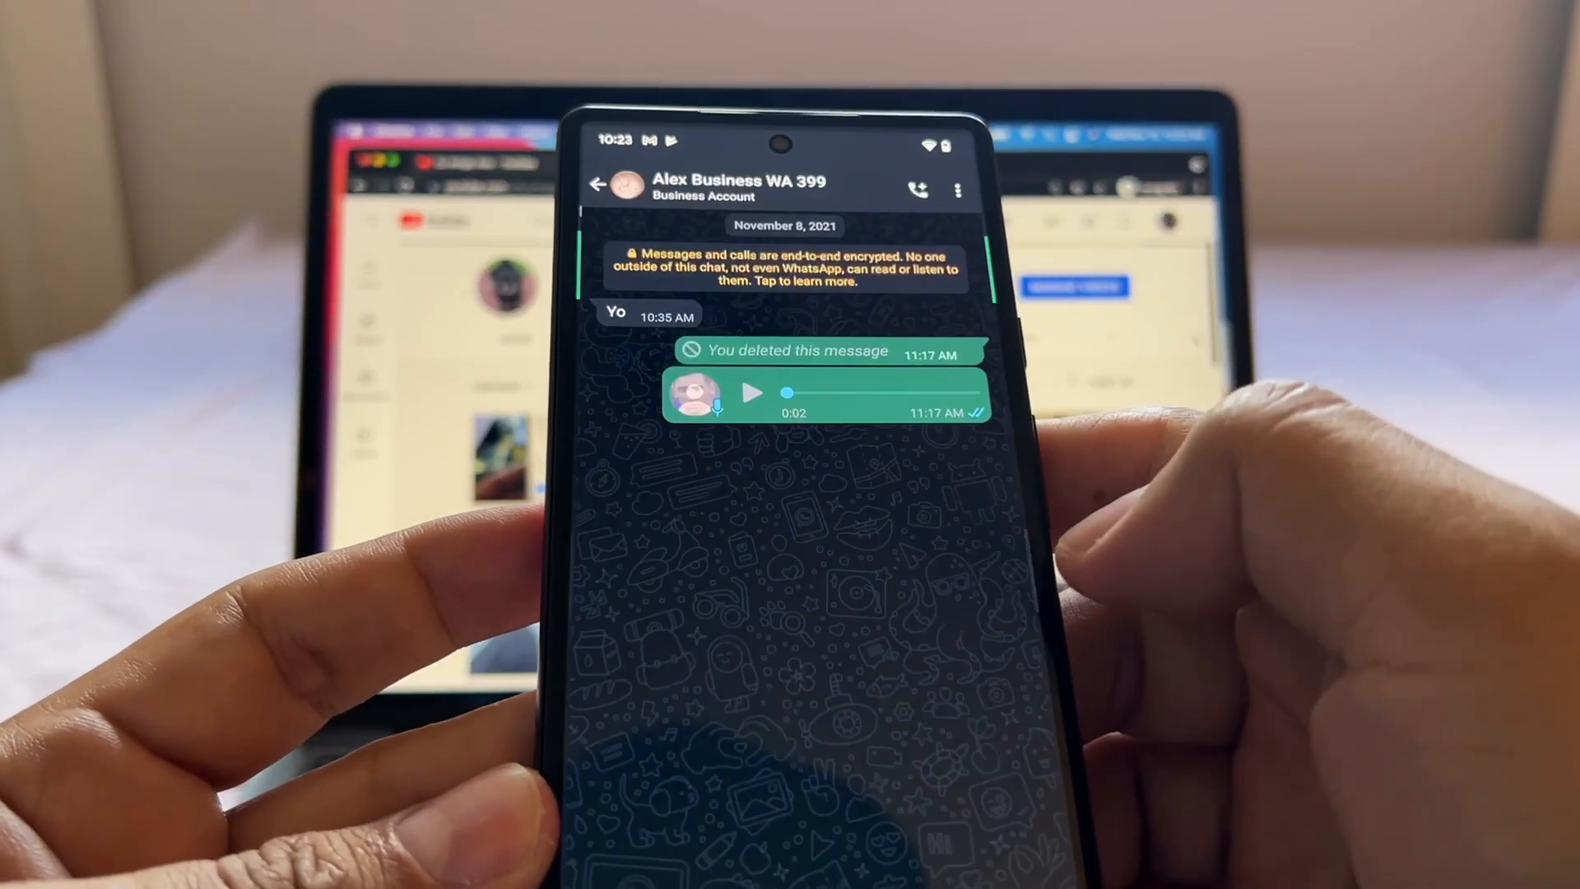
{"action": "left_click", "coordinate": [752, 394]}
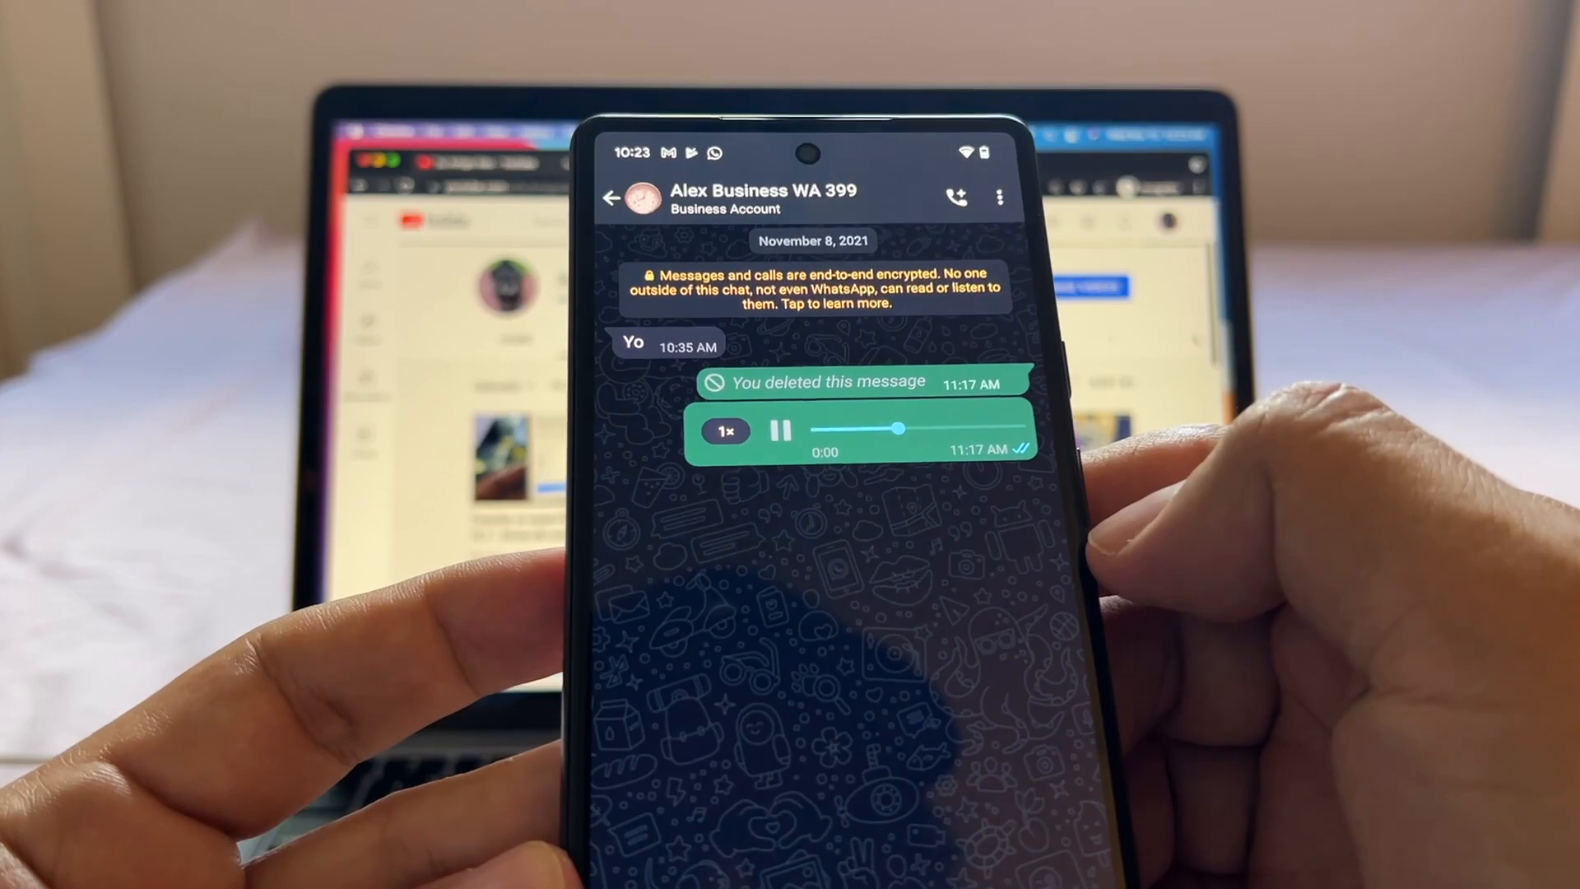
{"action": "left_click", "coordinate": [610, 197]}
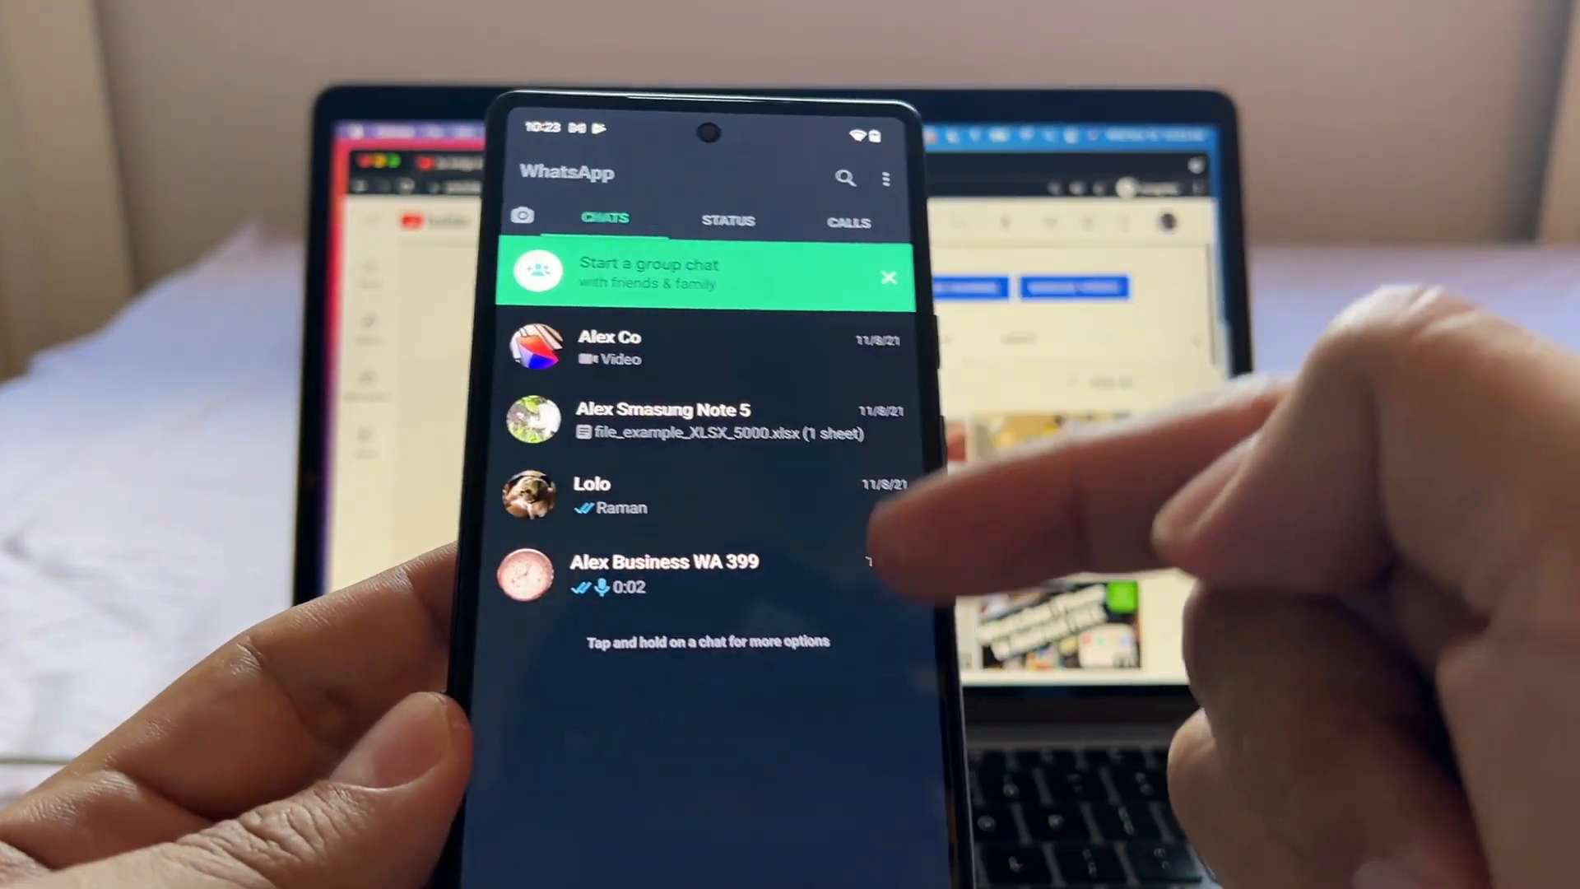